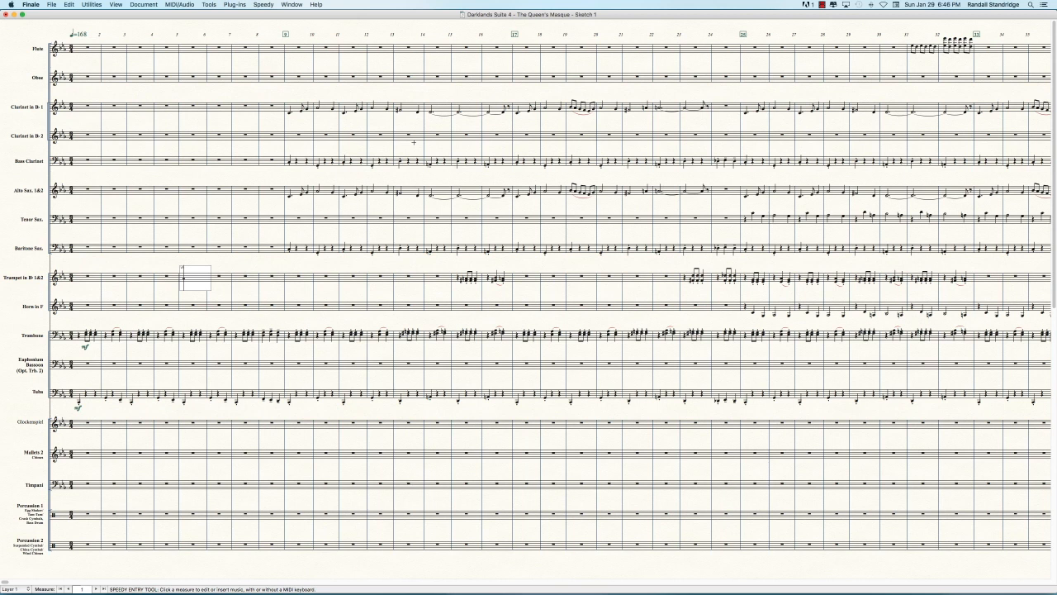
mouse_move(281, 176)
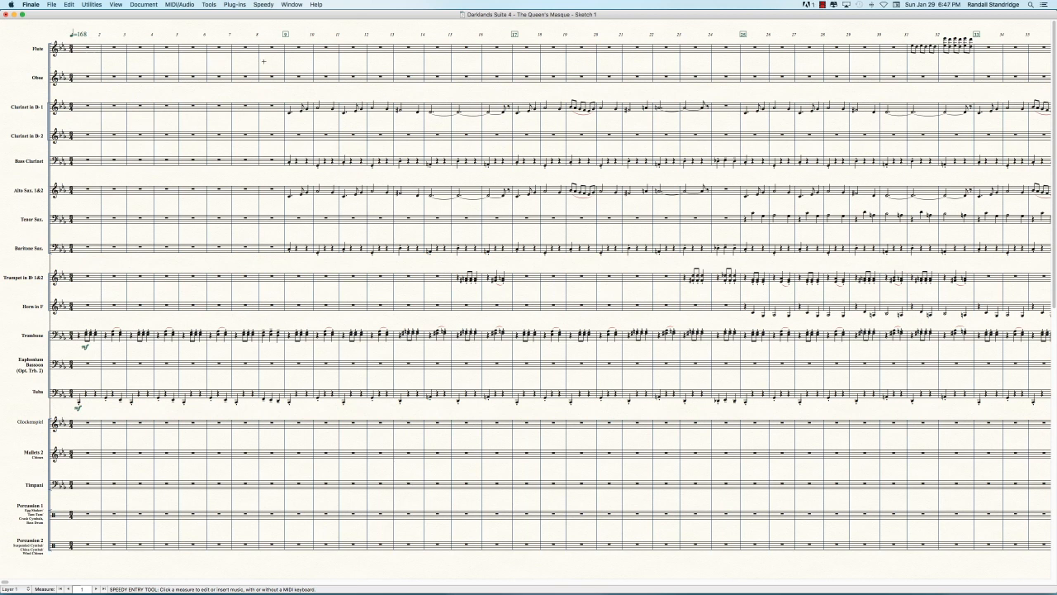
mouse_move(210, 152)
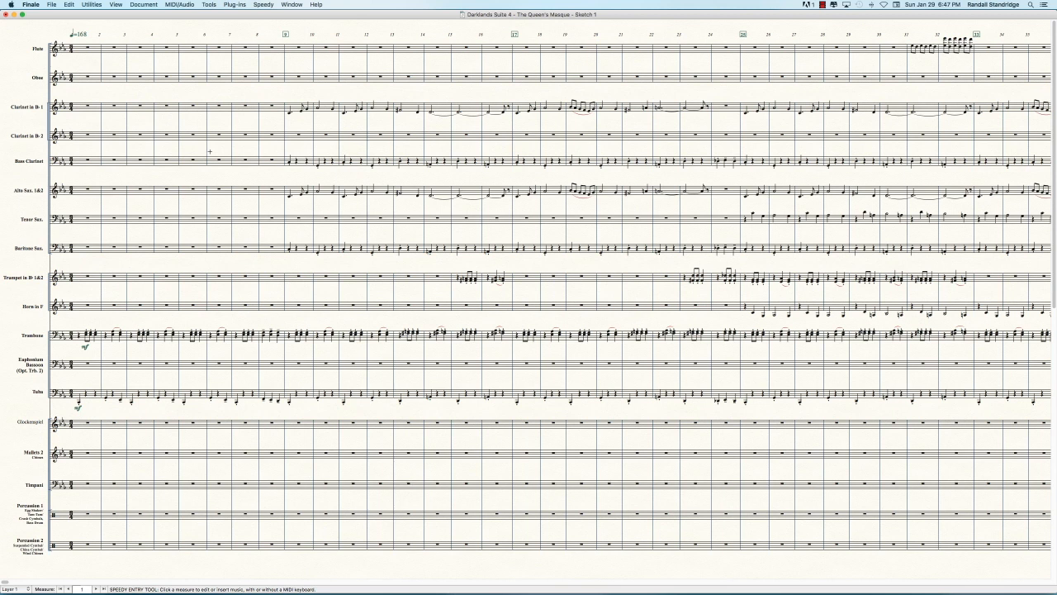
mouse_move(89, 267)
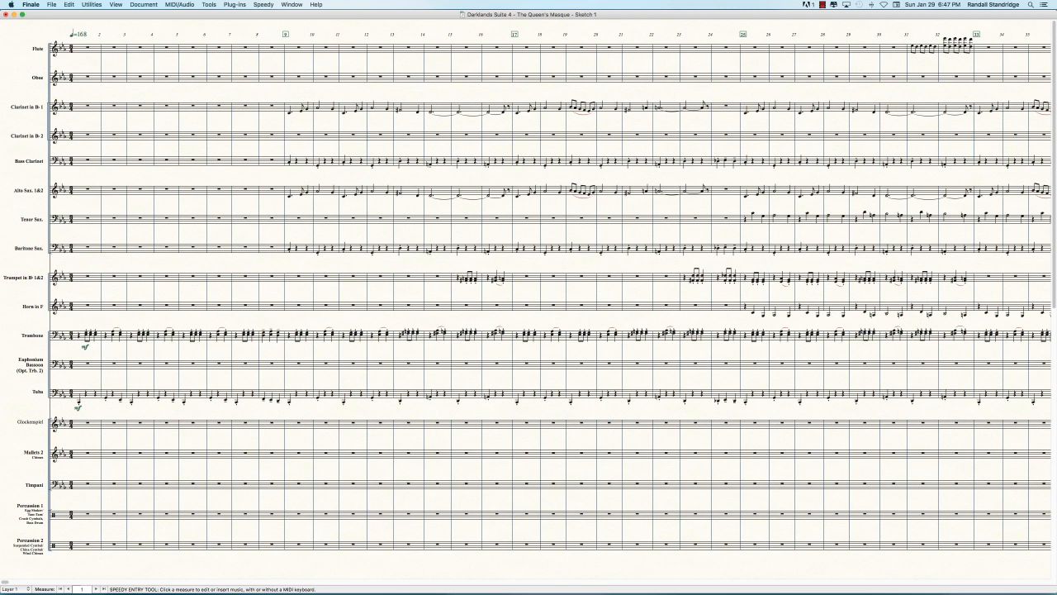
Leave Speedy Entry after finishing the tuba line and take up the Selection tool
click(195, 278)
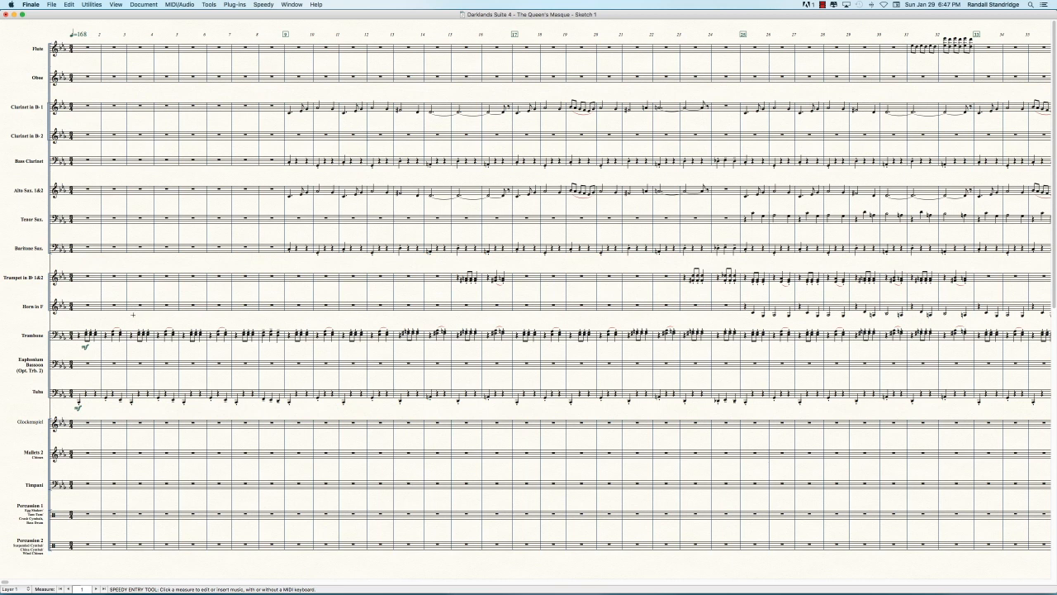
click(208, 3)
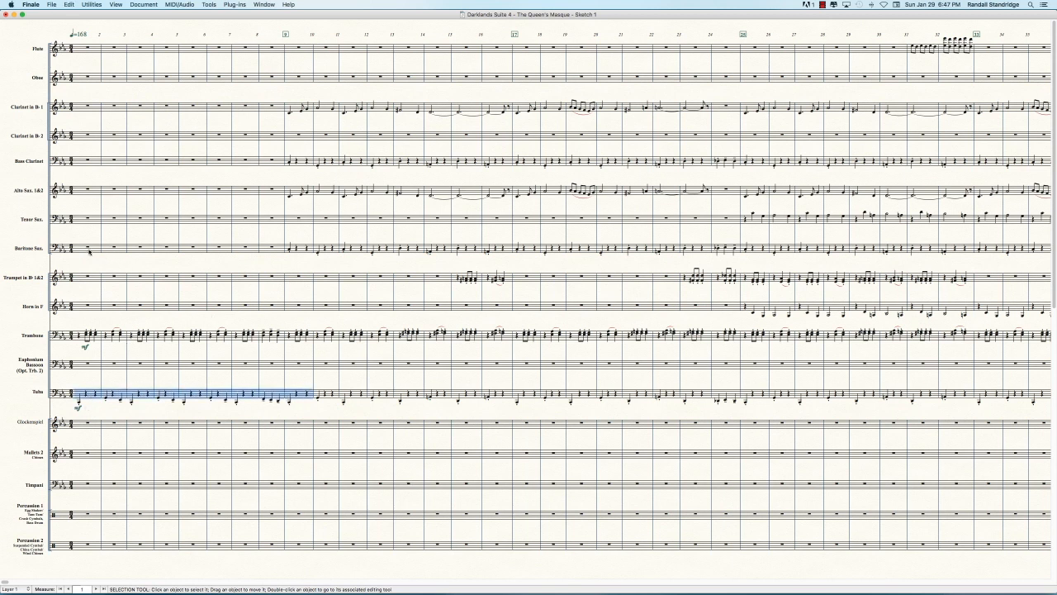
Paste the tuba's measures 1–8 into the baritone sax and bass clarinet, then deselect
click(86, 248)
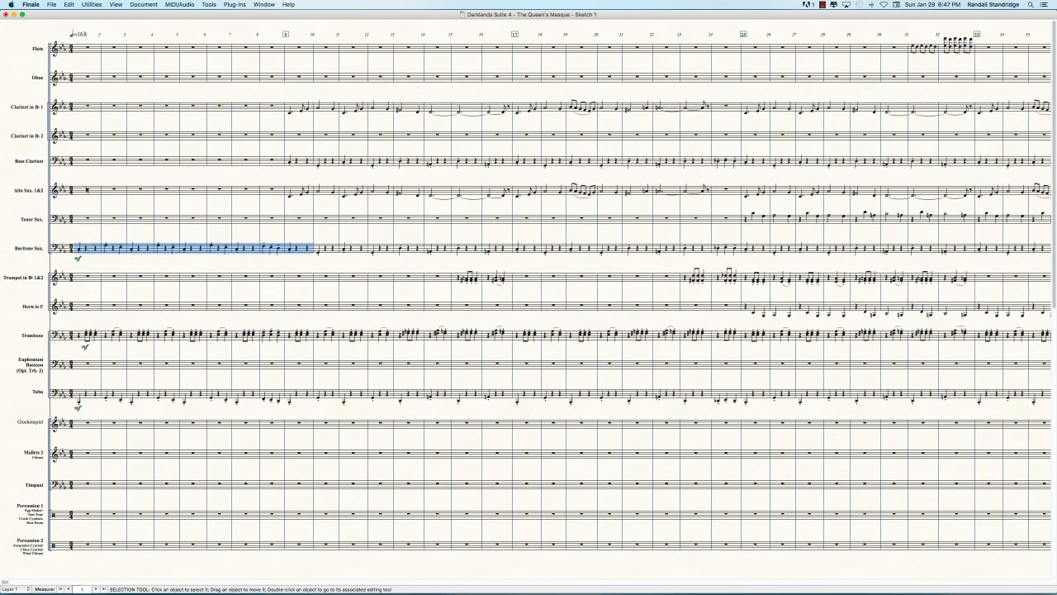
click(86, 160)
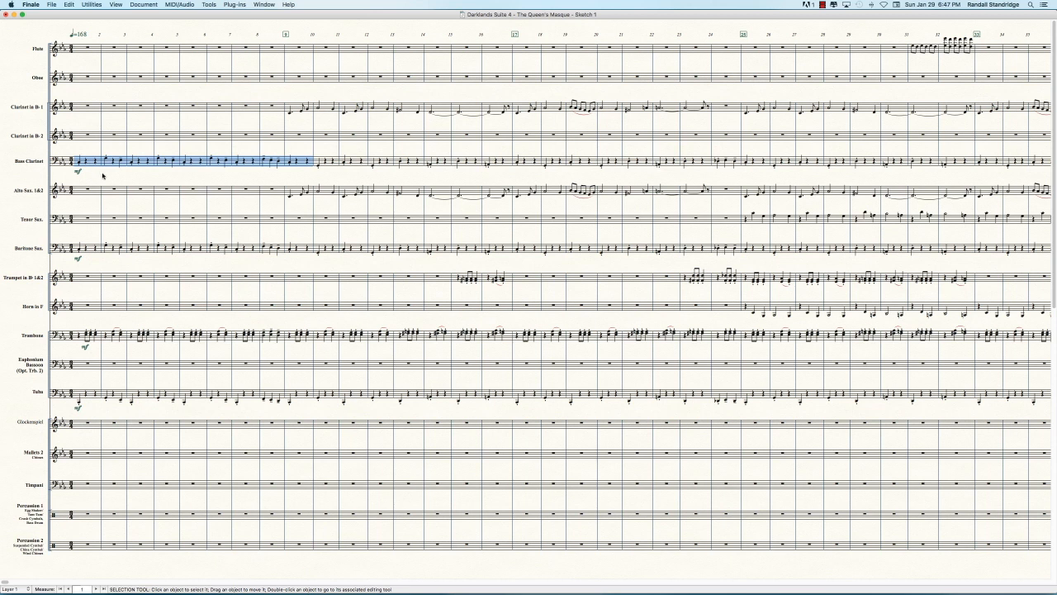
click(103, 178)
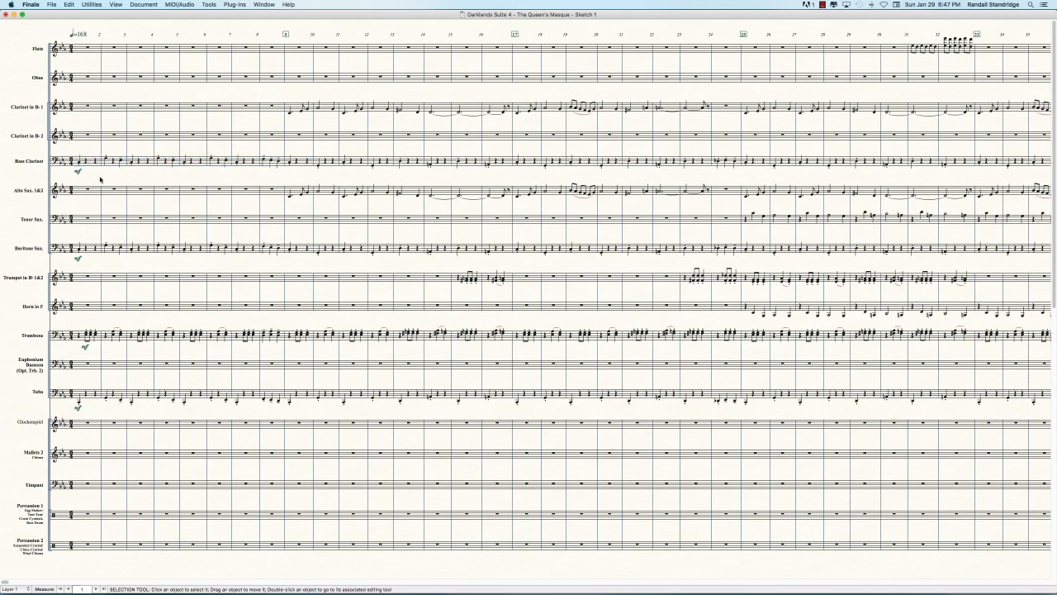
mouse_move(109, 181)
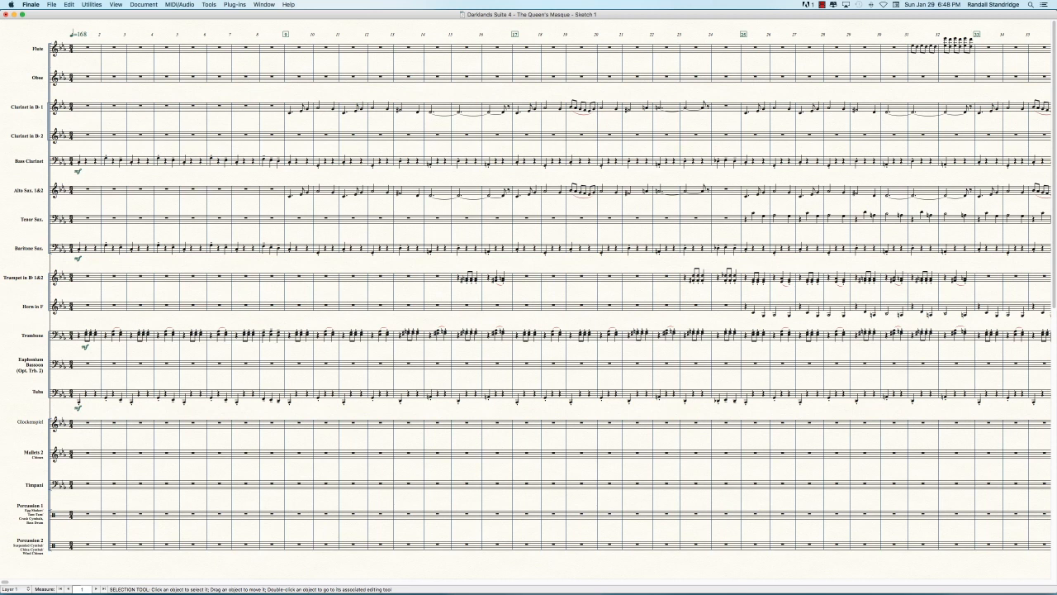
mouse_move(116, 226)
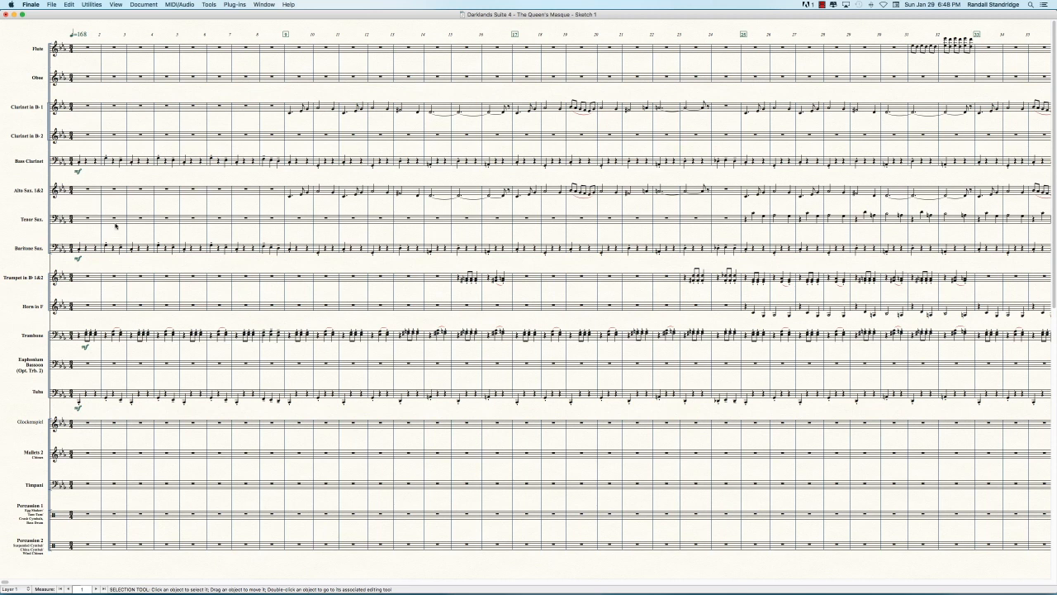
click(106, 246)
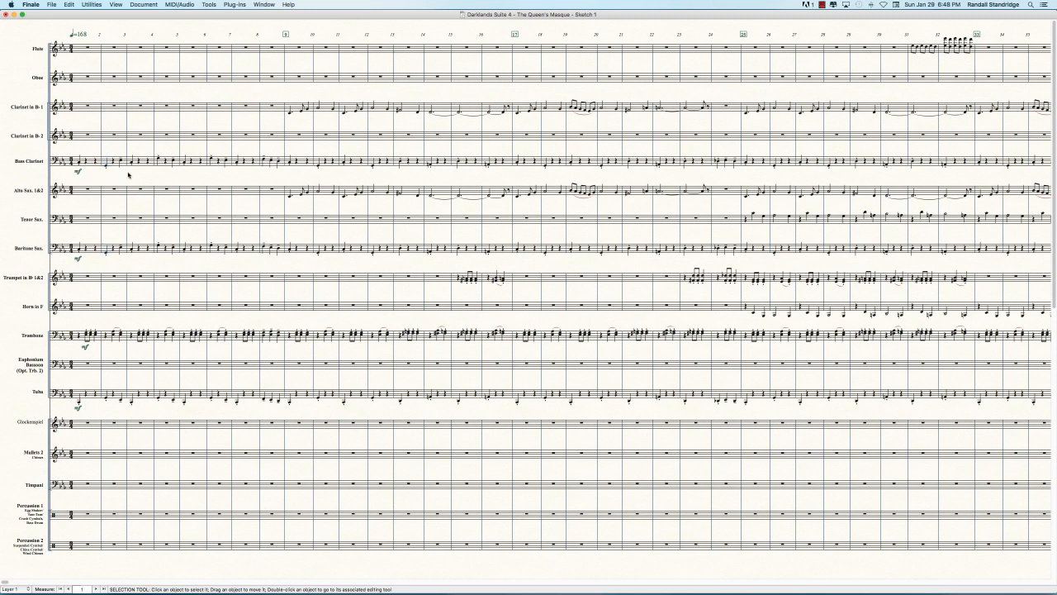
mouse_move(155, 261)
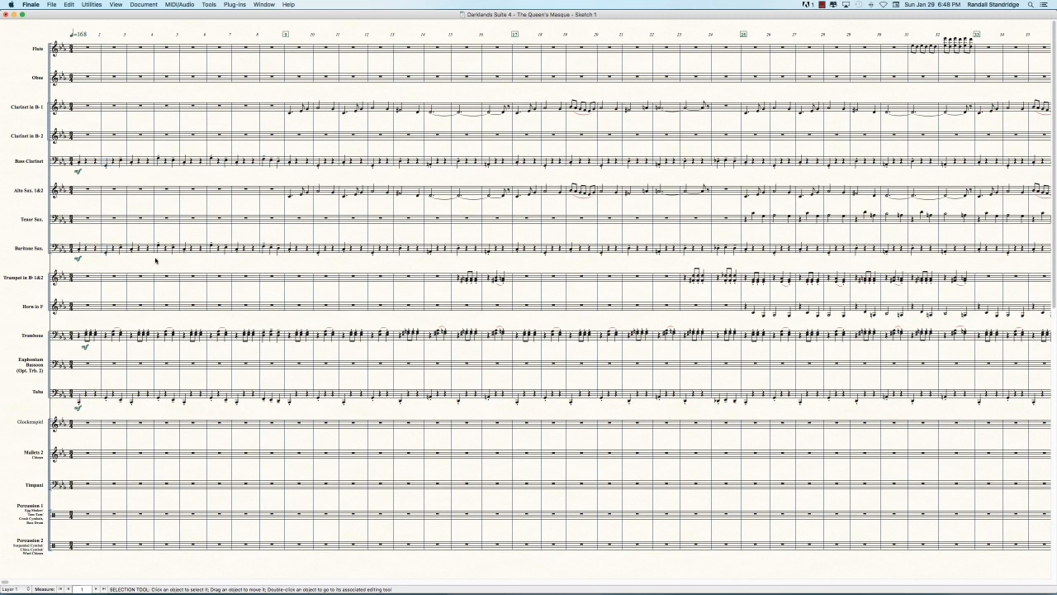
click(157, 162)
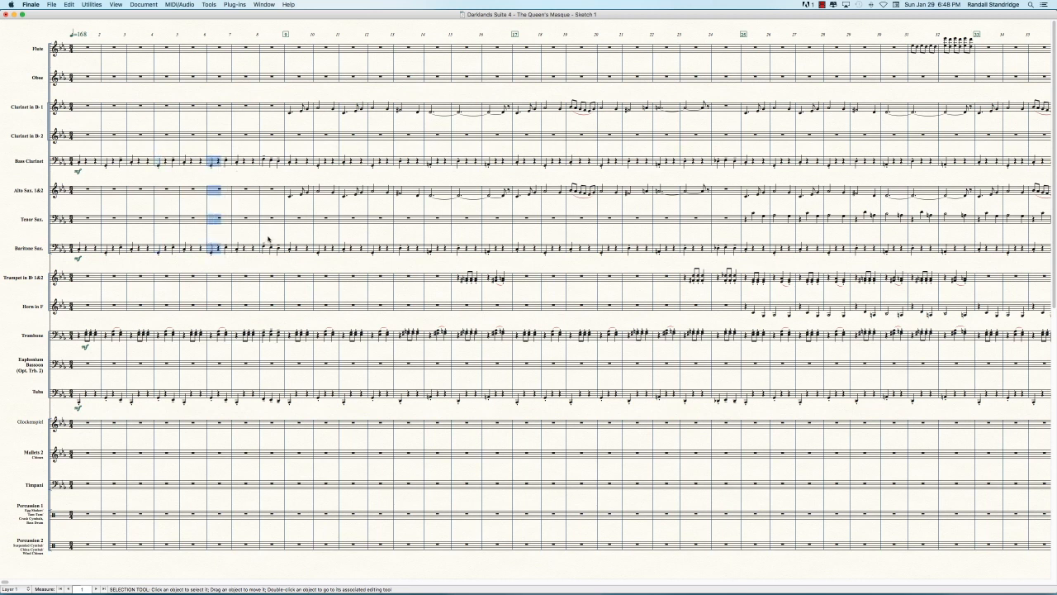
mouse_move(84, 204)
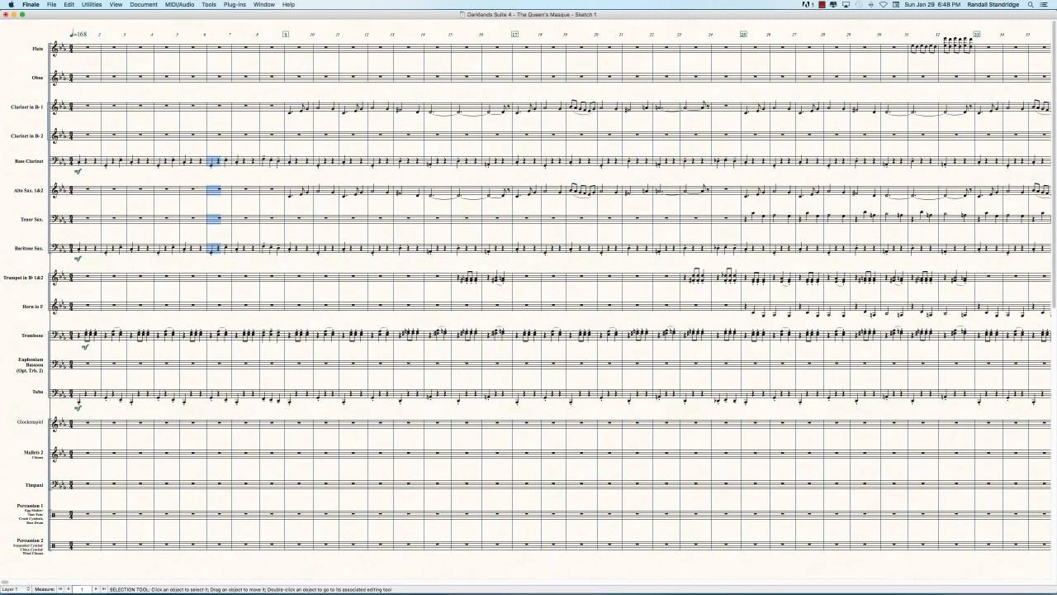
mouse_move(123, 258)
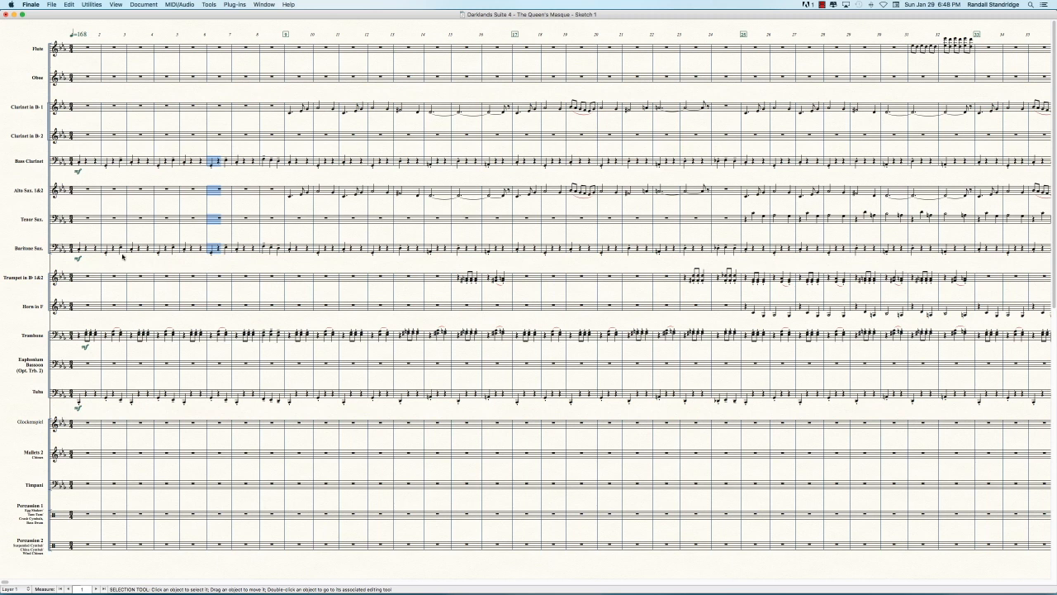
mouse_move(107, 244)
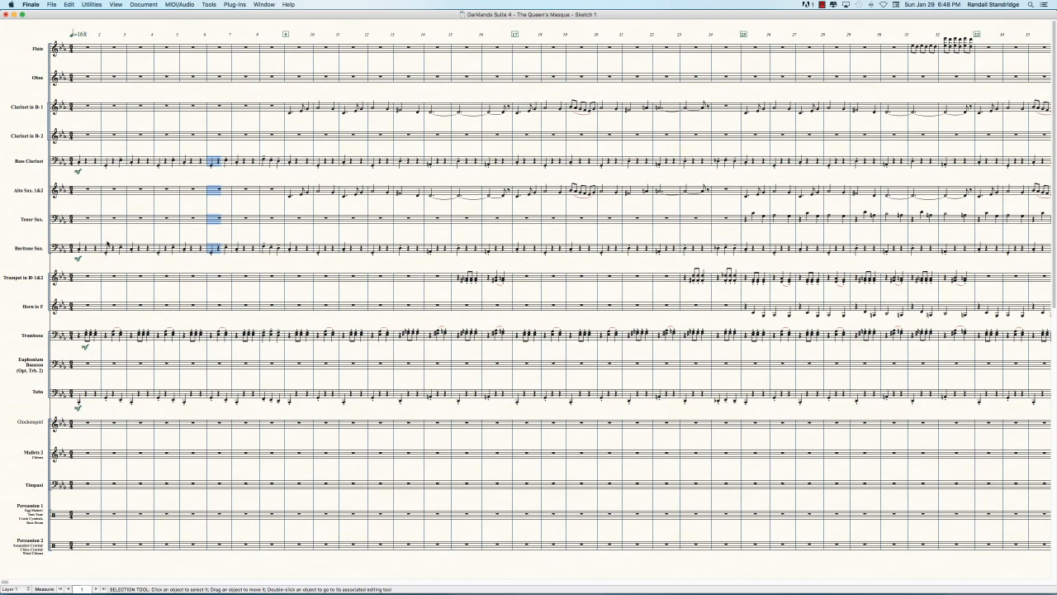
mouse_move(106, 238)
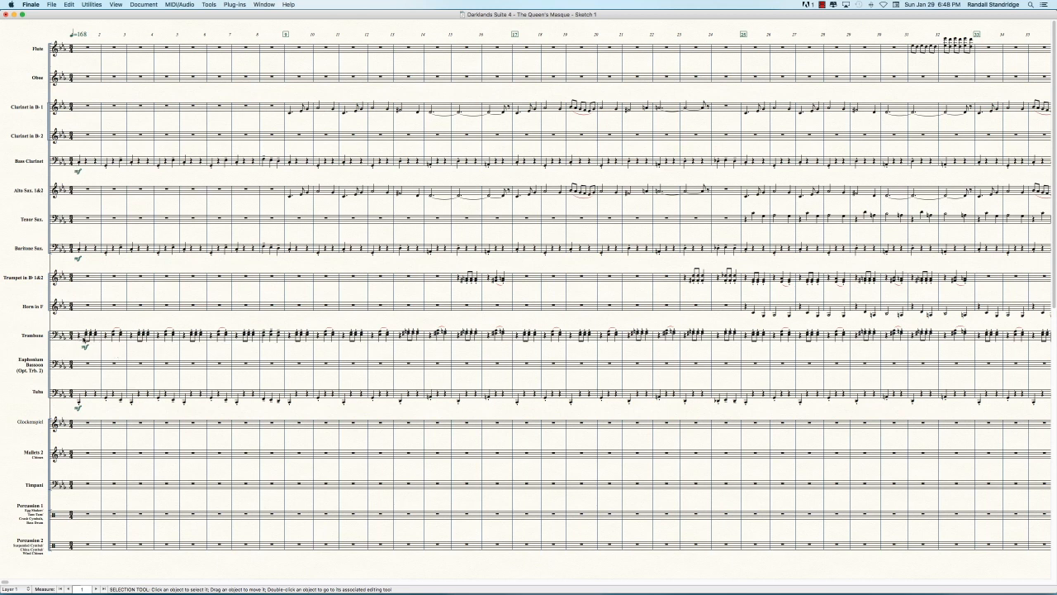
Select trombone measures 1–8 and run Explode Music to push the lower notes into the euphonium
click(86, 334)
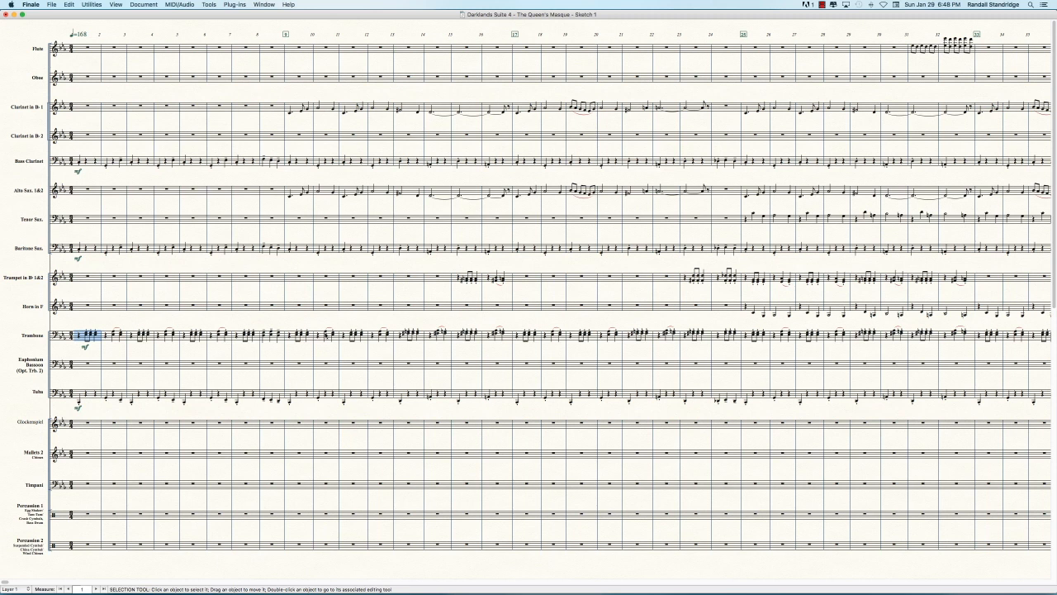
drag(86, 334, 281, 334)
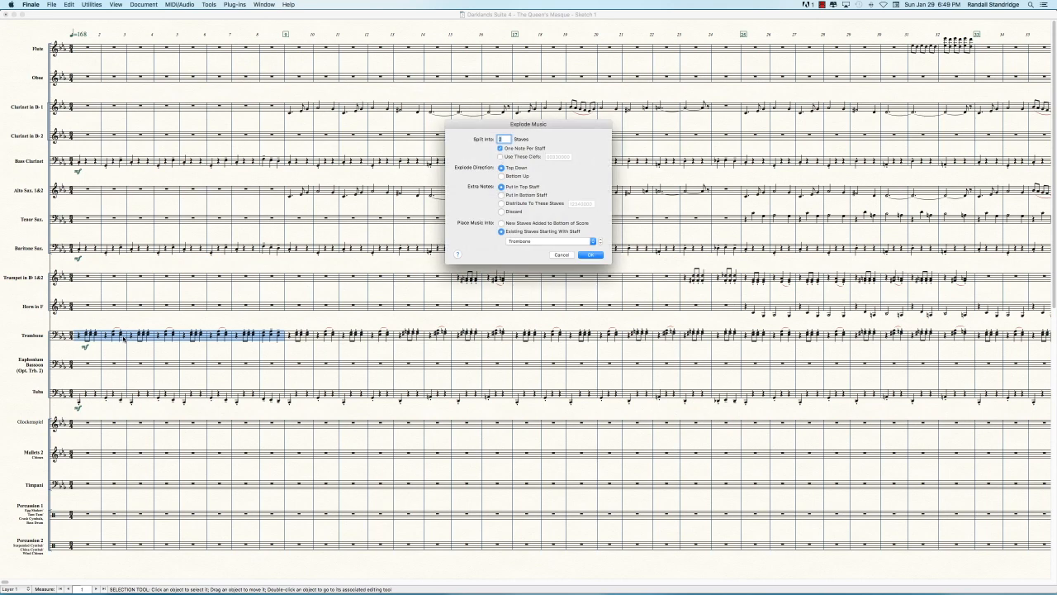
click(590, 255)
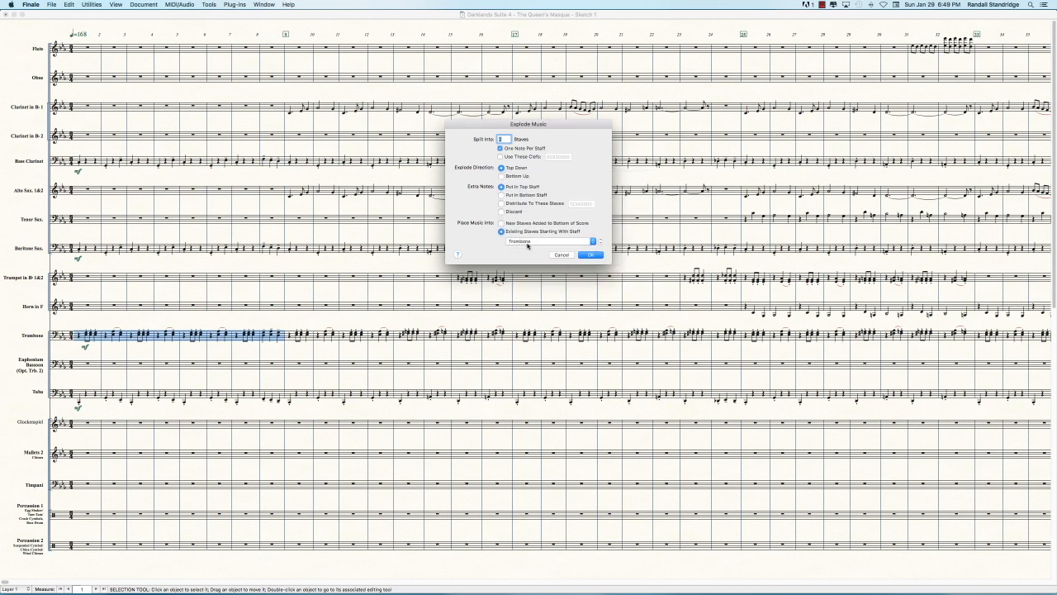
mouse_move(487, 253)
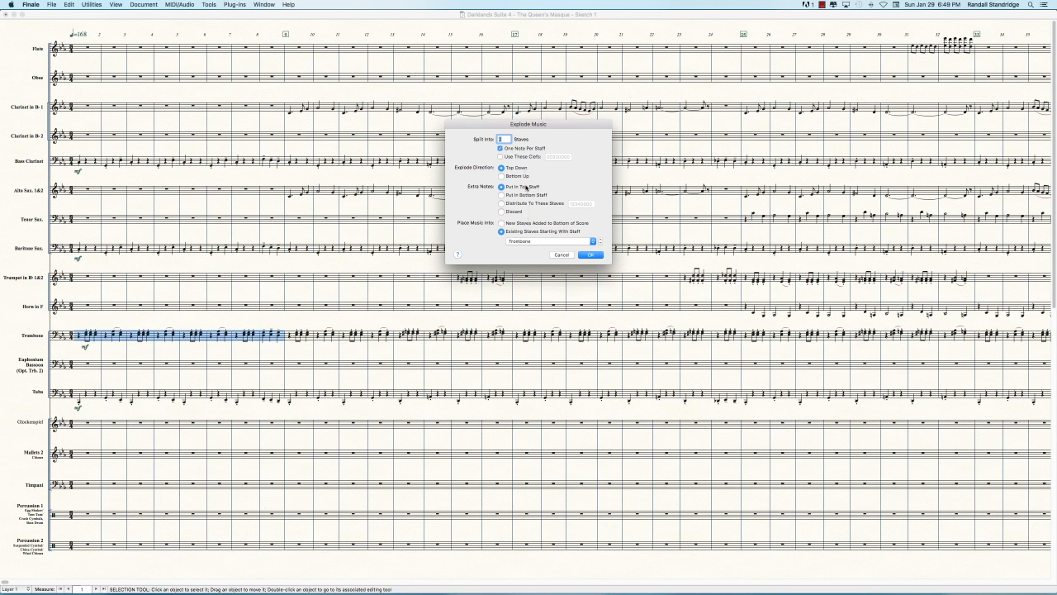
click(590, 254)
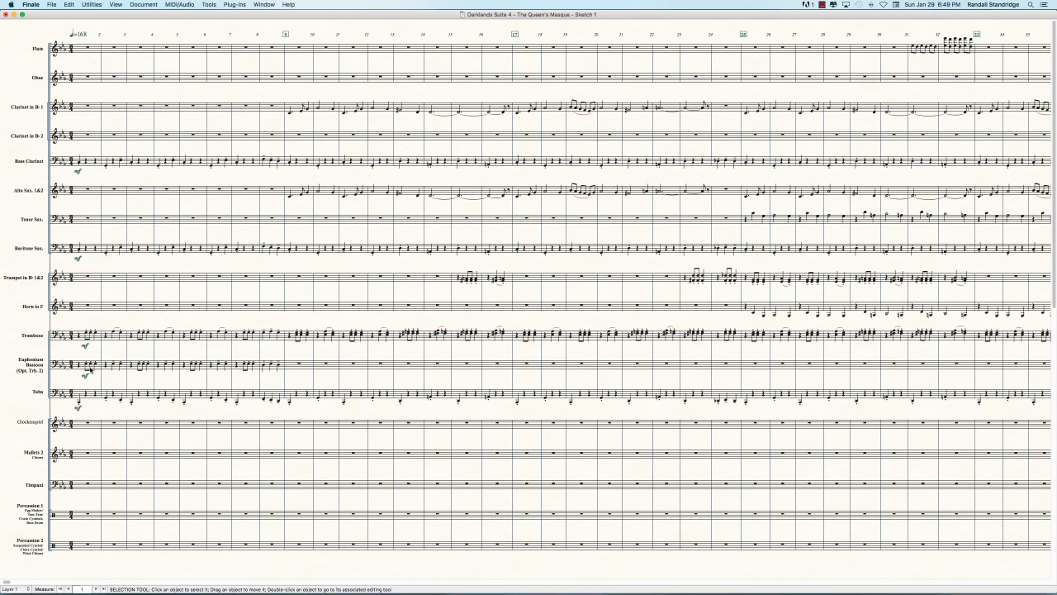
drag(75, 364, 281, 363)
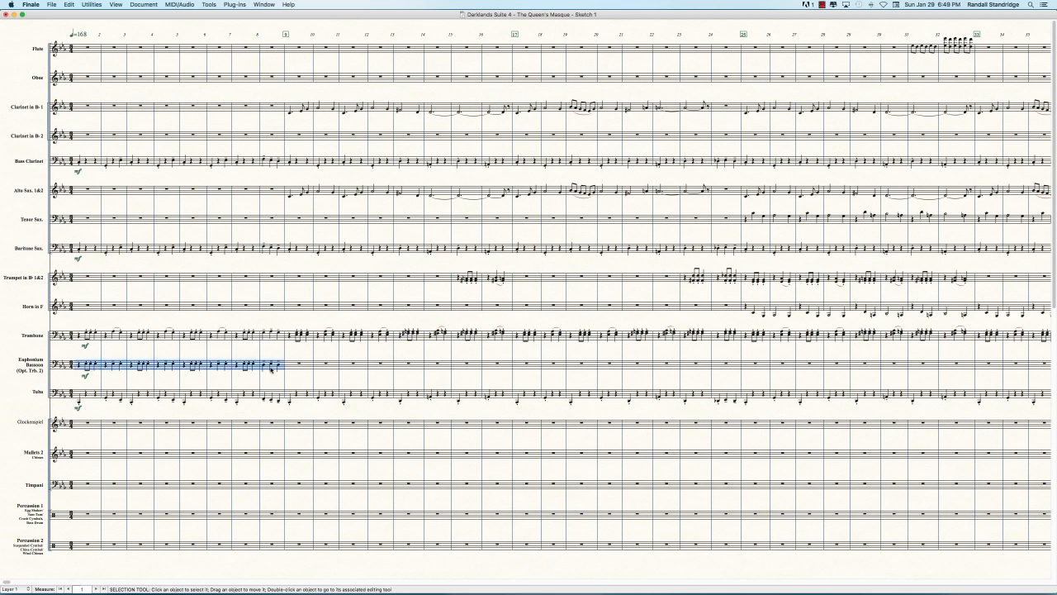
click(297, 333)
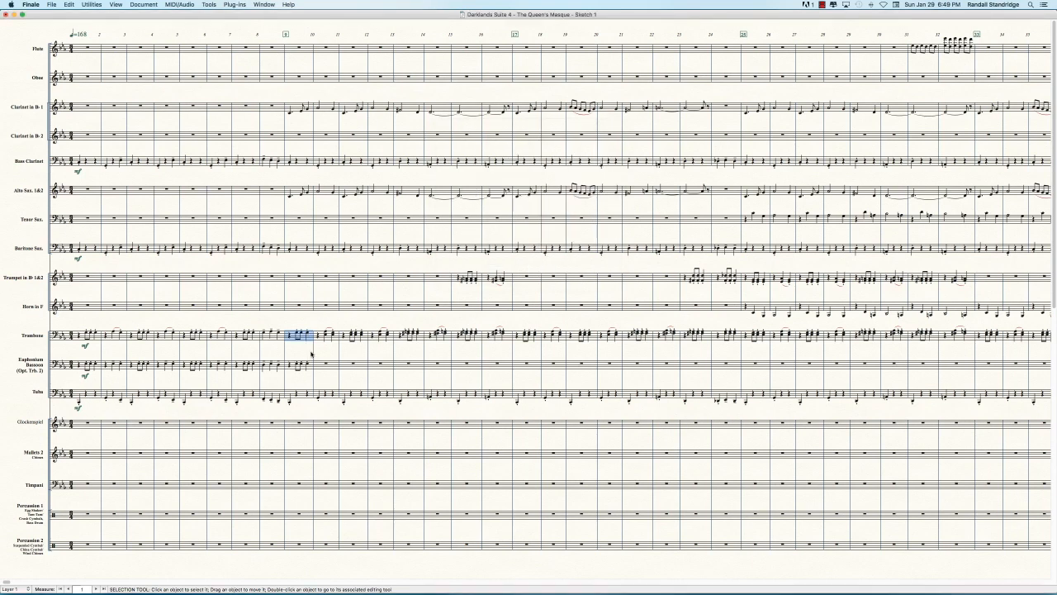
click(95, 363)
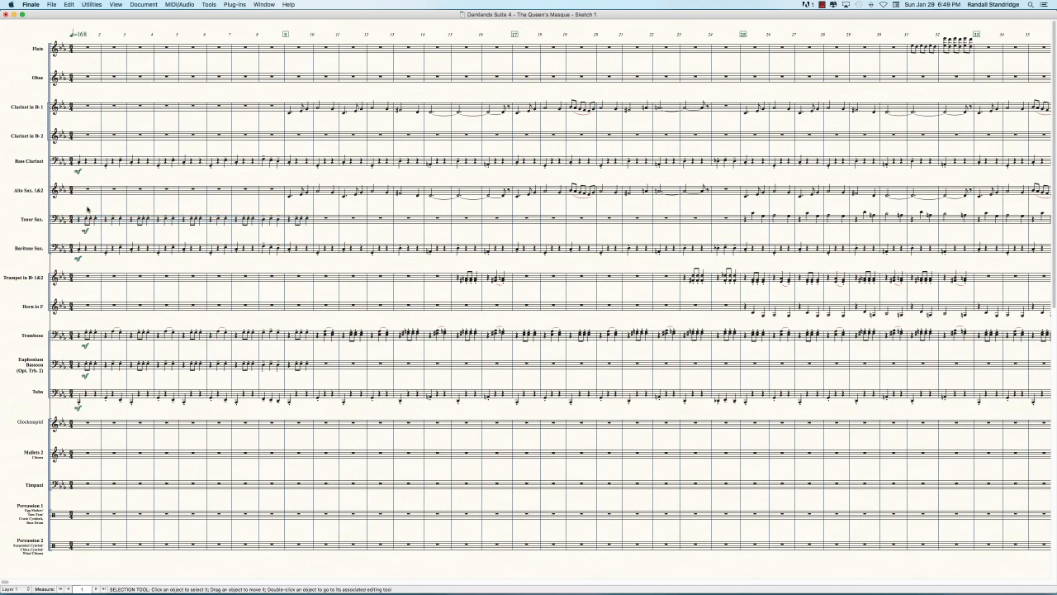
mouse_move(97, 291)
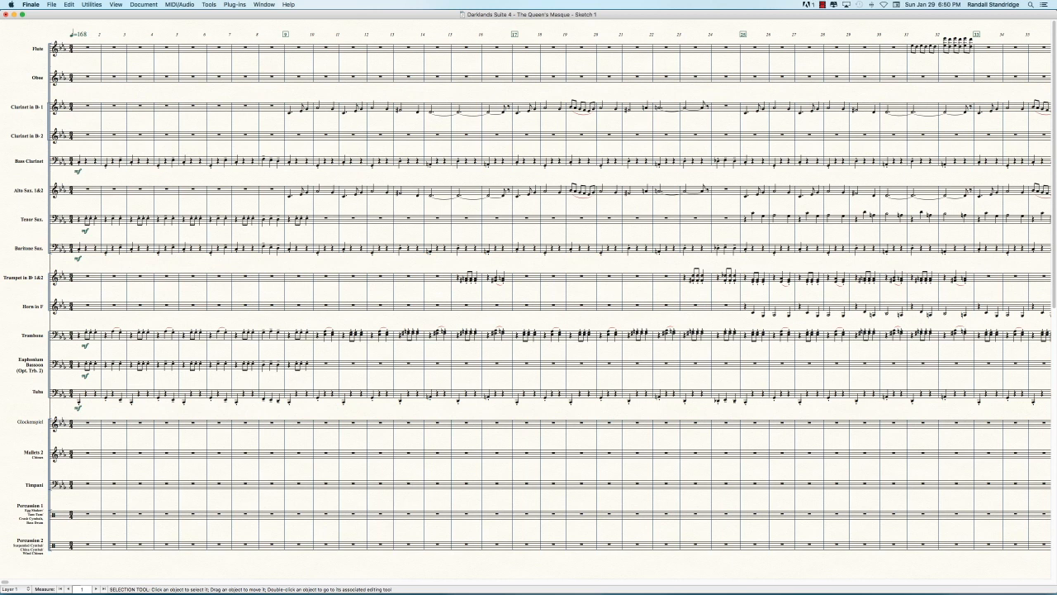
mouse_move(106, 294)
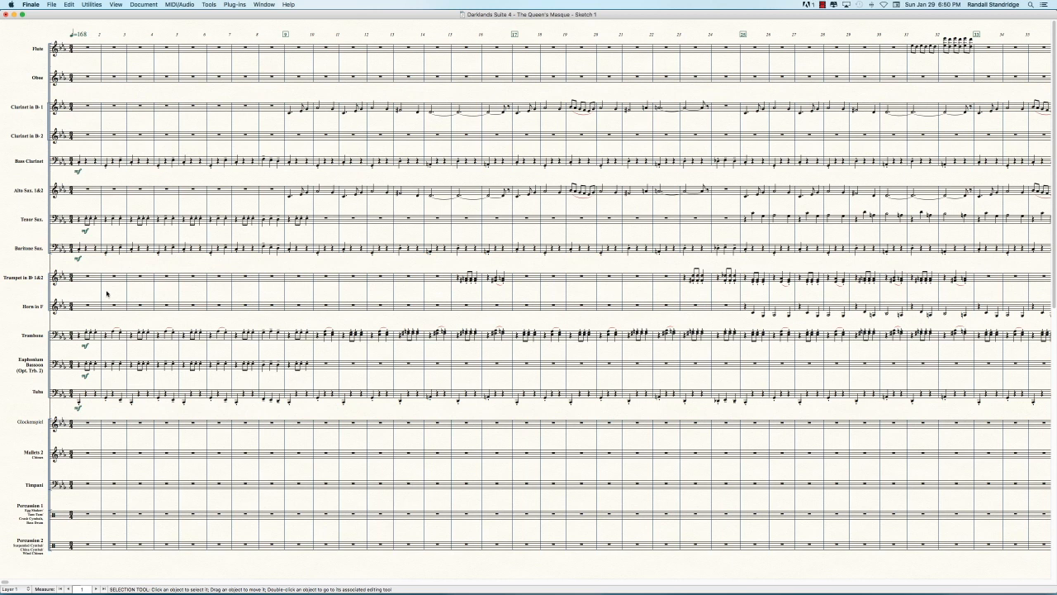
mouse_move(113, 57)
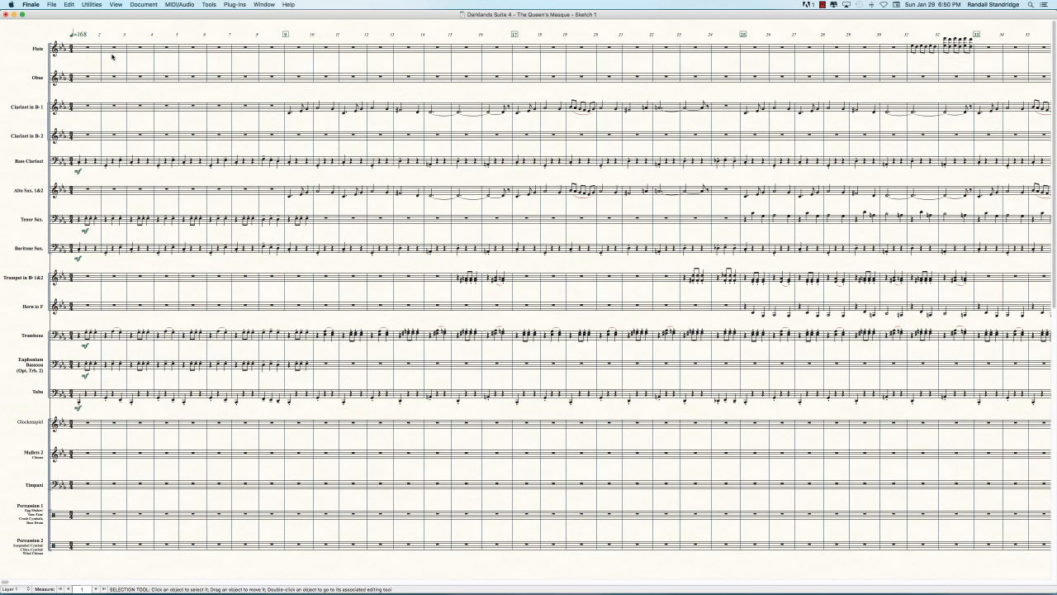
mouse_move(82, 75)
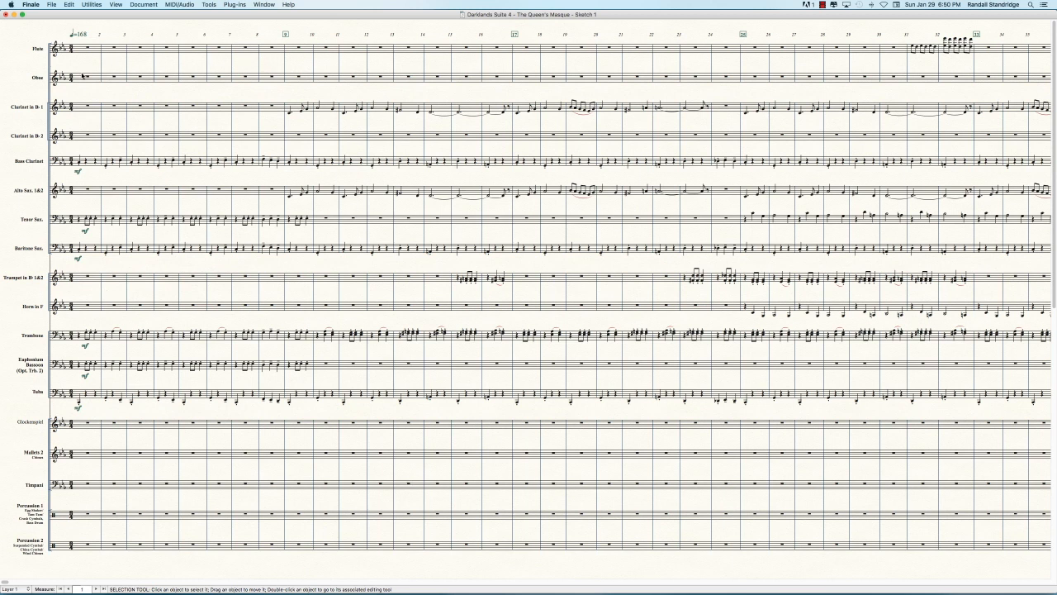
mouse_move(243, 63)
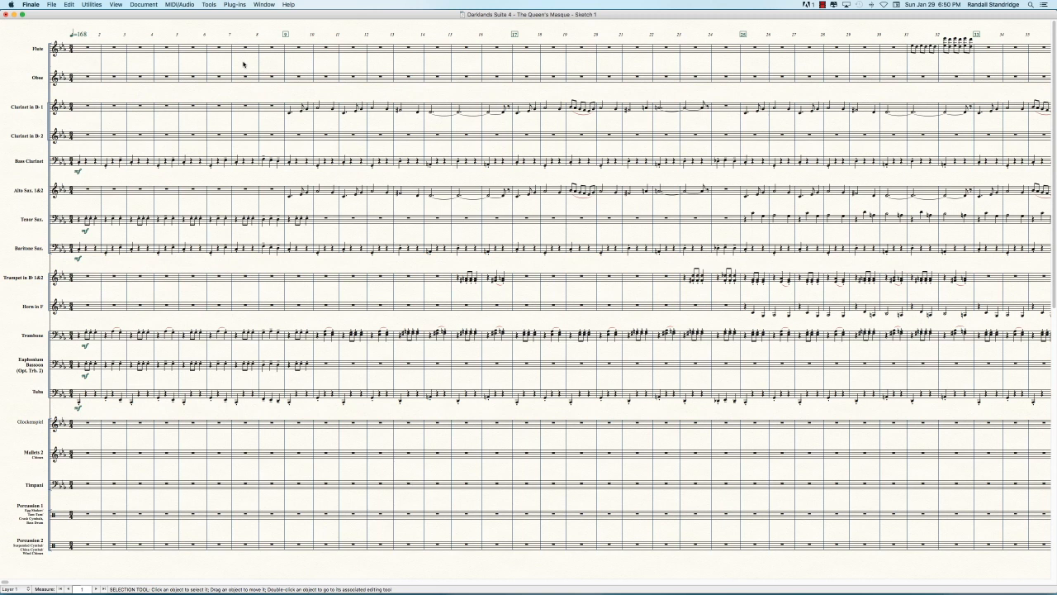
mouse_move(106, 115)
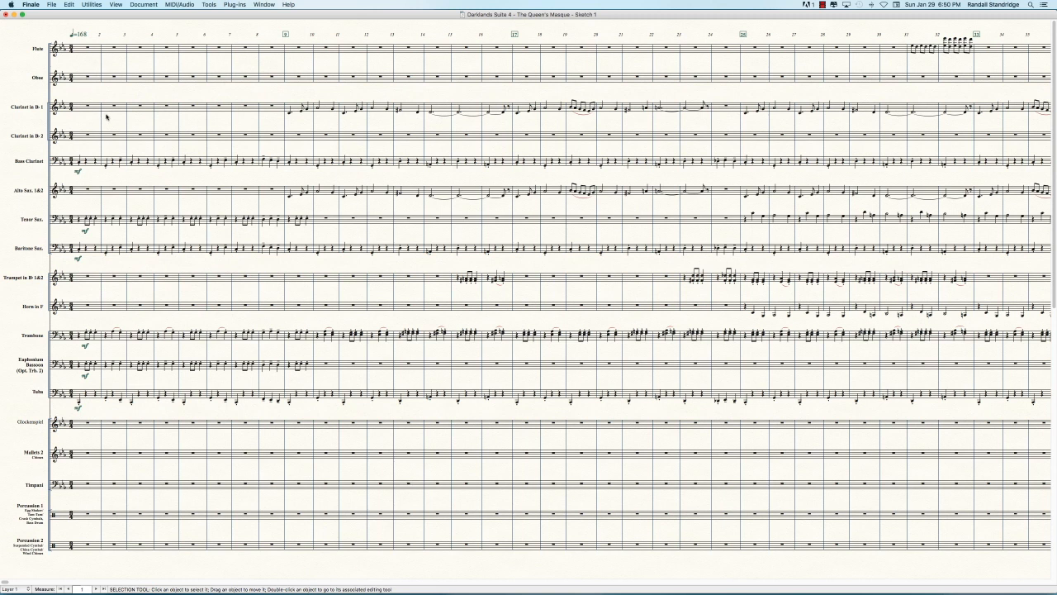
mouse_move(204, 309)
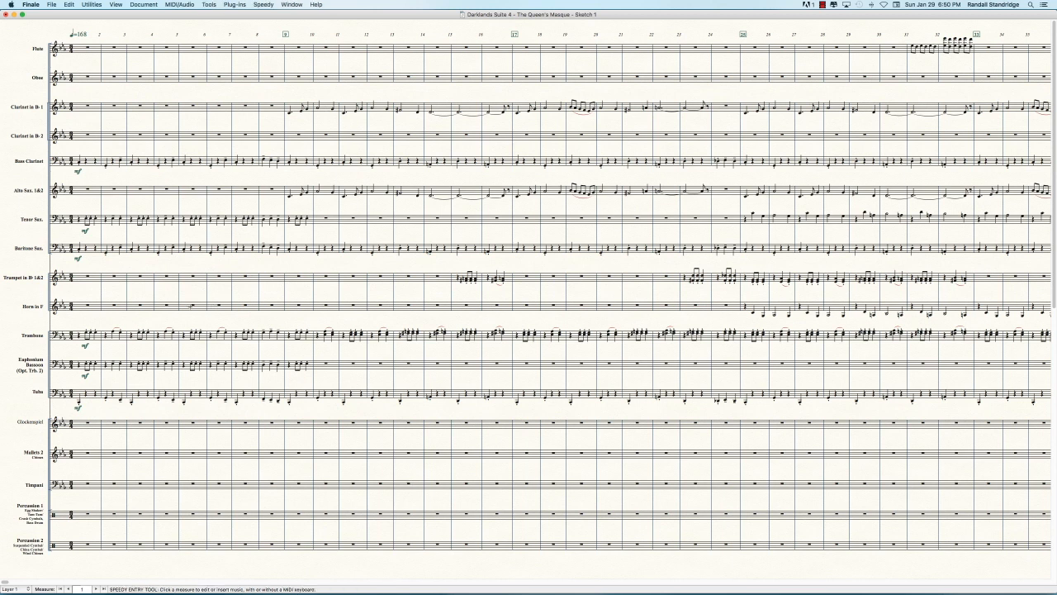
Start Speedy Entry in Horn in F measure 2 for the repeated-note figure through measure 5
click(195, 309)
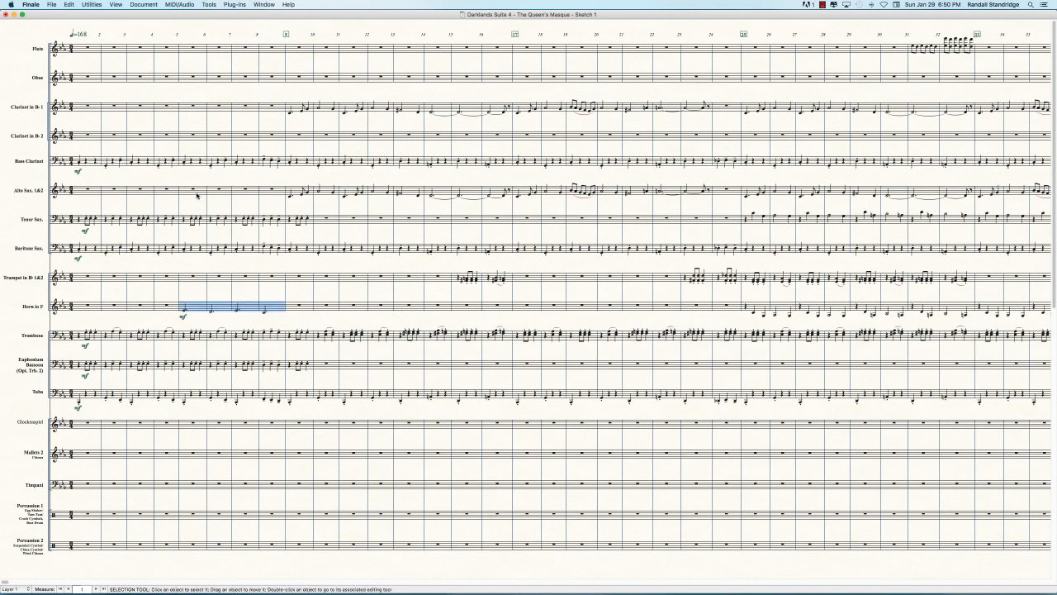
Deselect the new horn notes in measures 2–5 to settle them in the score
click(192, 190)
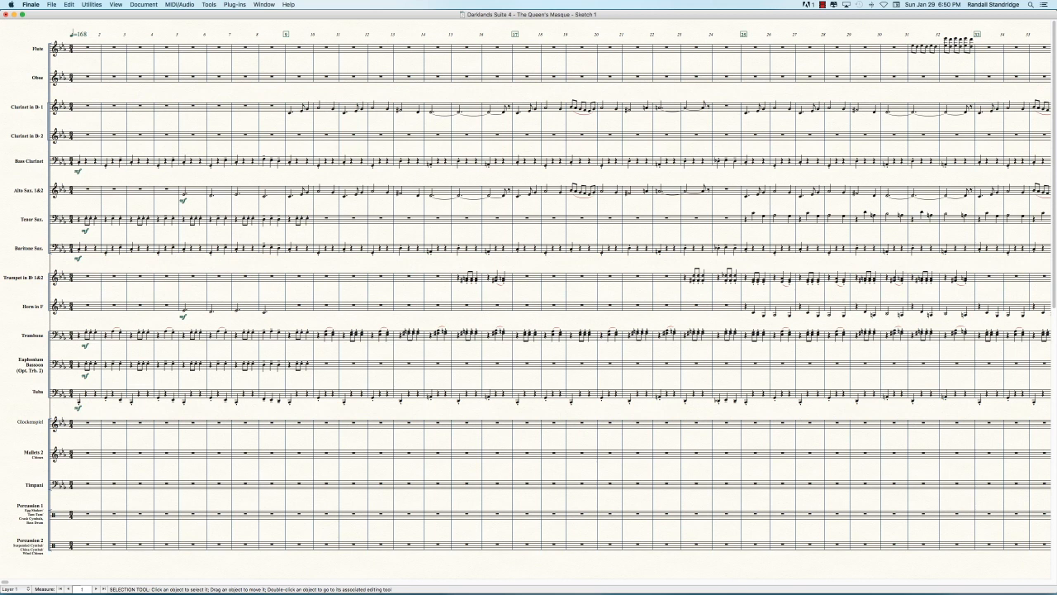
mouse_move(222, 213)
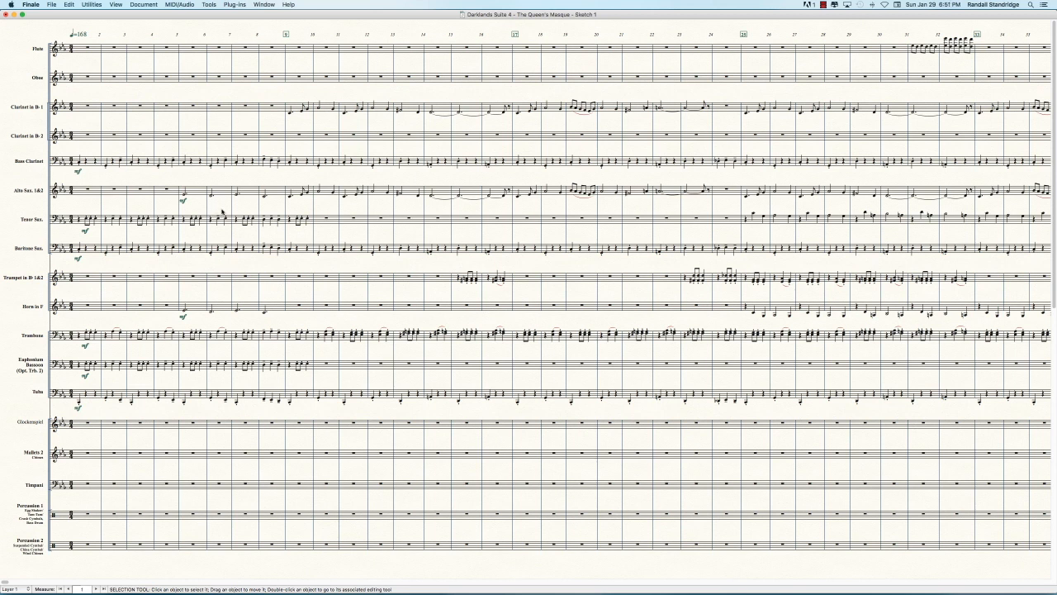
mouse_move(211, 198)
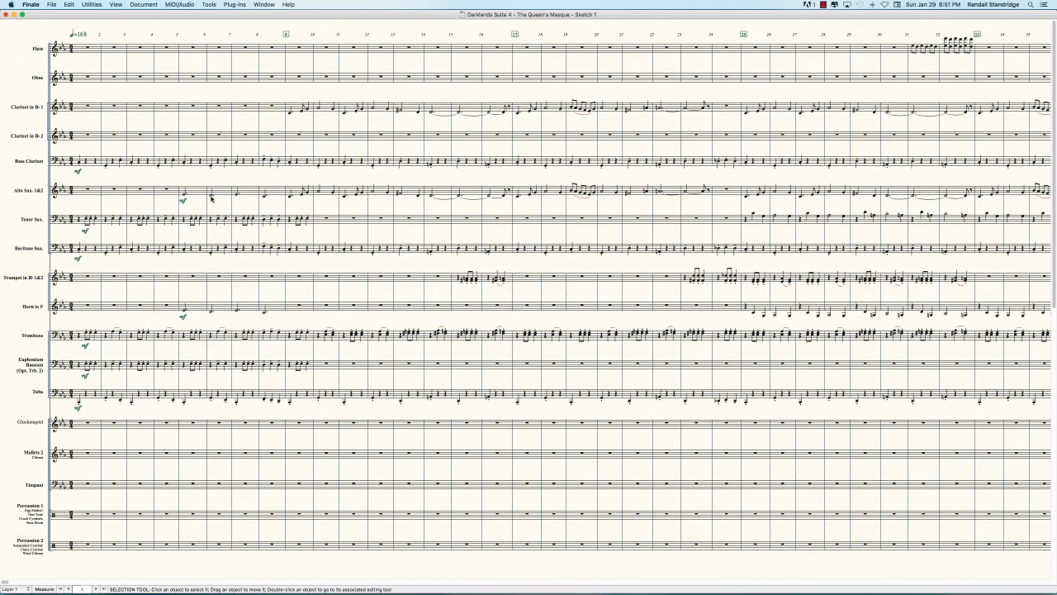
mouse_move(218, 223)
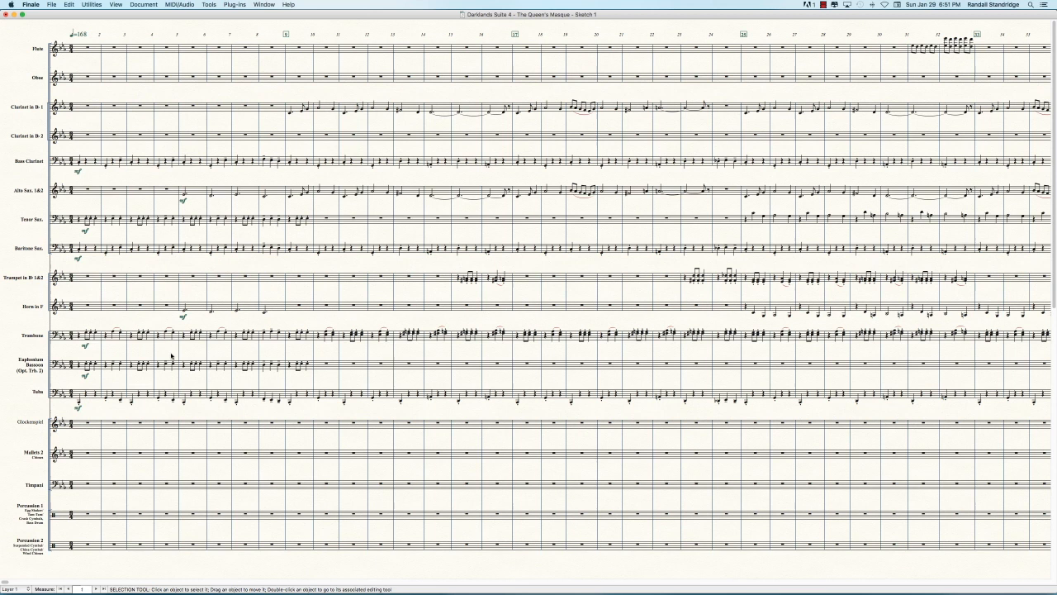
mouse_move(172, 355)
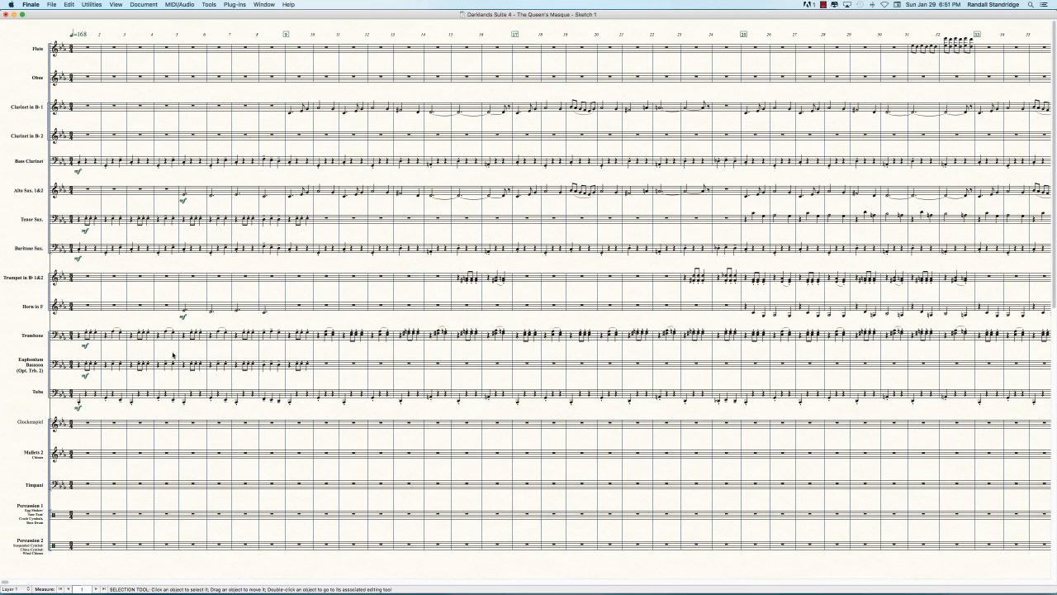
mouse_move(175, 350)
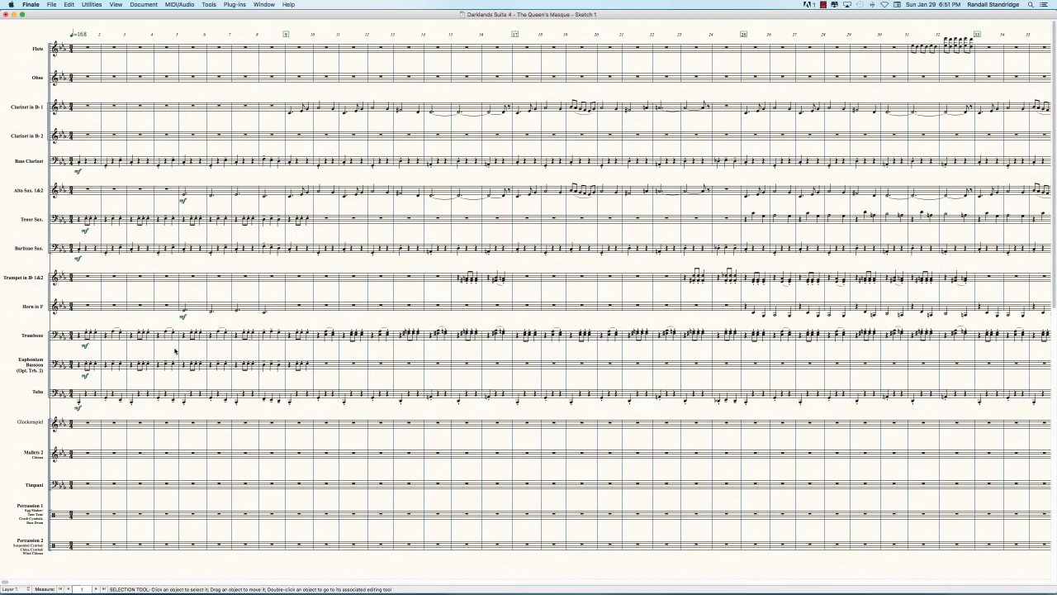
mouse_move(208, 294)
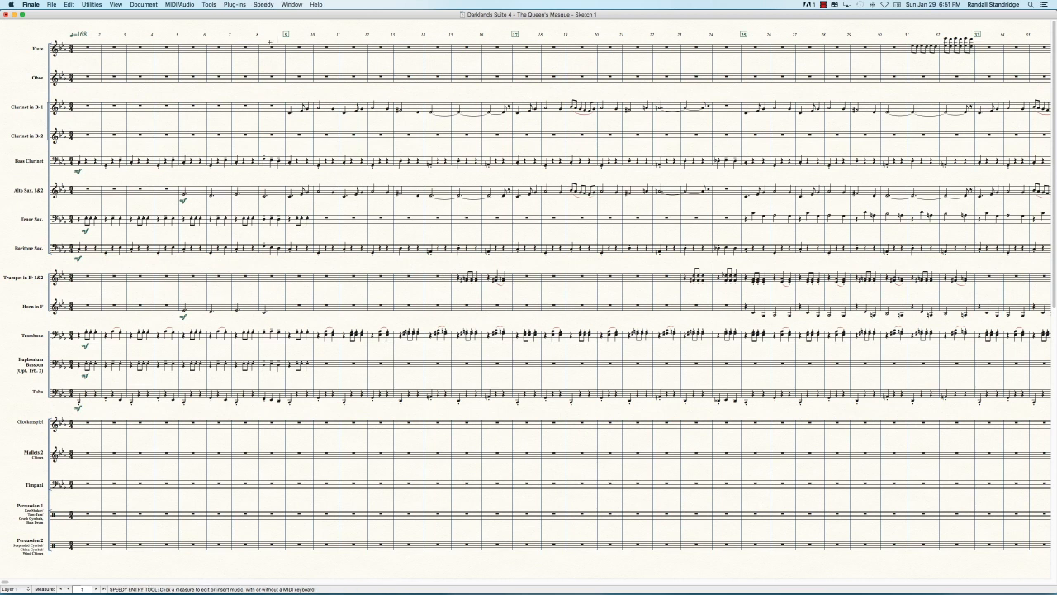
Begin the measure 5 entrance in the Flute/Oboe staff, marked mf
click(273, 48)
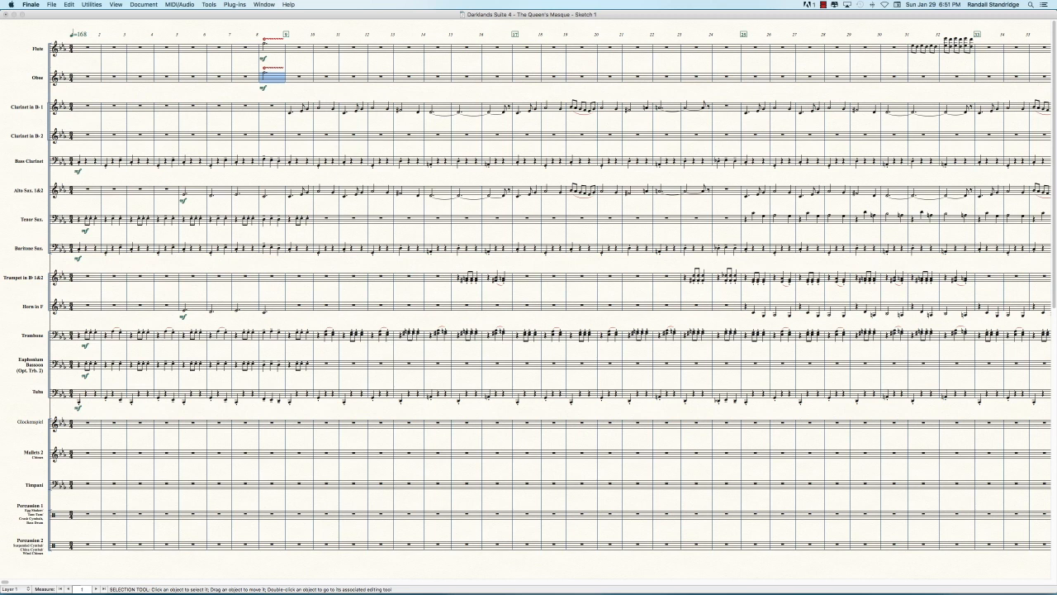
mouse_move(647, 168)
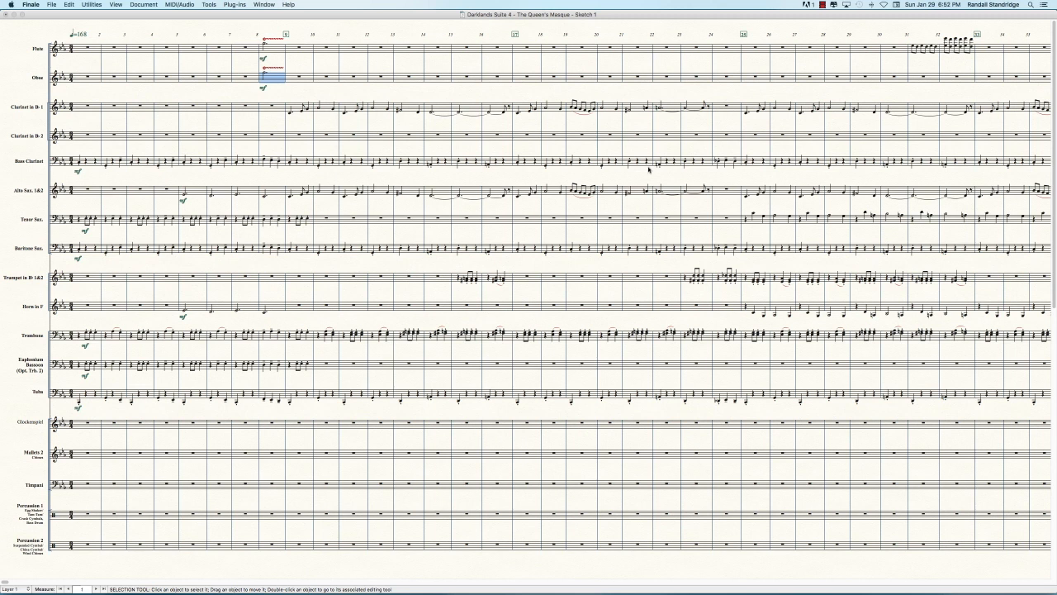
mouse_move(278, 139)
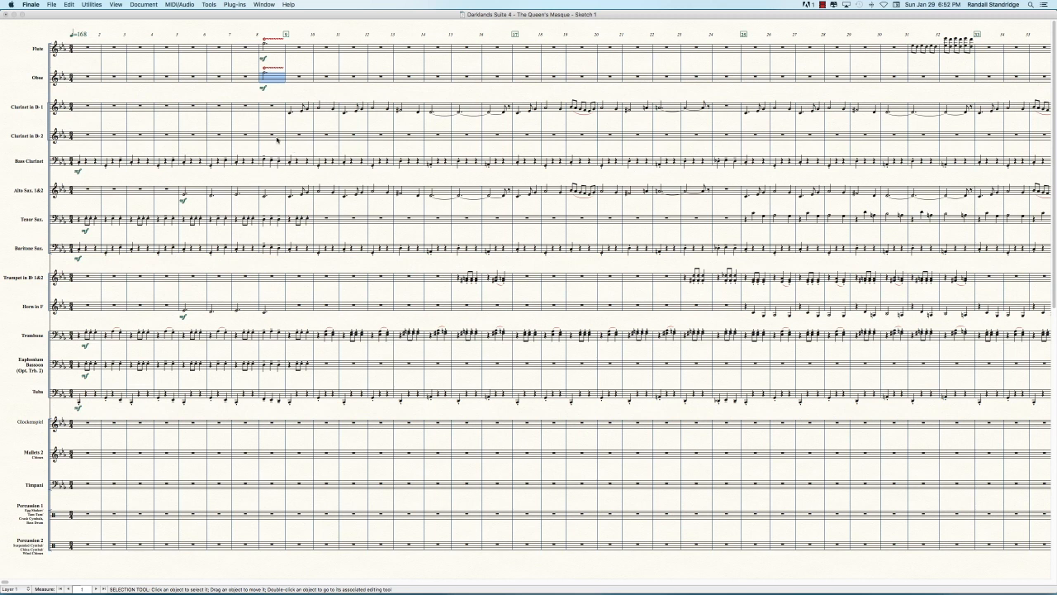
mouse_move(623, 148)
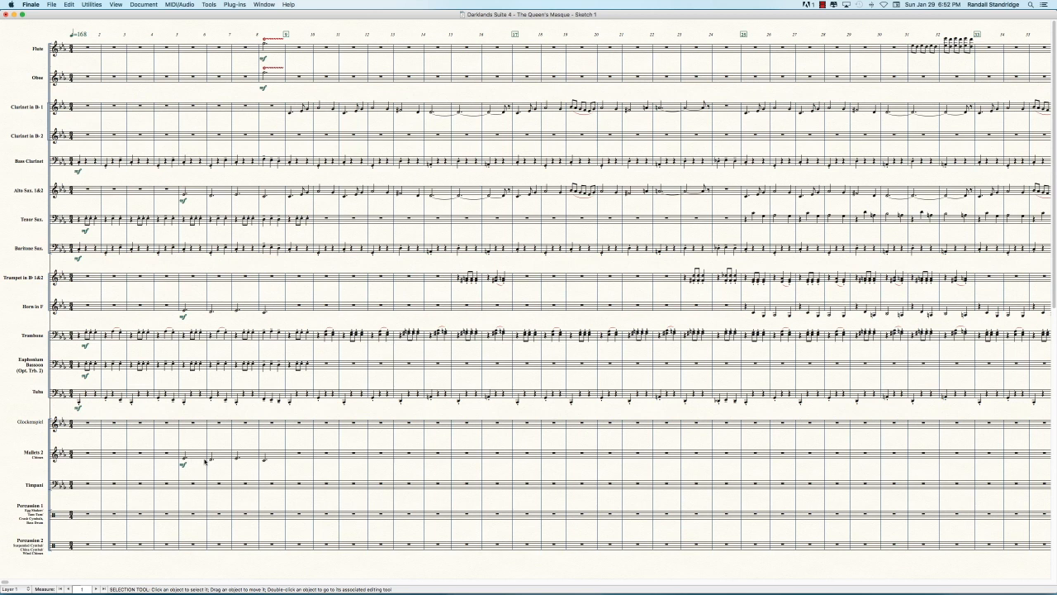
mouse_move(195, 449)
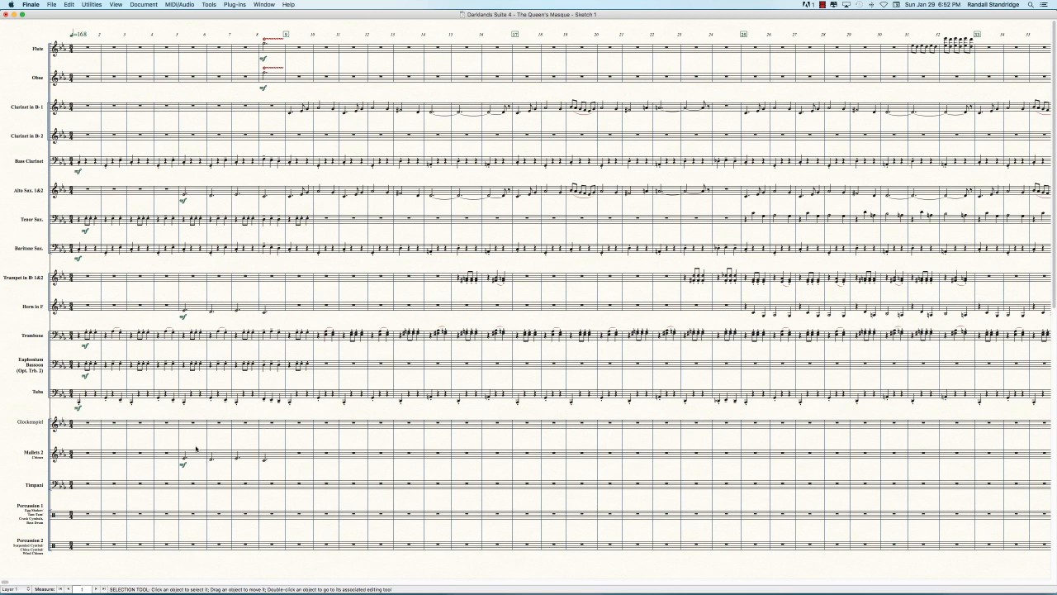
mouse_move(197, 446)
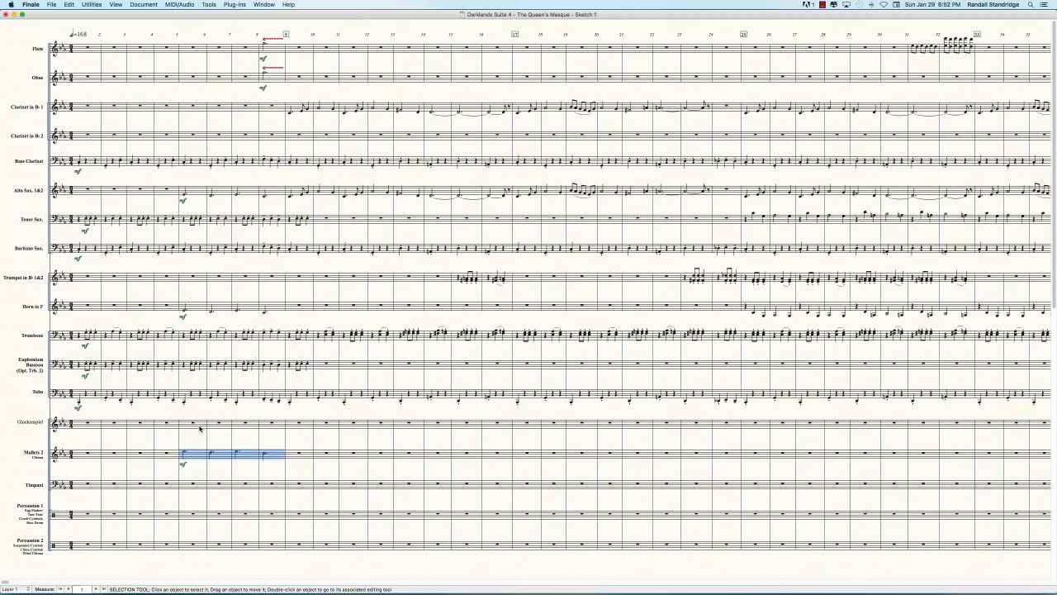
Select Mallets 1 measure 2 to enter its short mf figure through measure 5
click(193, 423)
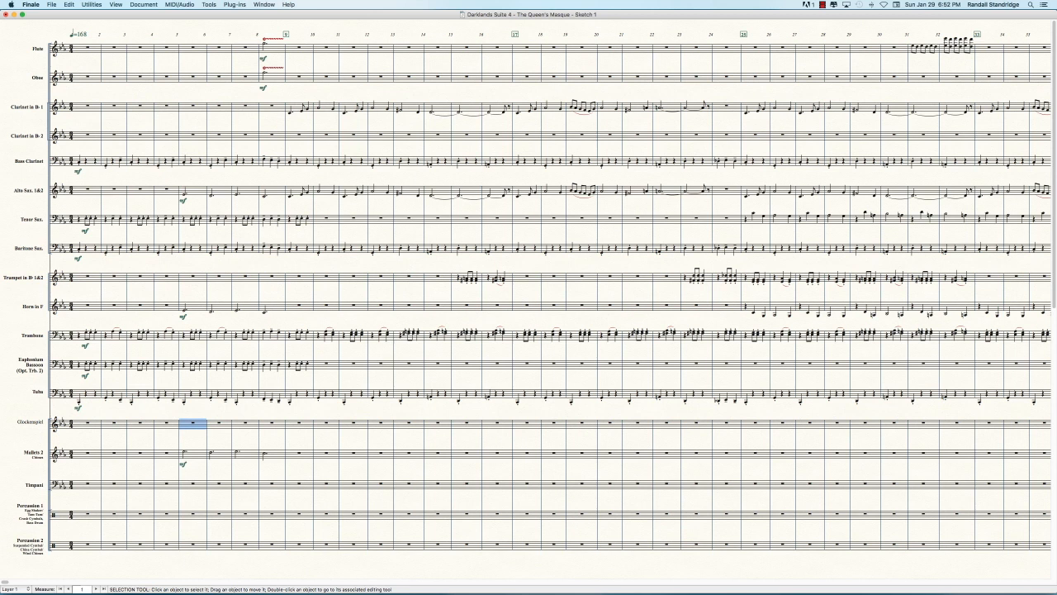
mouse_move(204, 443)
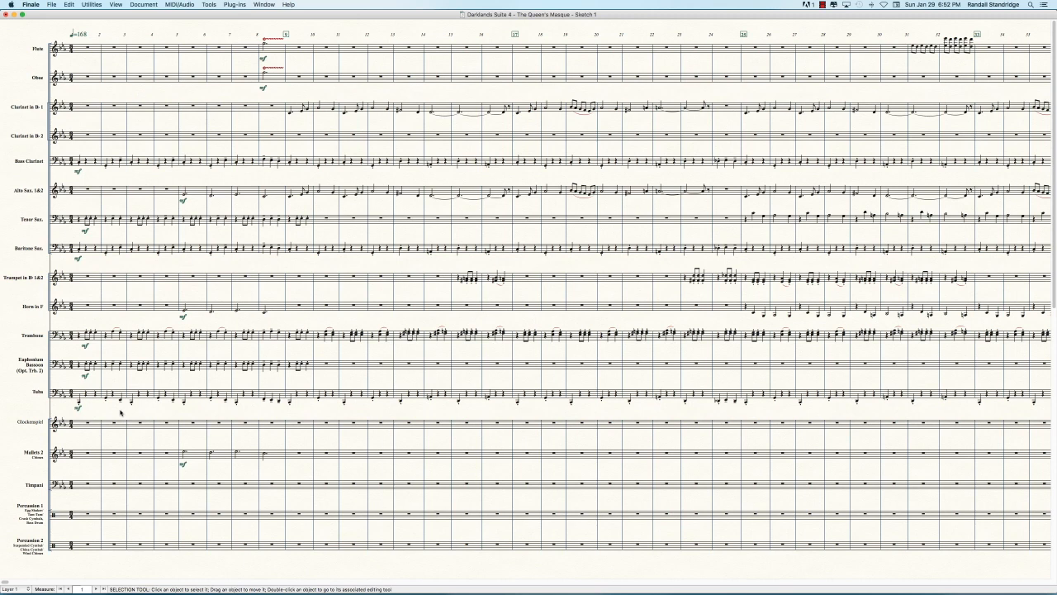
mouse_move(109, 403)
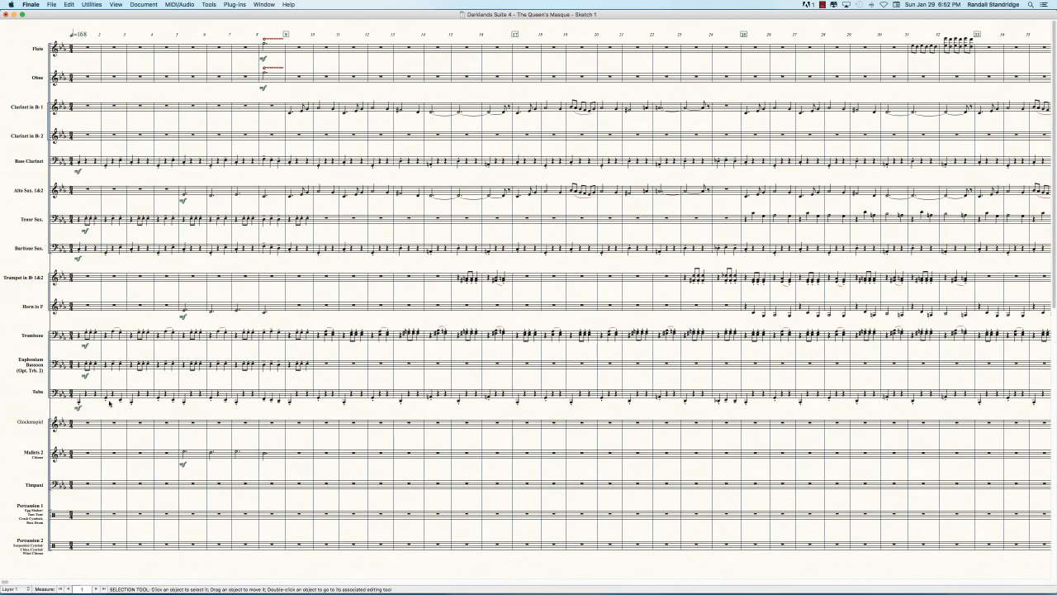
click(121, 398)
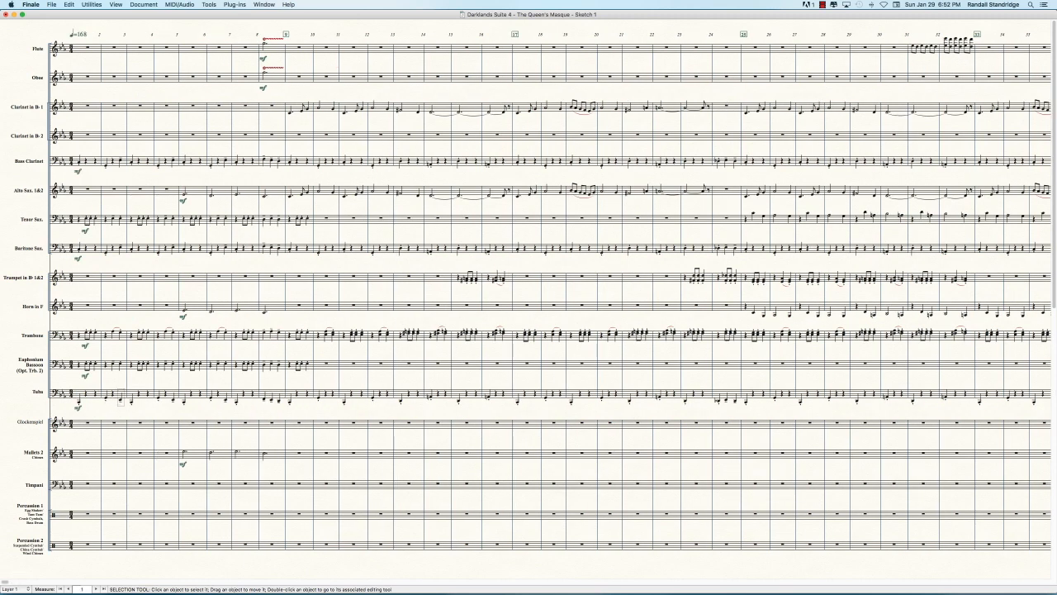
click(123, 394)
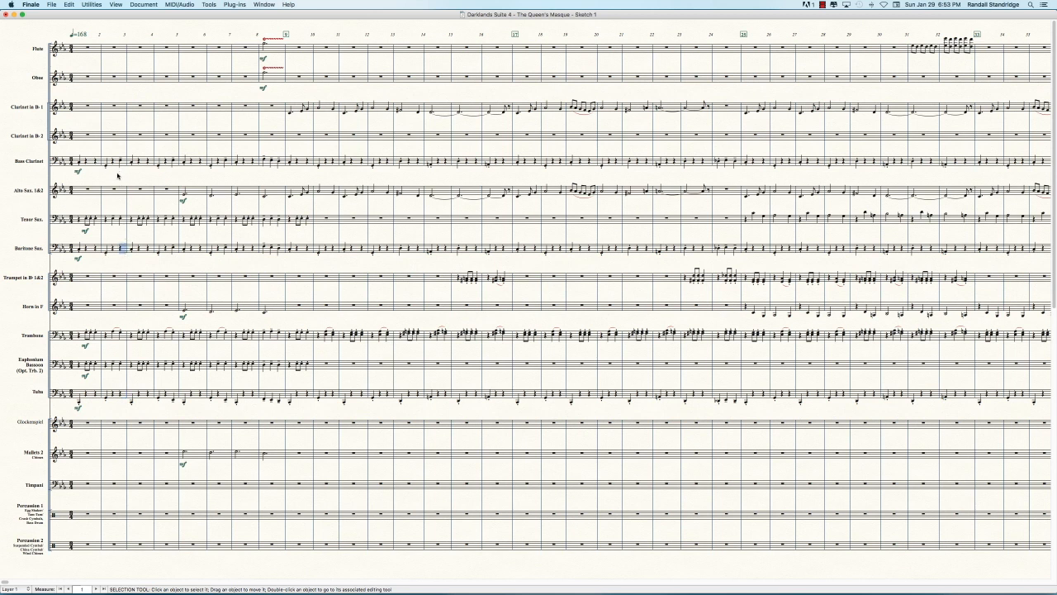
click(122, 162)
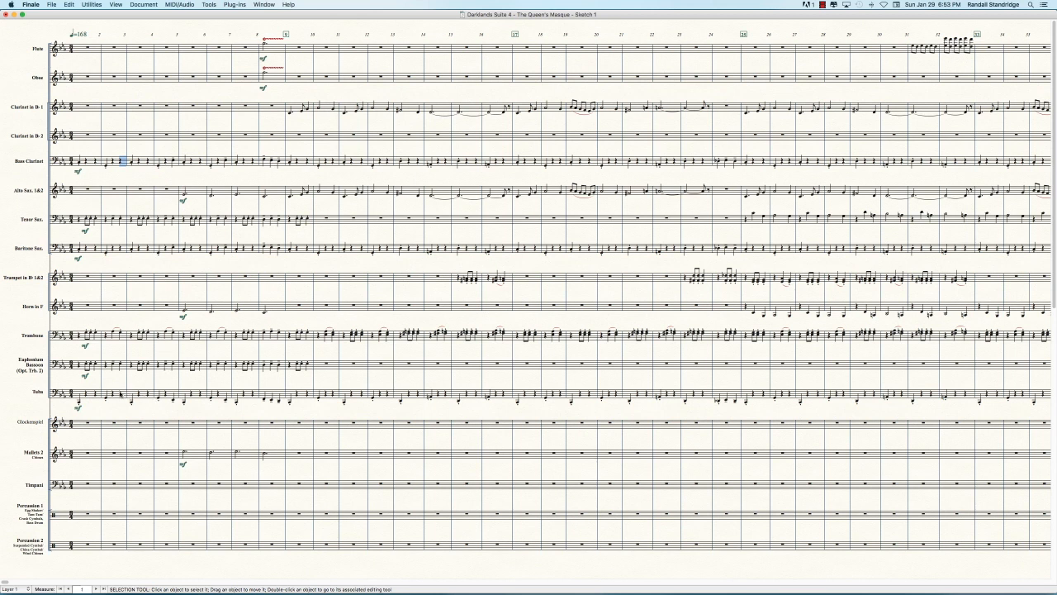
click(165, 394)
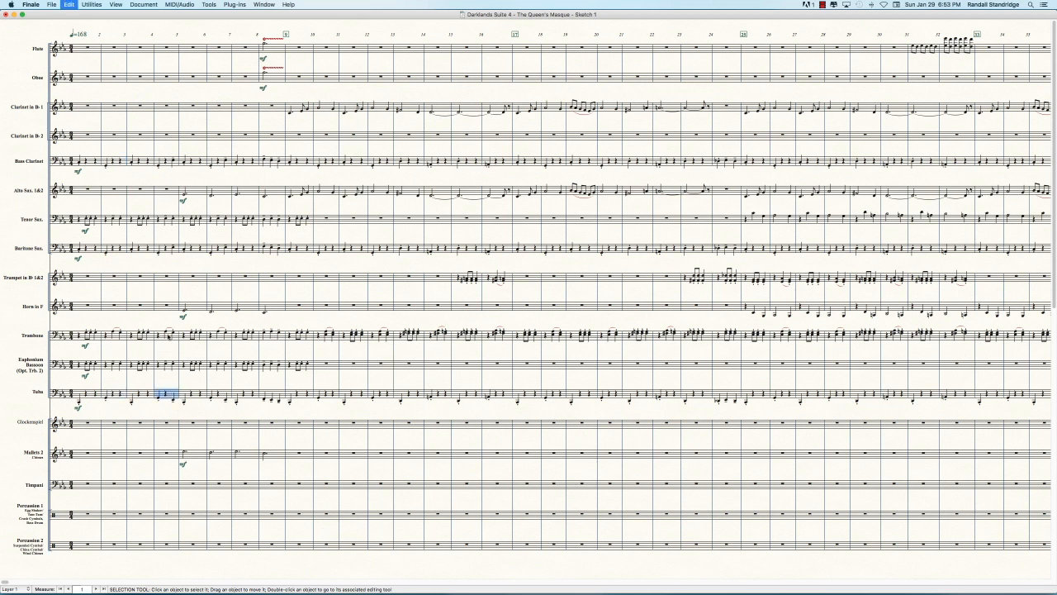
click(165, 248)
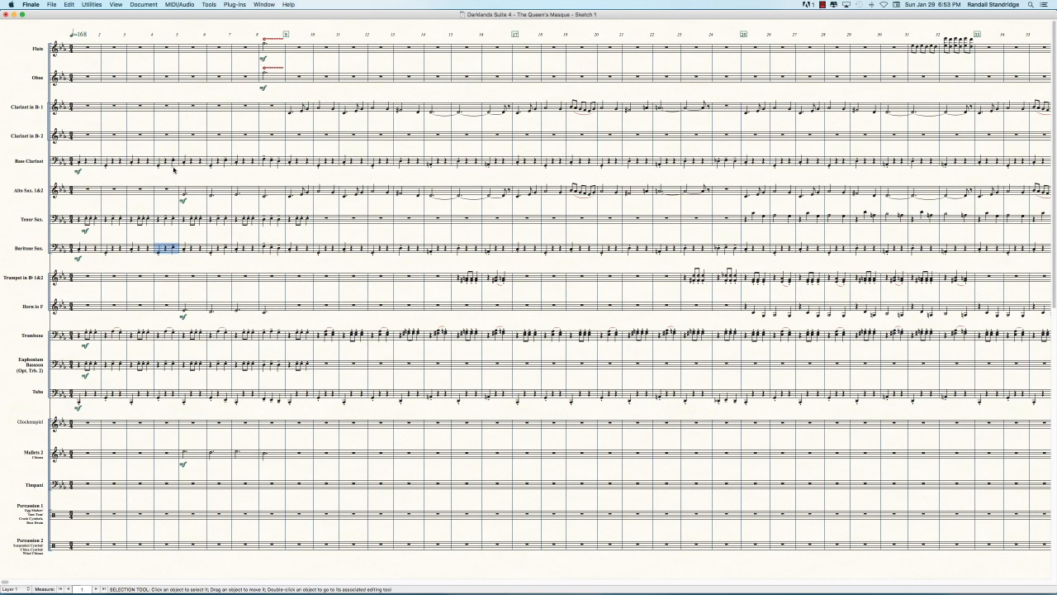
click(112, 160)
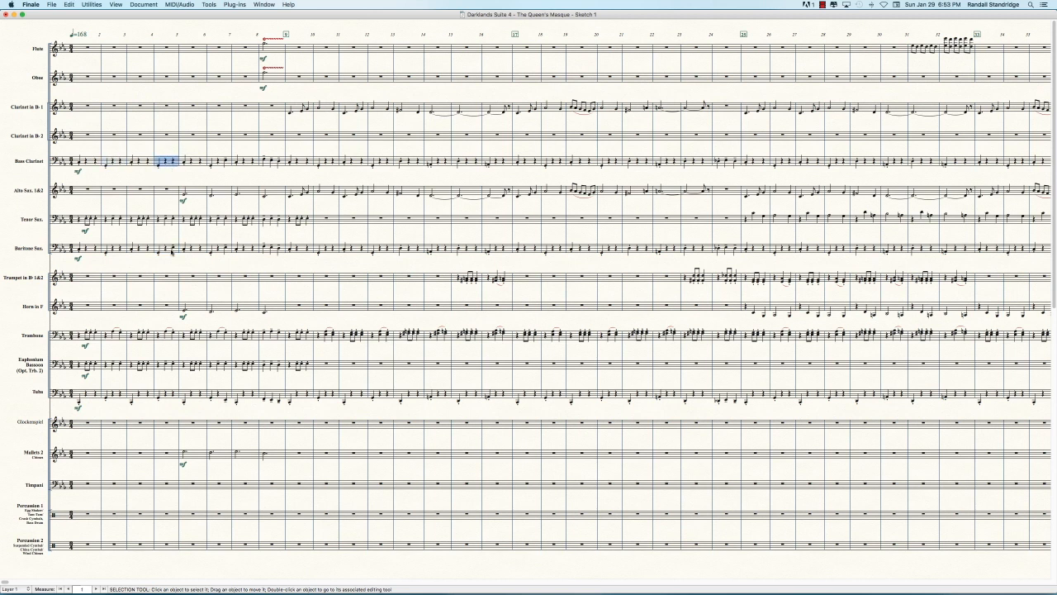
click(166, 248)
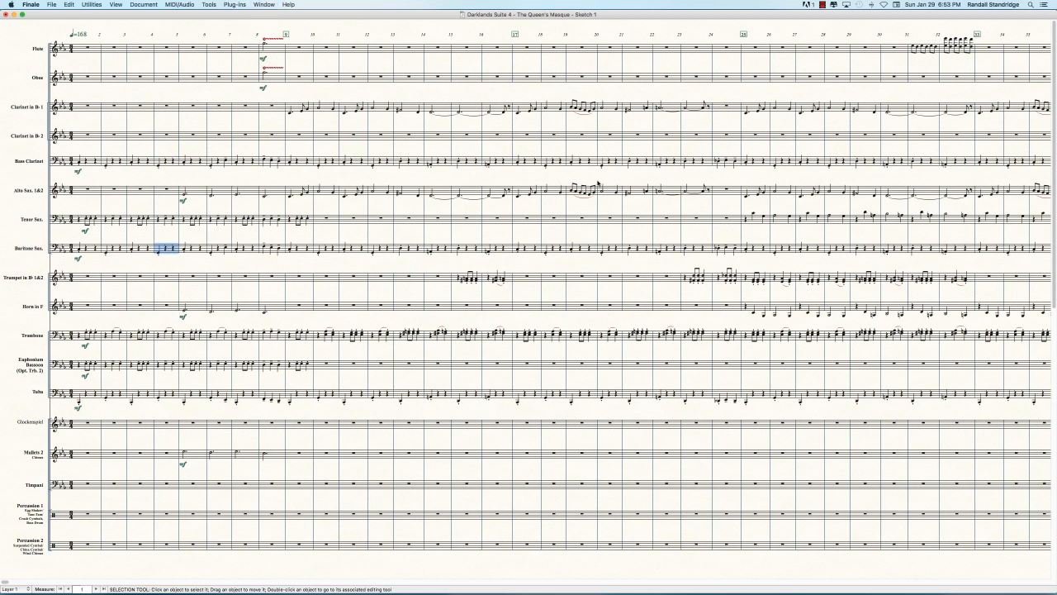
mouse_move(598, 183)
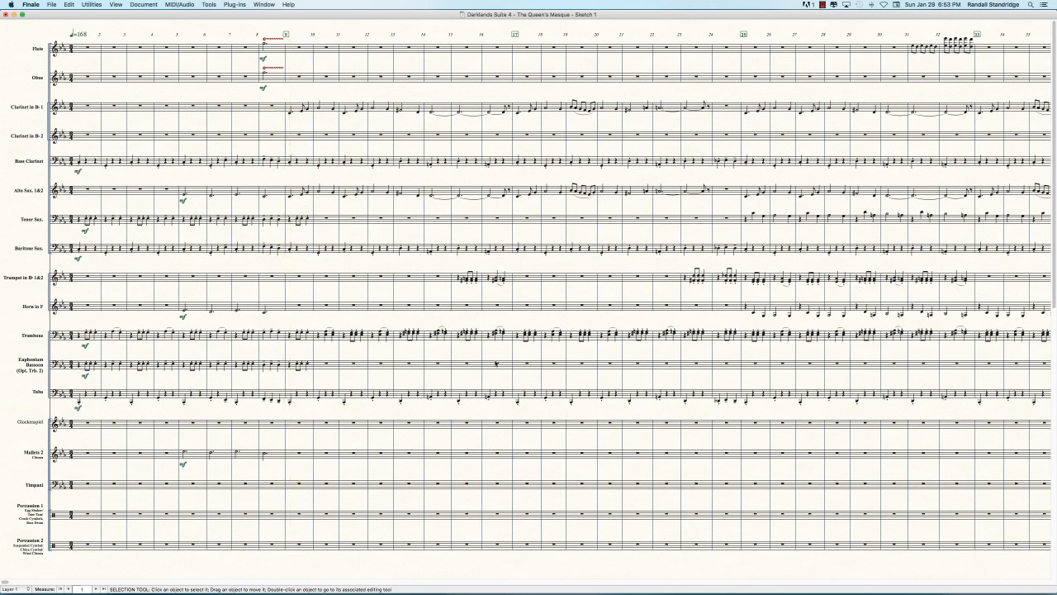
mouse_move(228, 373)
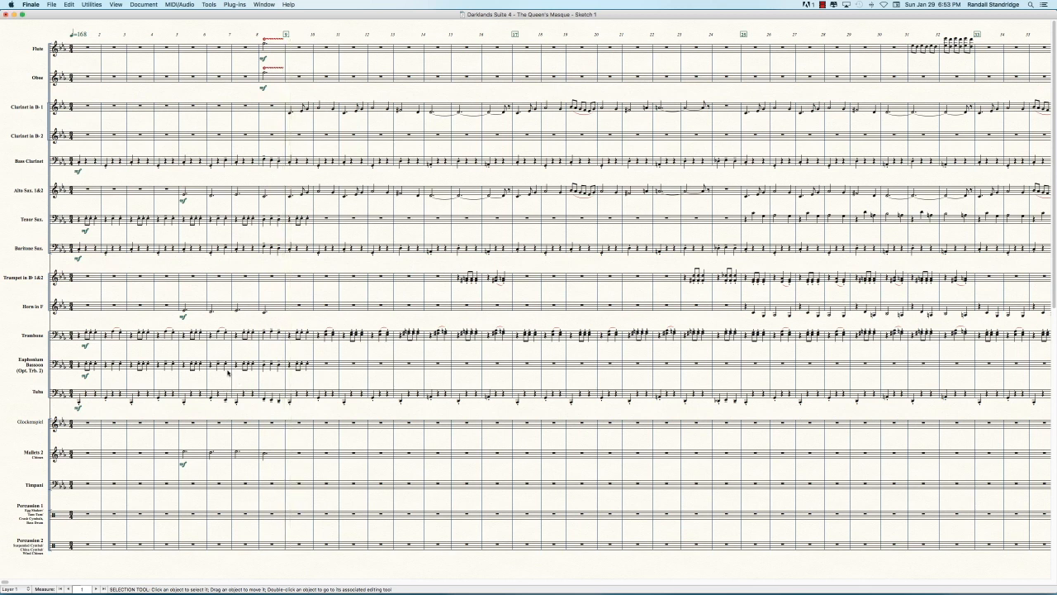
mouse_move(234, 394)
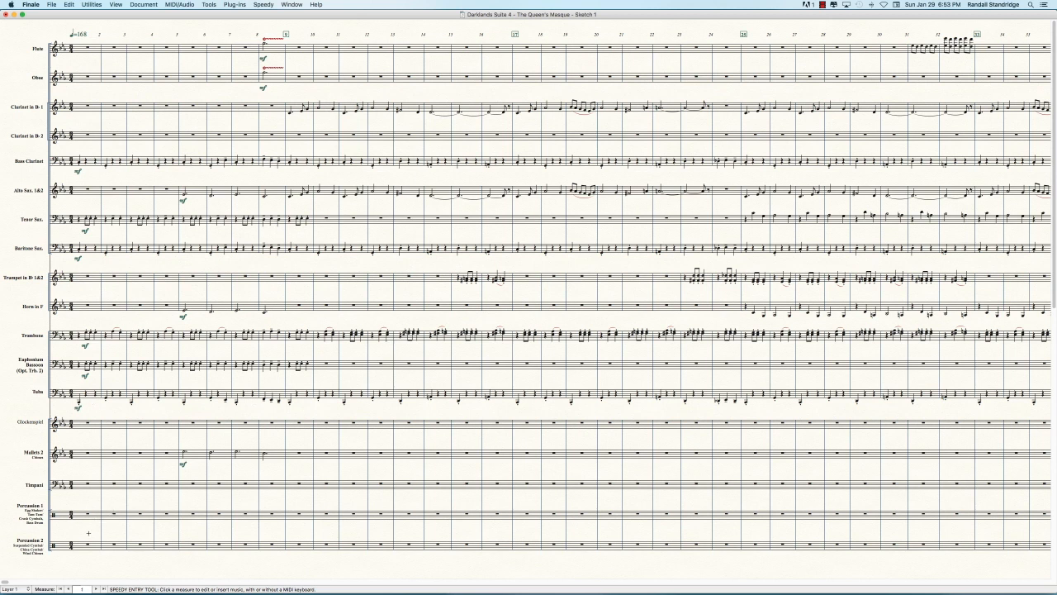
mouse_move(129, 527)
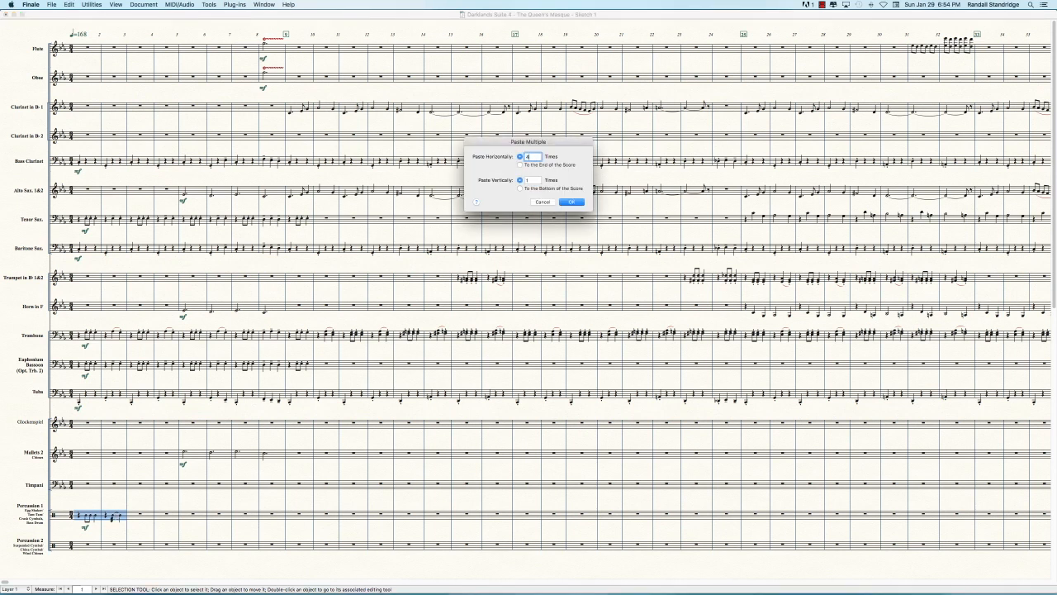
Confirm Paste Multiple to repeat the Percussion 1 rhythm across the following measures
click(572, 202)
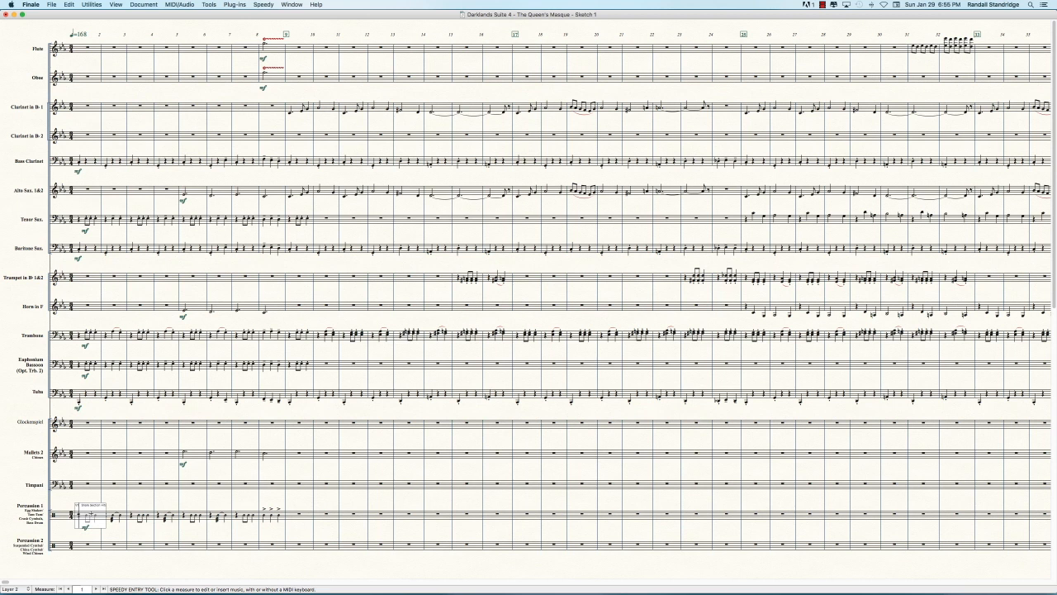
Enter tambourine and bass drum notes along the Percussion 1 staff up to measure 16
click(117, 516)
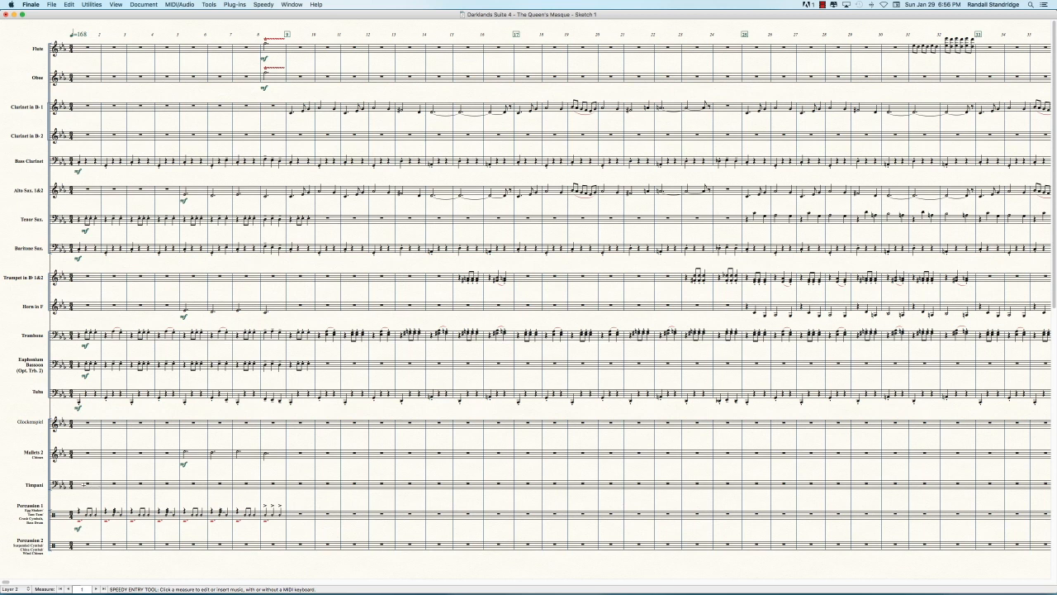
mouse_move(767, 177)
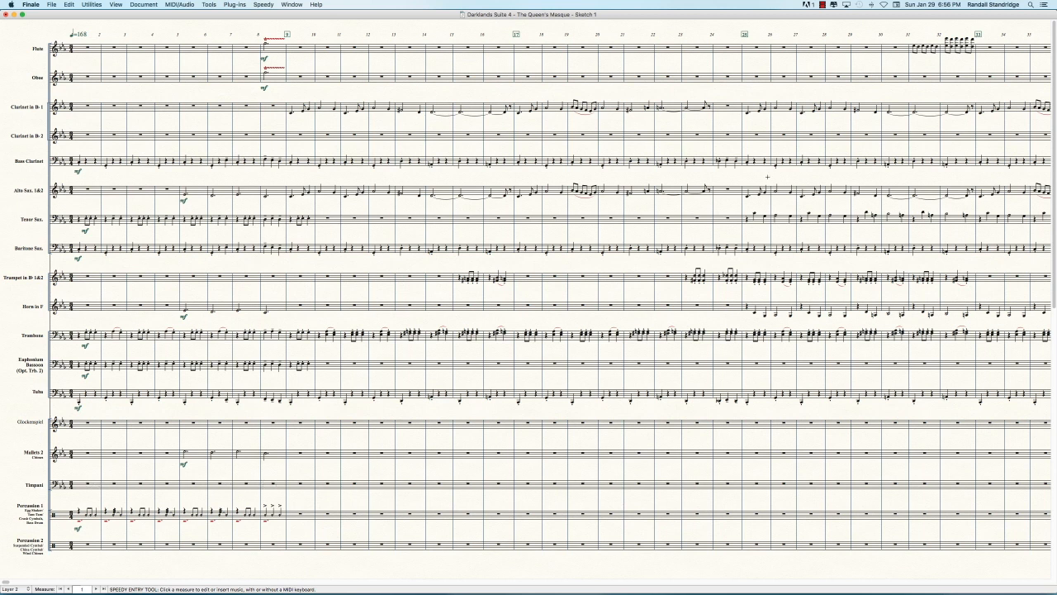
mouse_move(920, 181)
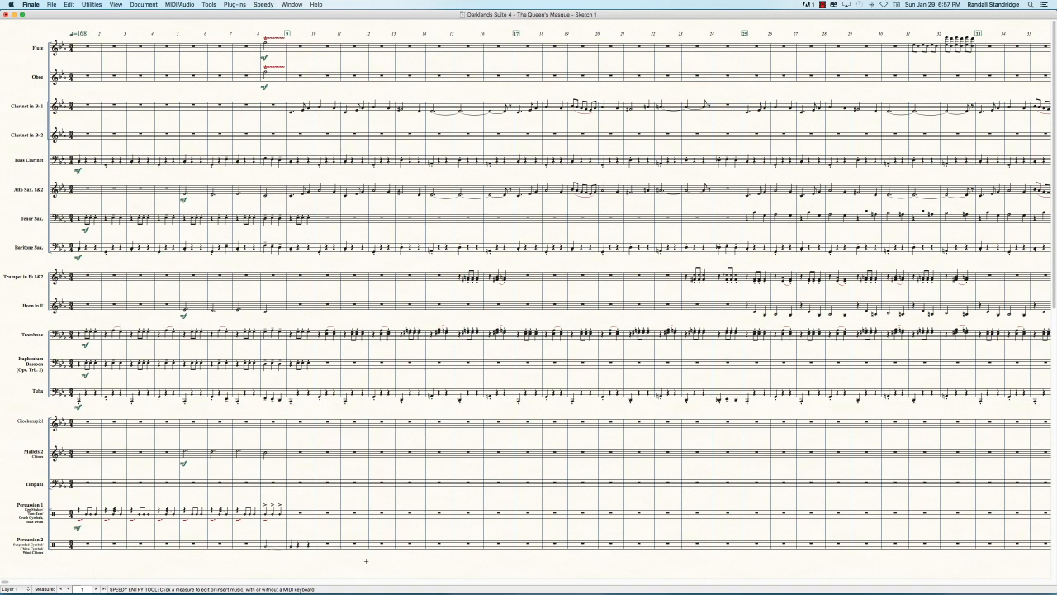
Scroll to the lower brass and percussion staves and take up the Expression tool
scroll(down, 3)
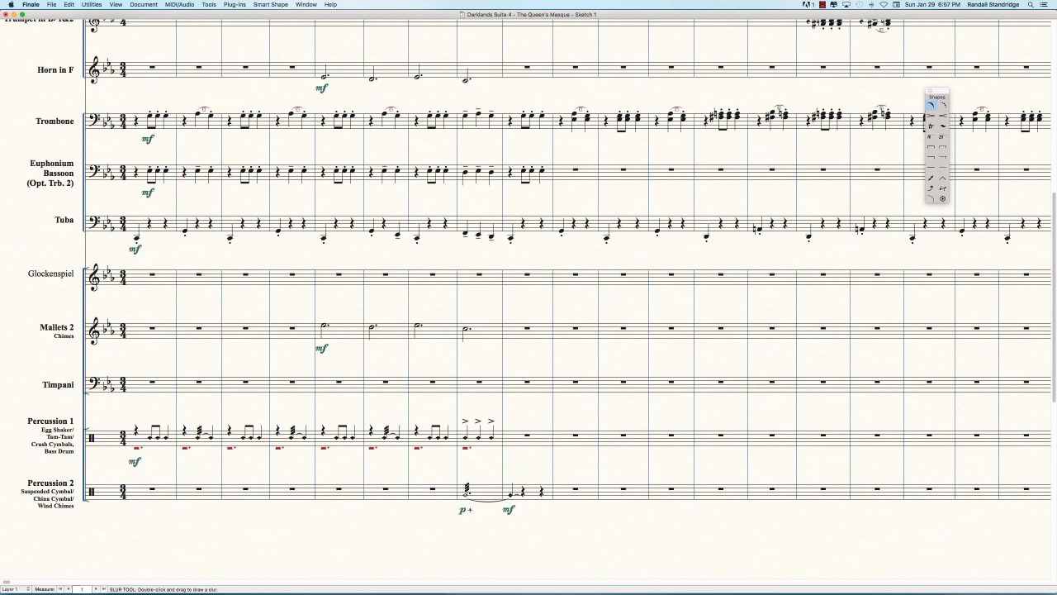
click(479, 505)
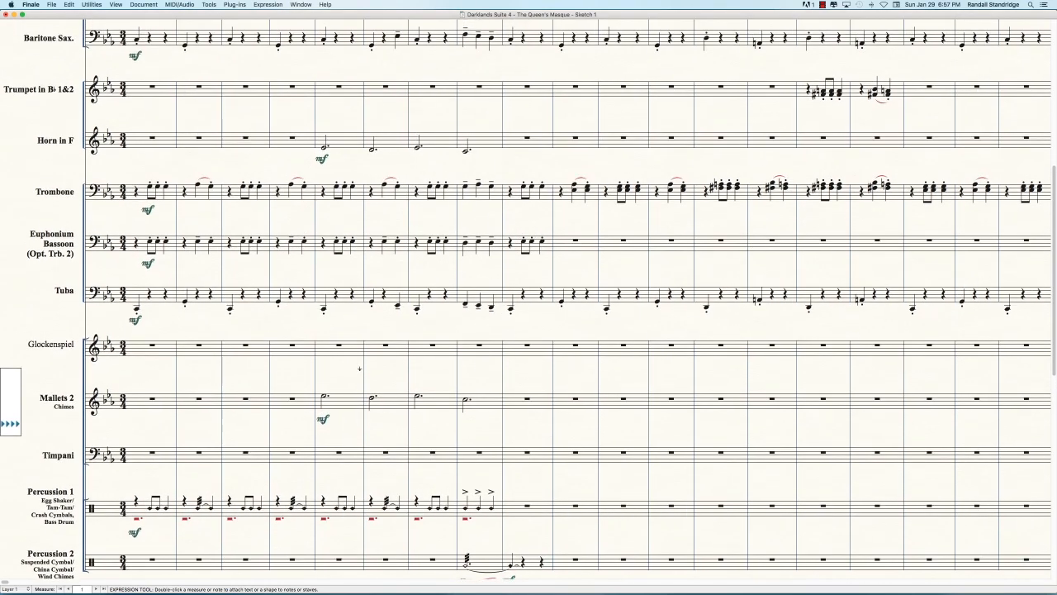
scroll(down, 3)
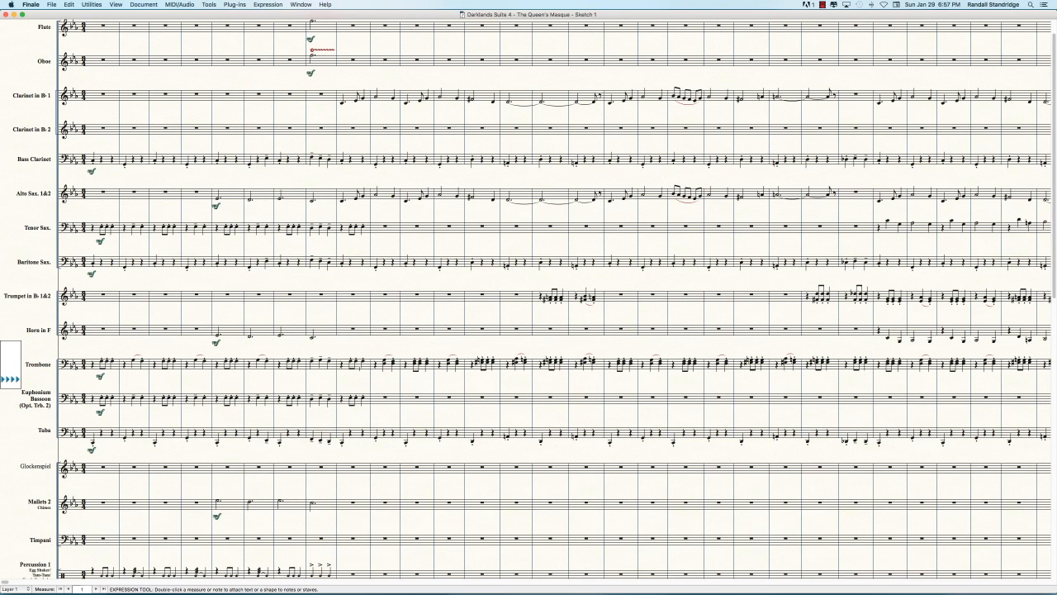
scroll(down, 3)
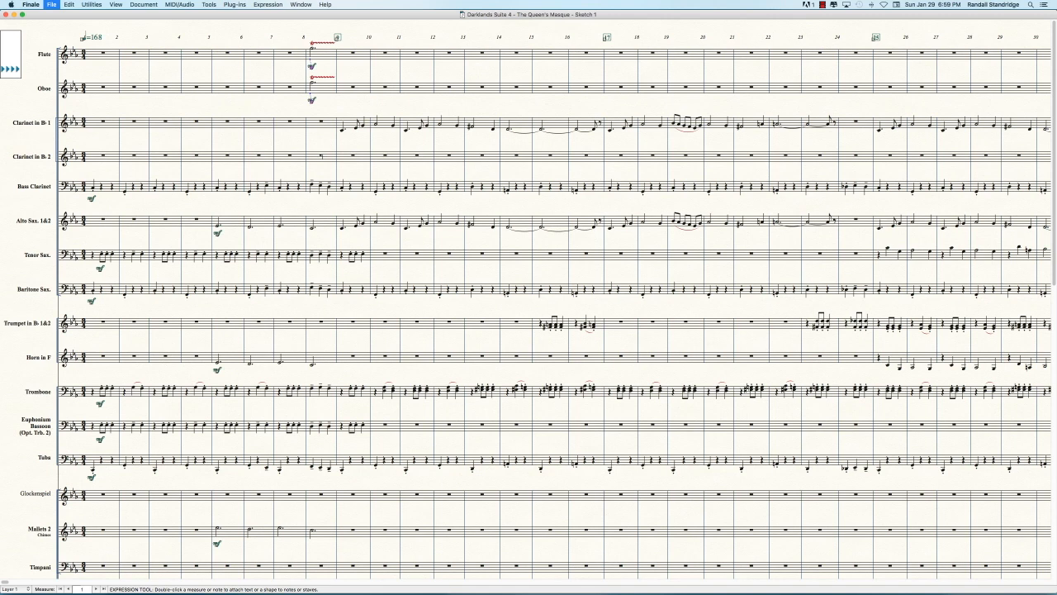
scroll(down, 3)
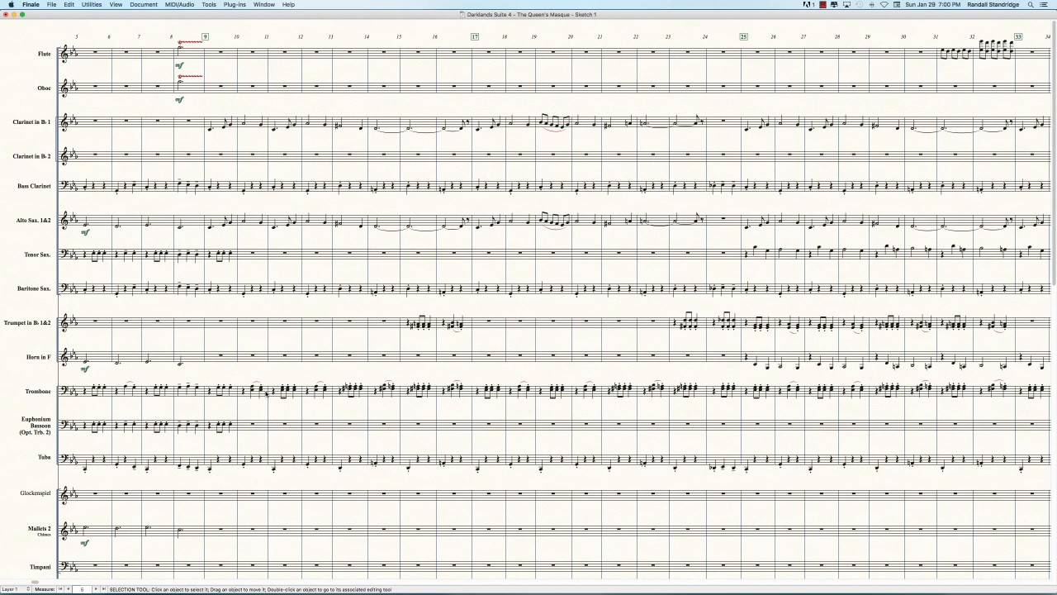
mouse_move(621, 344)
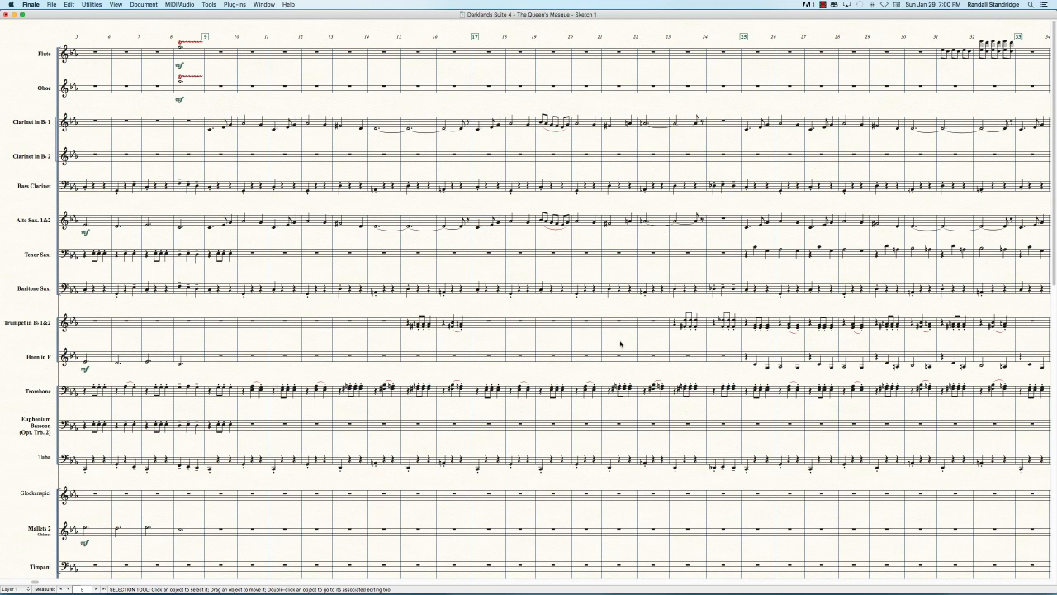
mouse_move(320, 311)
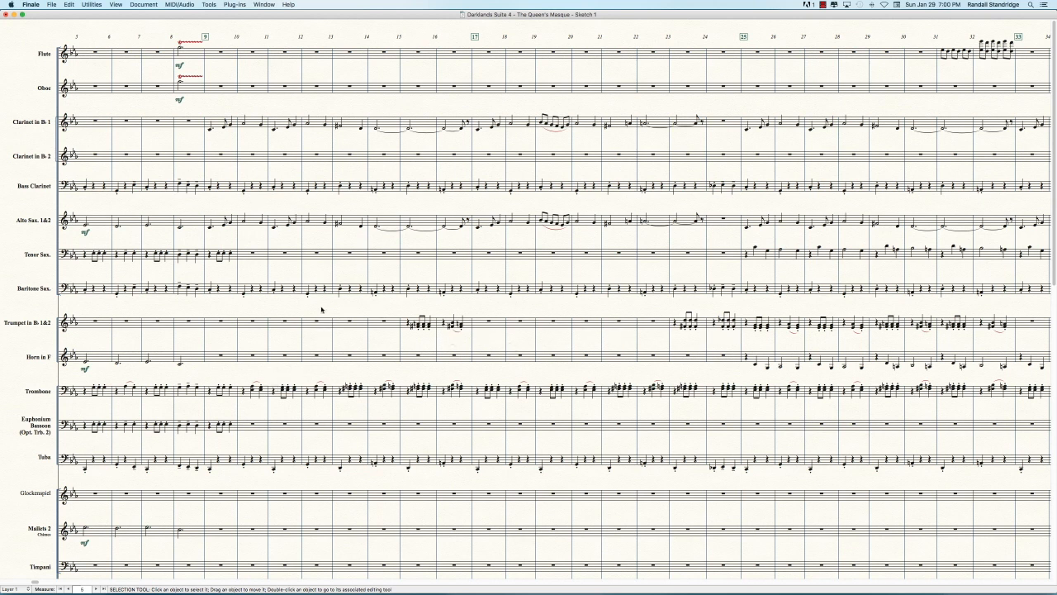
mouse_move(241, 333)
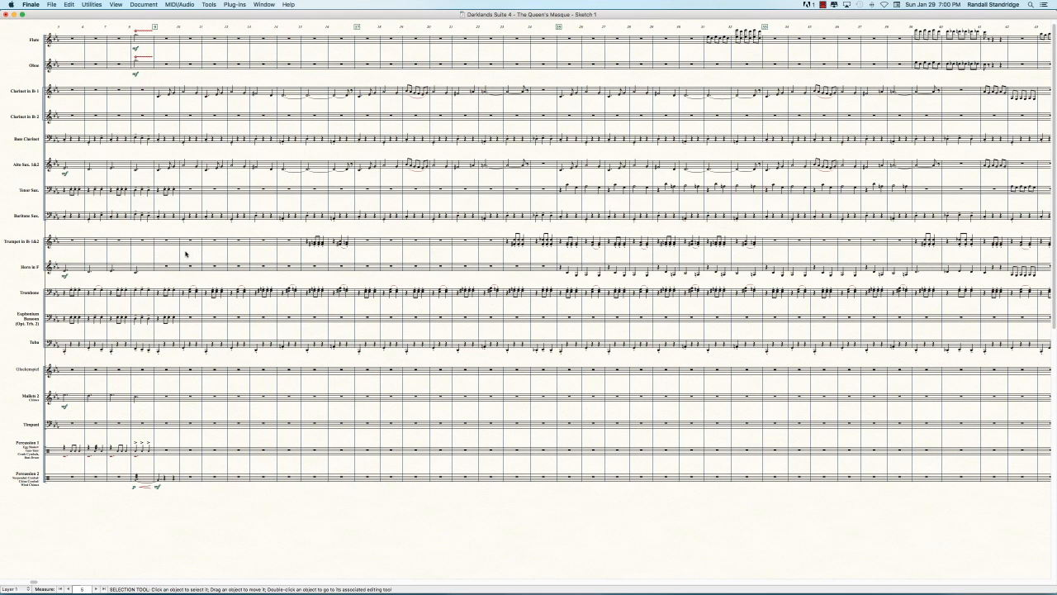
mouse_move(168, 254)
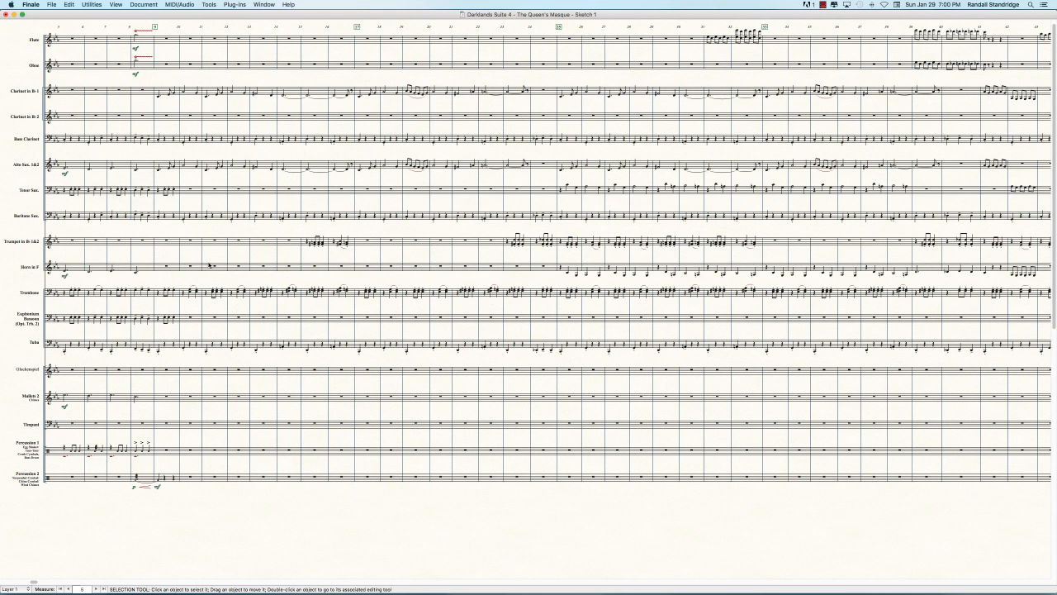
mouse_move(185, 108)
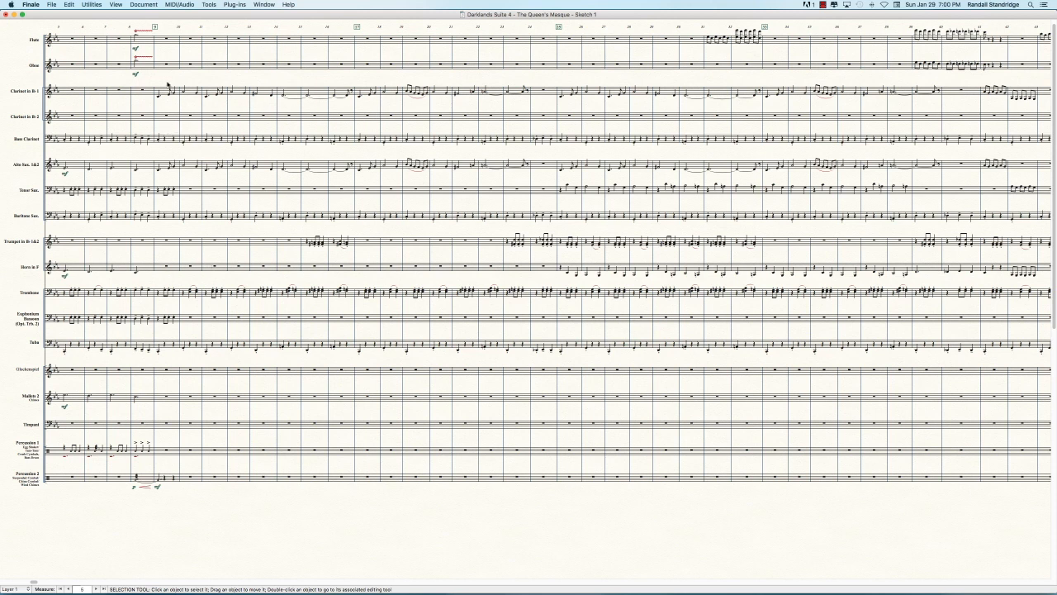
mouse_move(344, 78)
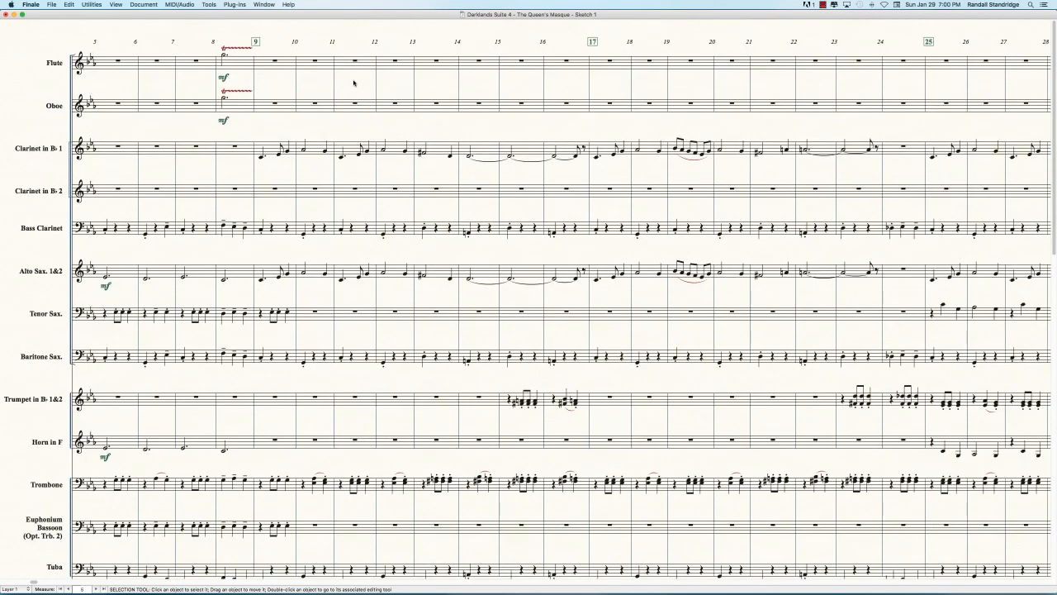
mouse_move(361, 89)
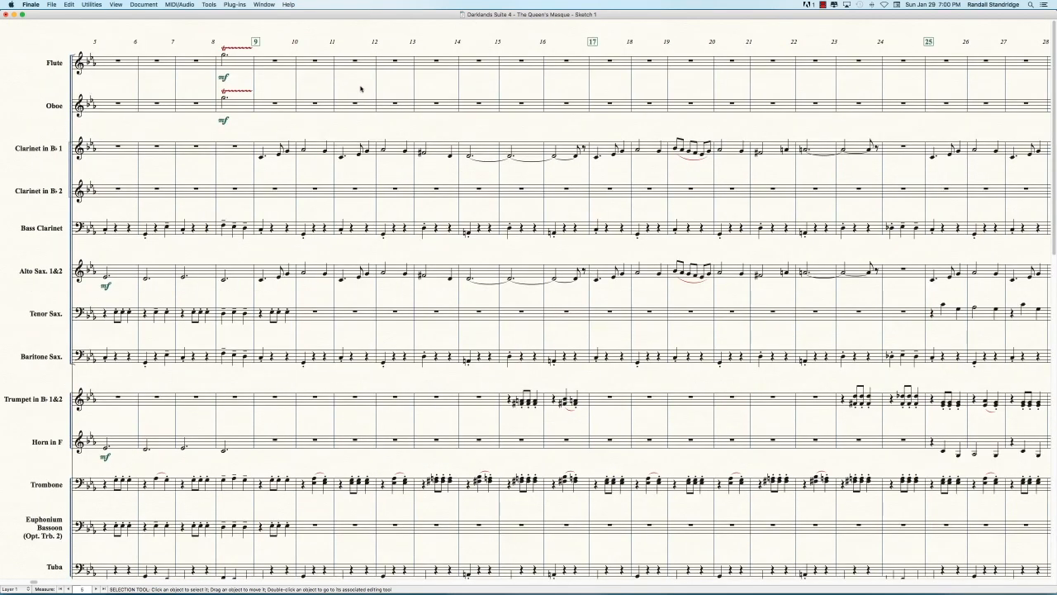
mouse_move(552, 78)
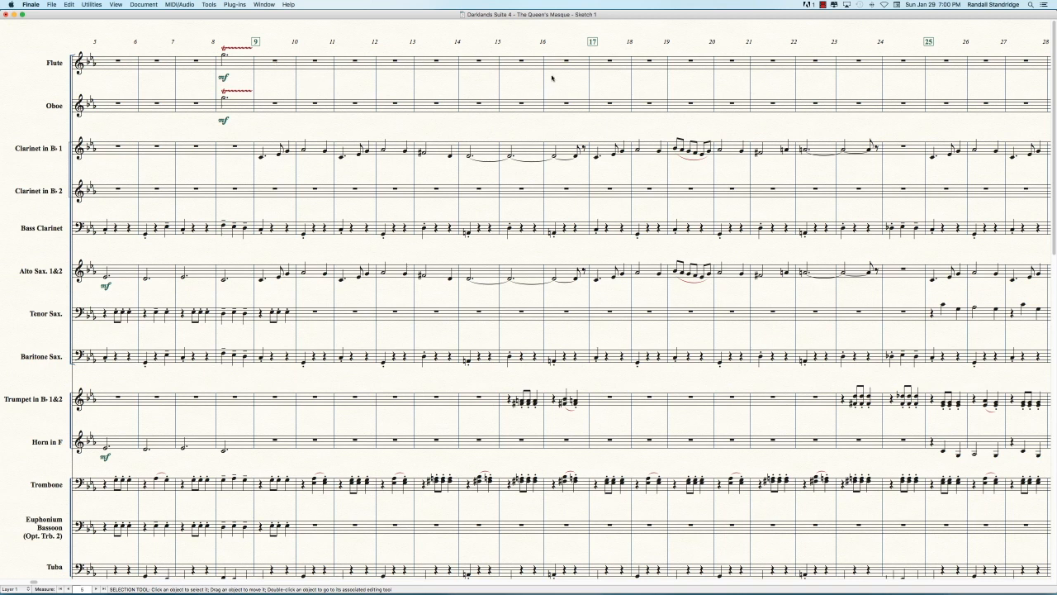
mouse_move(513, 83)
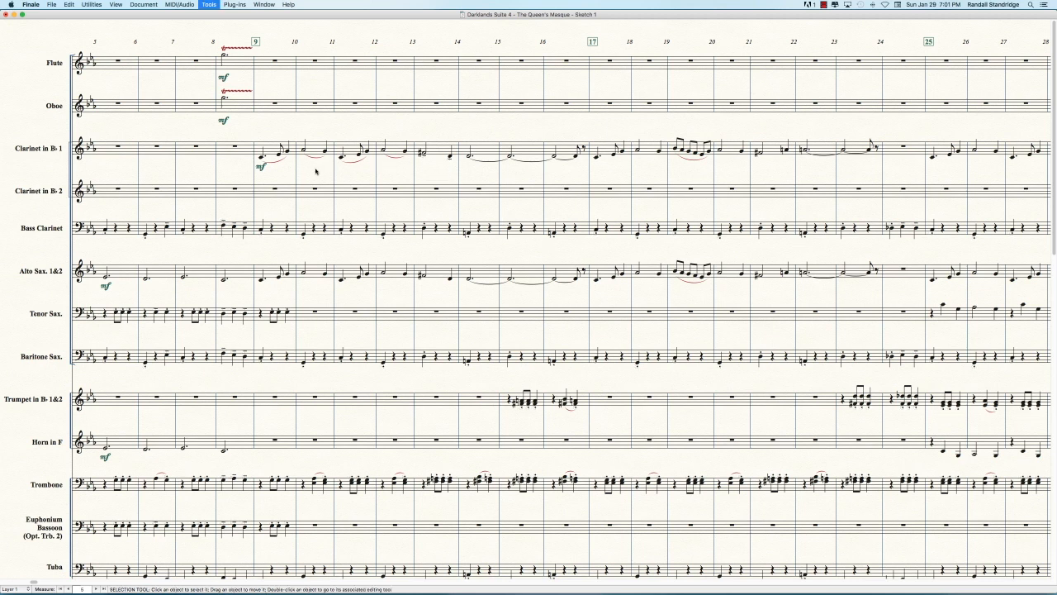
Switch to the Speedy Entry tool for note entry
click(208, 3)
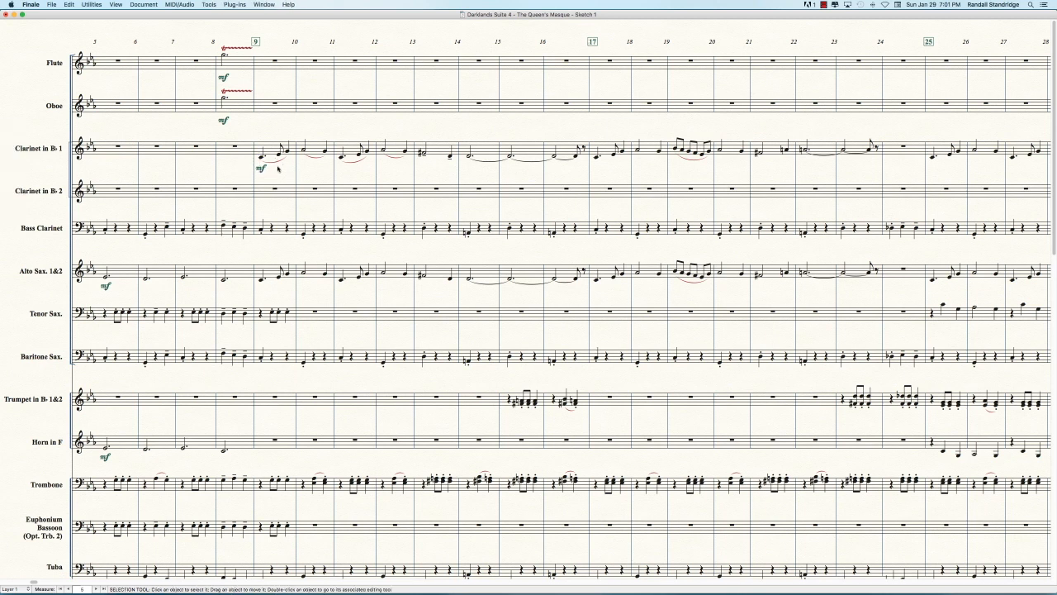
mouse_move(274, 169)
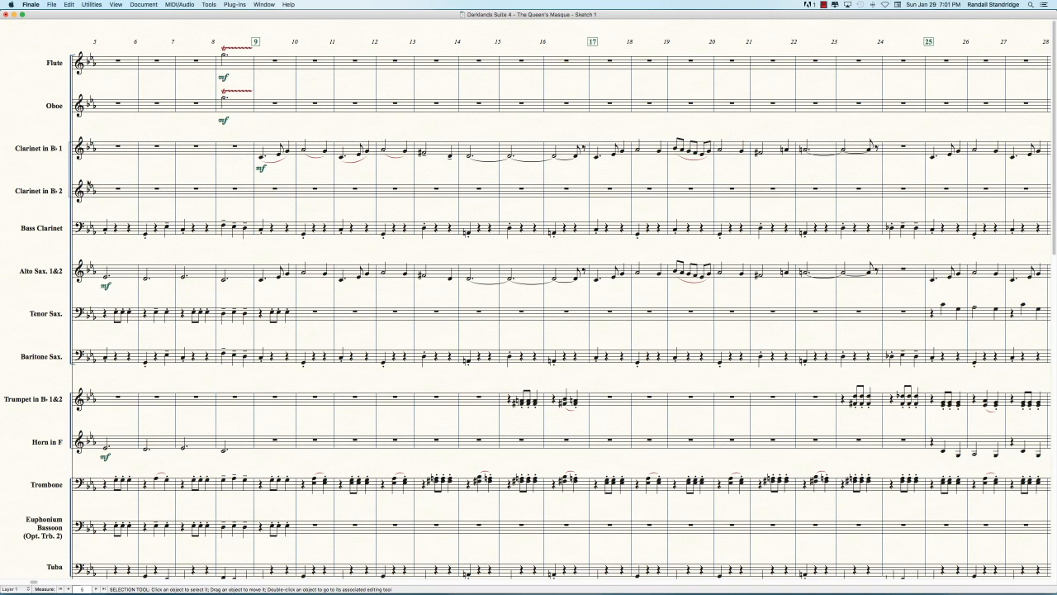
mouse_move(89, 183)
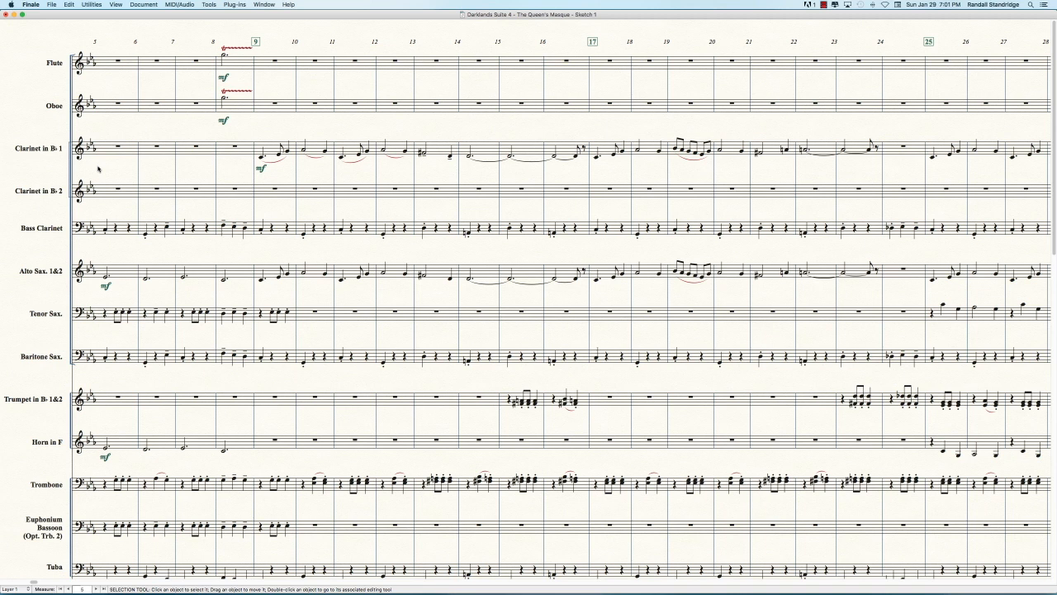
mouse_move(92, 182)
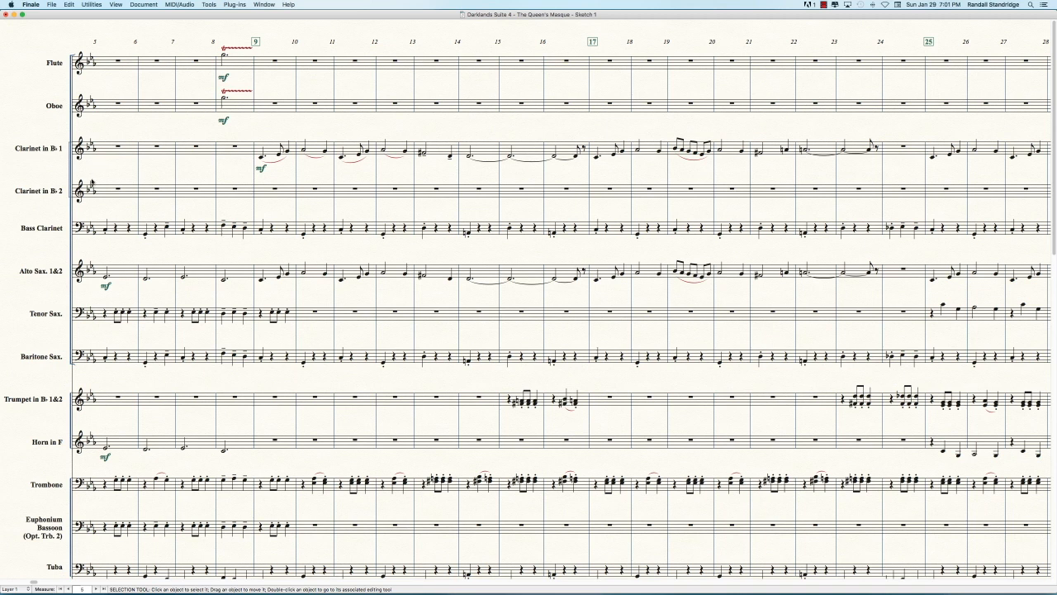
mouse_move(93, 181)
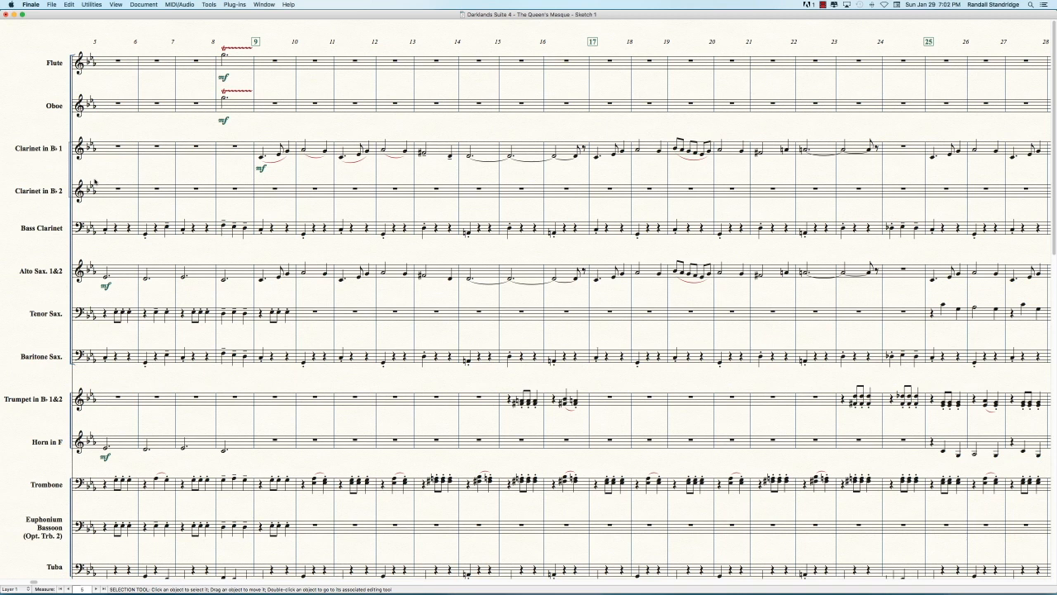
mouse_move(374, 184)
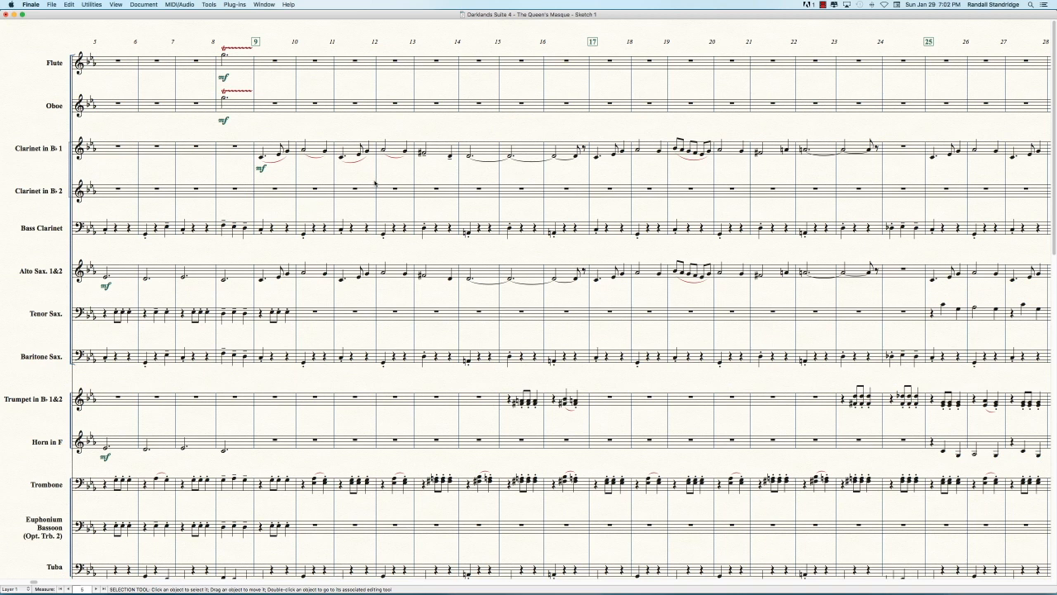
mouse_move(363, 175)
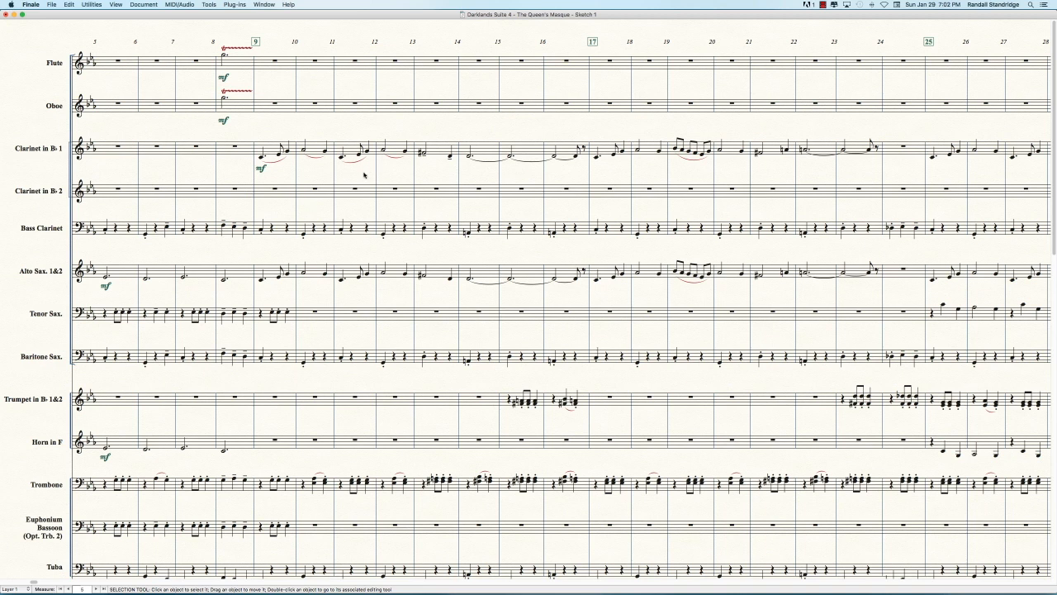
mouse_move(503, 215)
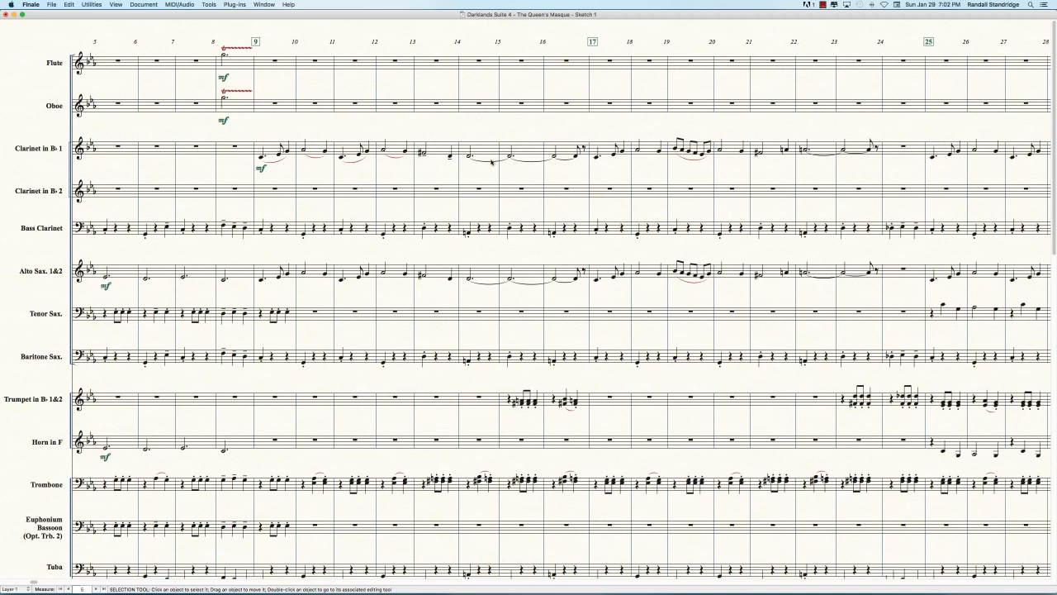
mouse_move(444, 162)
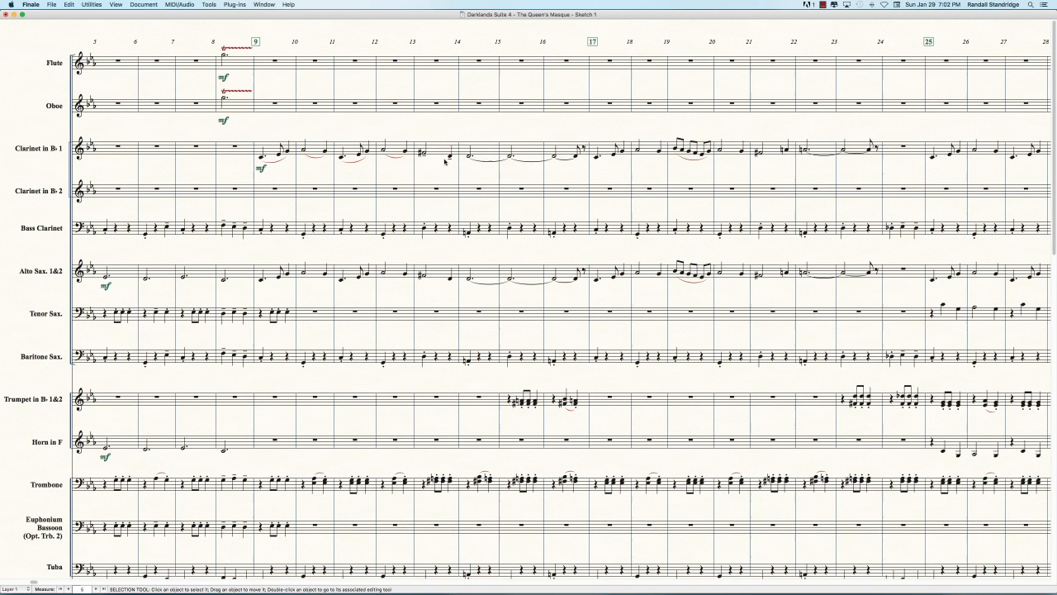
mouse_move(494, 162)
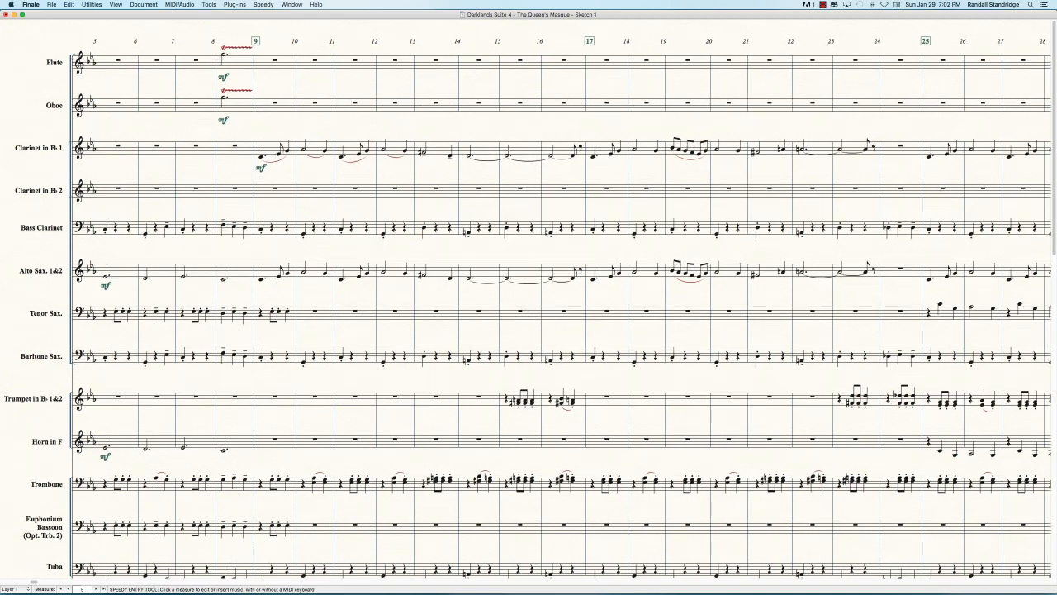
click(509, 150)
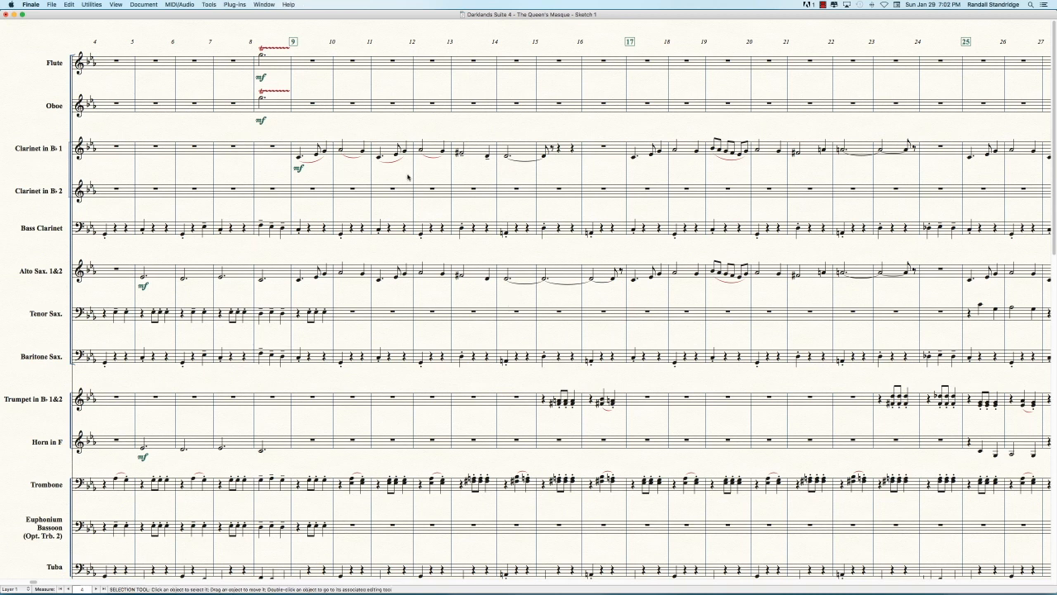
Copy the Clarinet 1 melody of measures 9–16 into Clarinet 2 and clear the selection
click(313, 149)
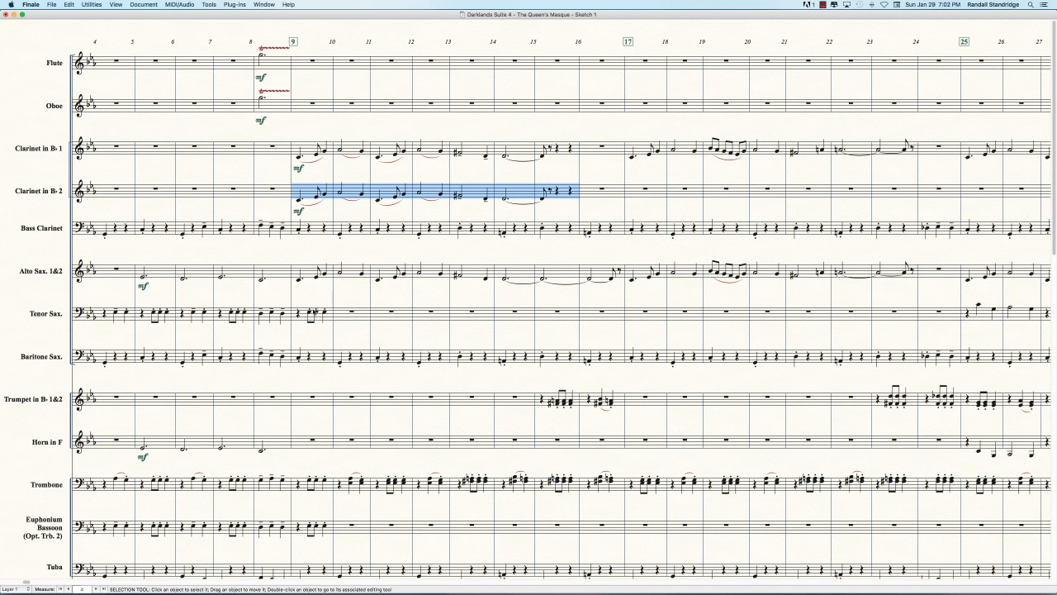
mouse_move(331, 297)
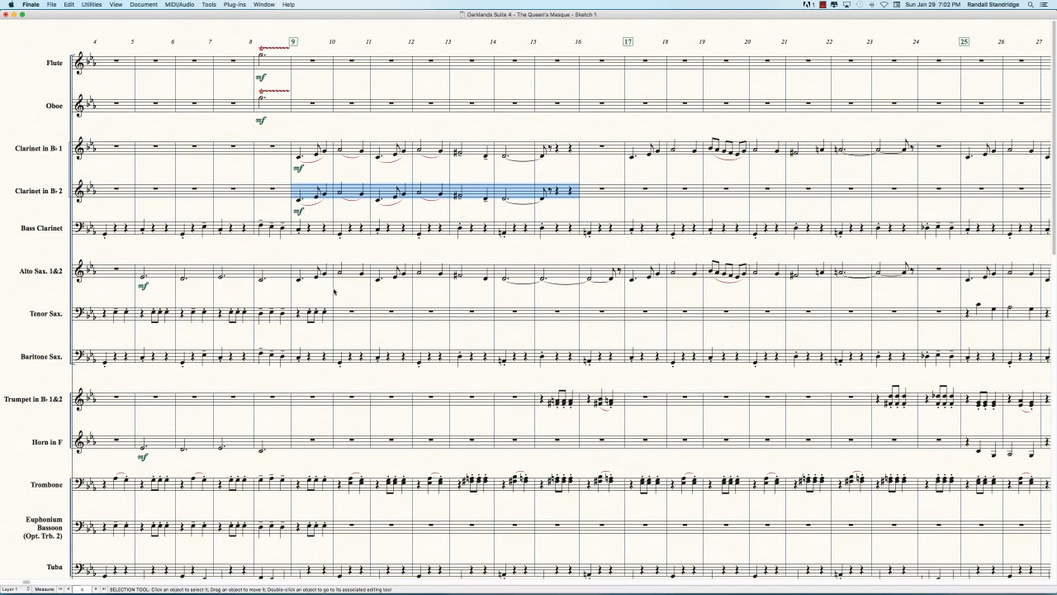
mouse_move(337, 290)
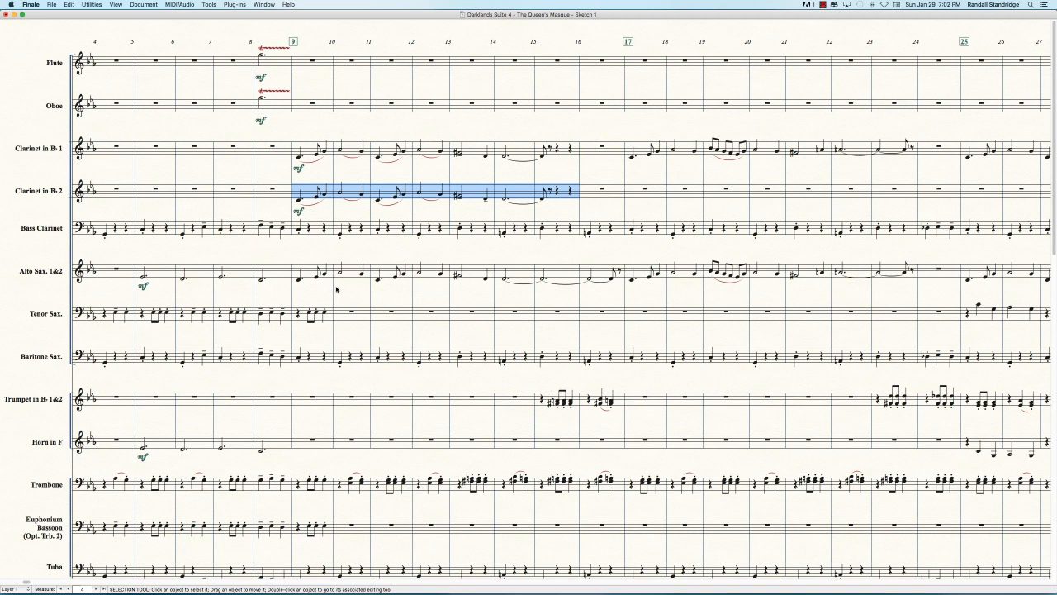
key(delete)
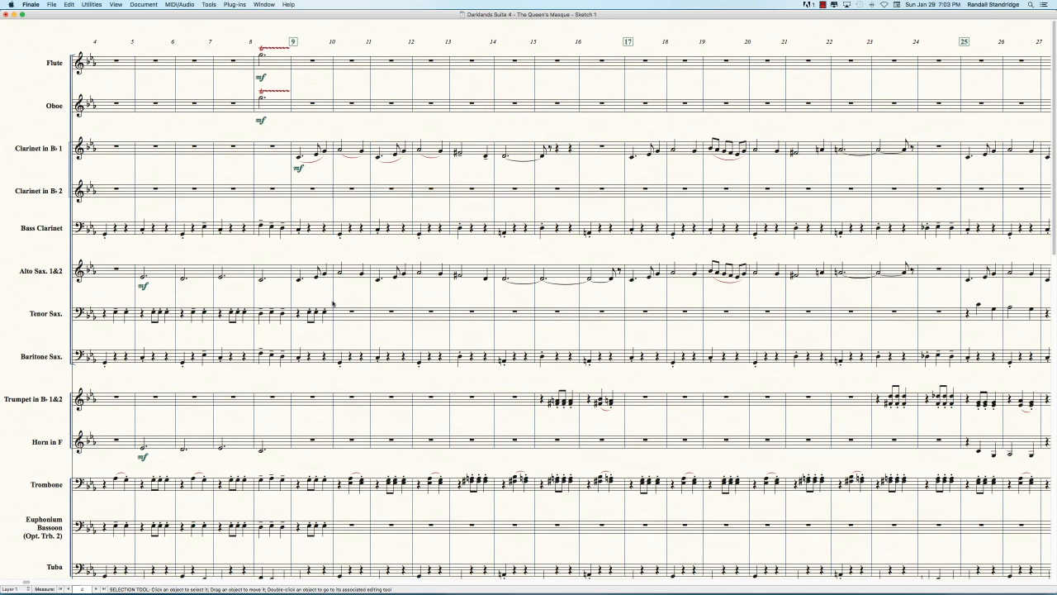
Select the alto sax staff from measure 9 through 16 for the melody and a2 marking
click(331, 273)
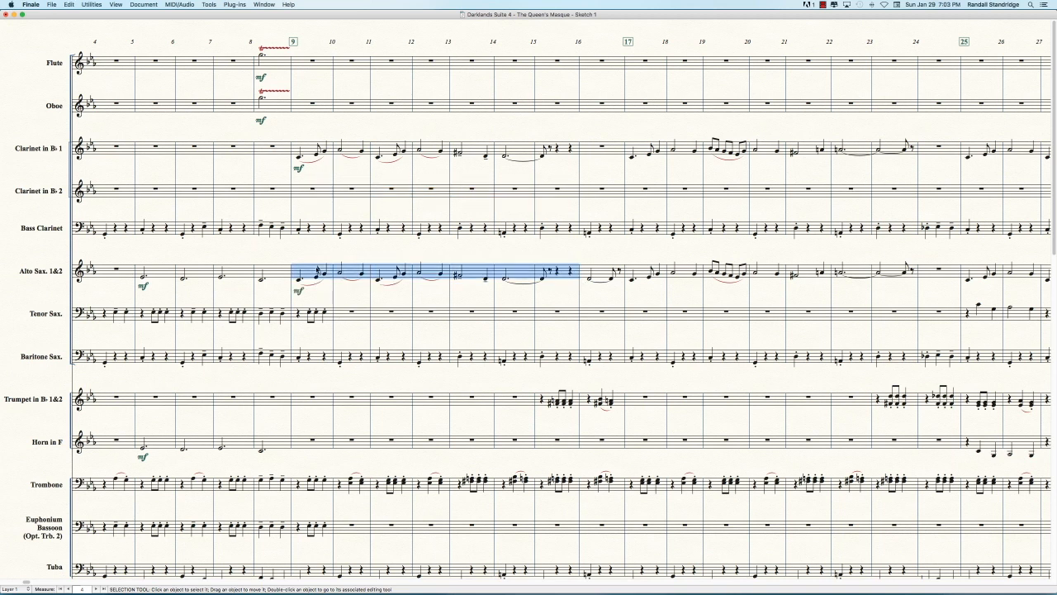
click(341, 304)
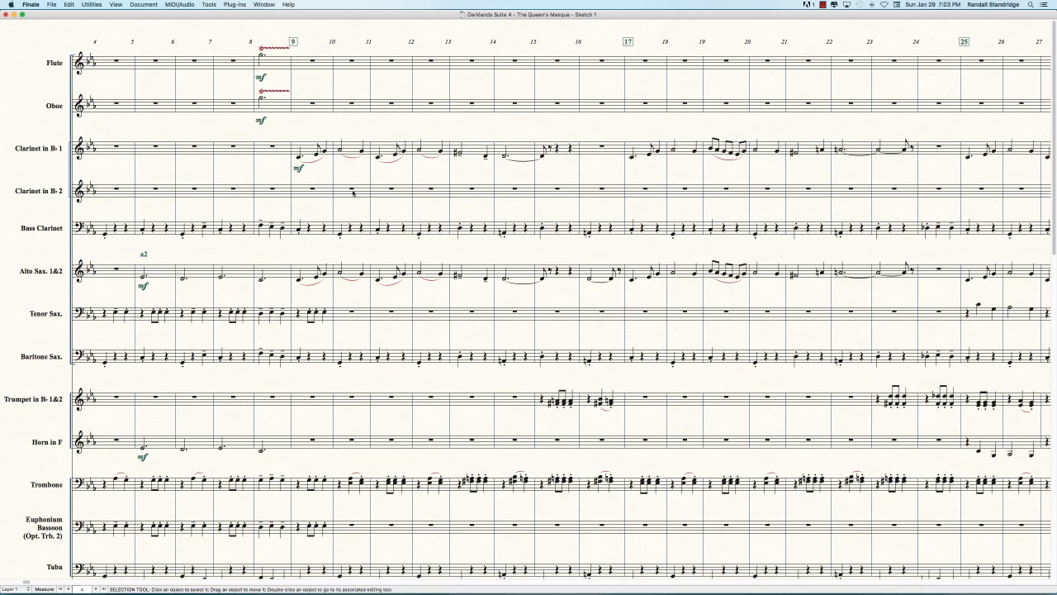
Select the trombone chords through measure 16 and set how they are exploded
scroll(right, 3)
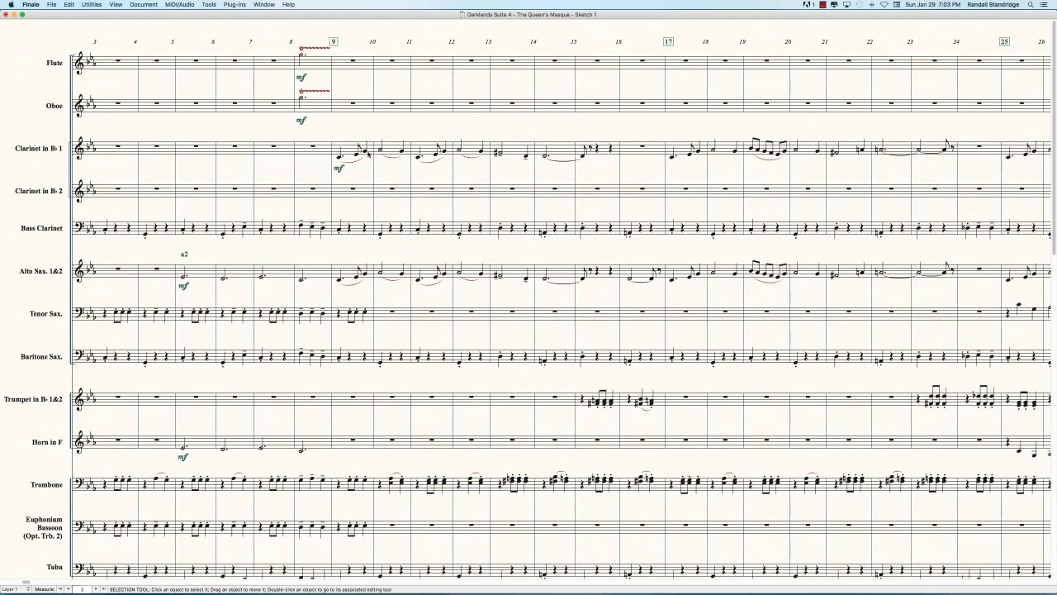
mouse_move(446, 175)
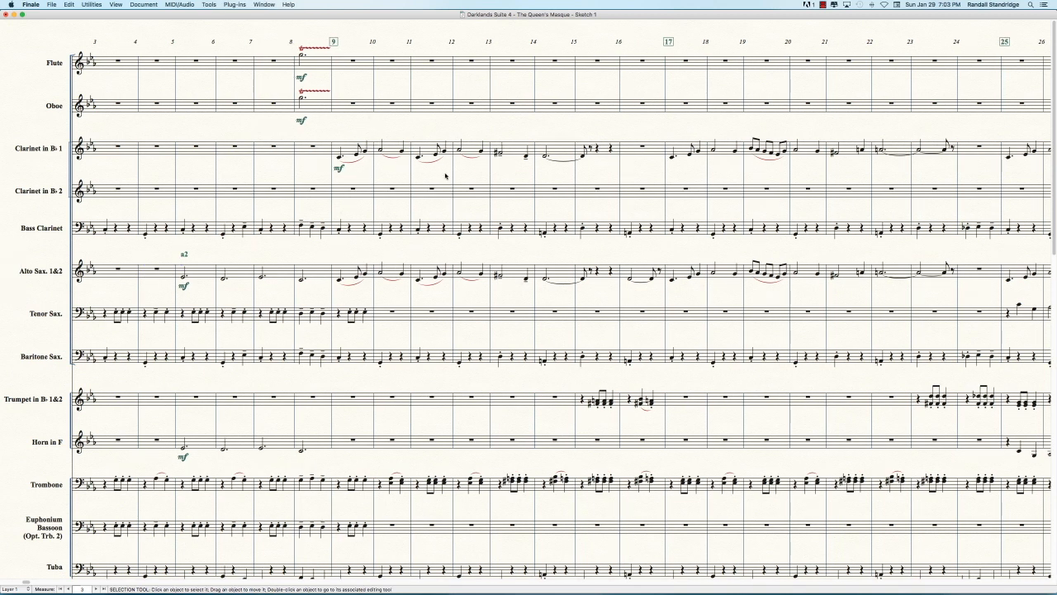
mouse_move(364, 323)
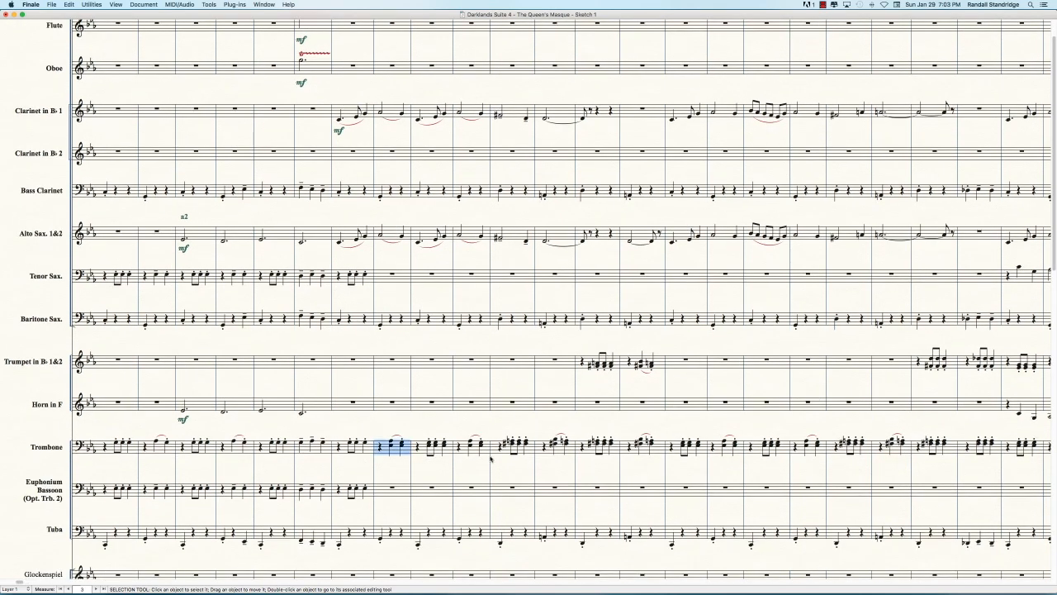
drag(393, 446, 760, 446)
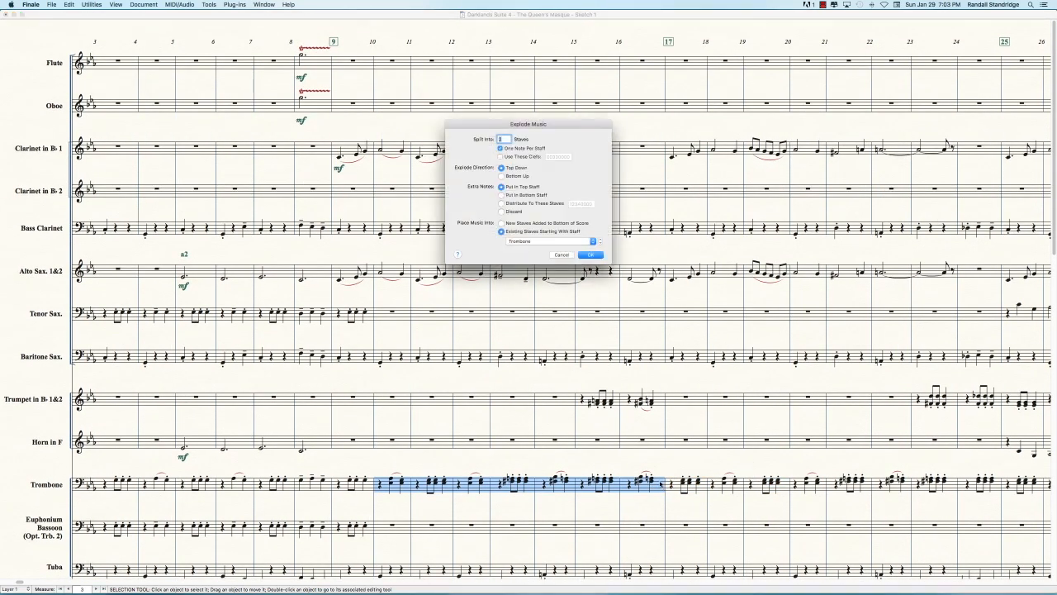
click(591, 254)
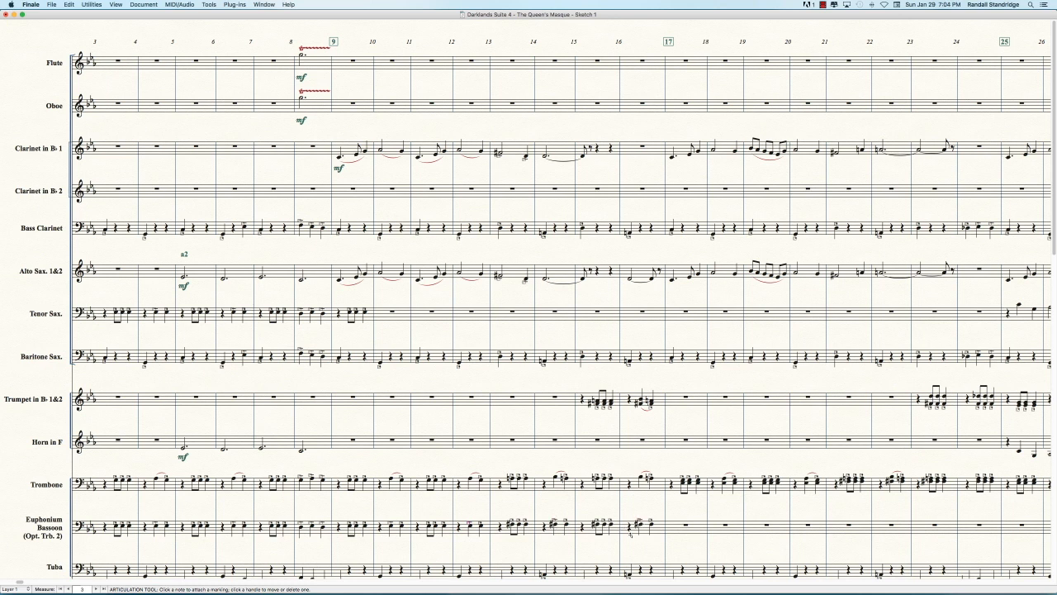
Switch to the Selection Tool and review the tenor and saxophone staves
click(641, 525)
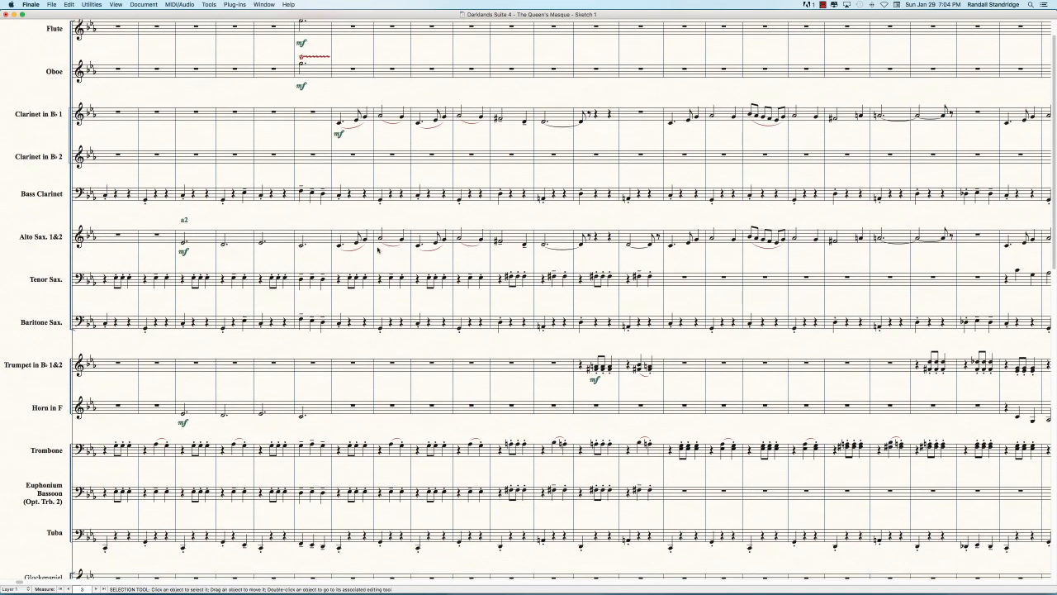
mouse_move(367, 297)
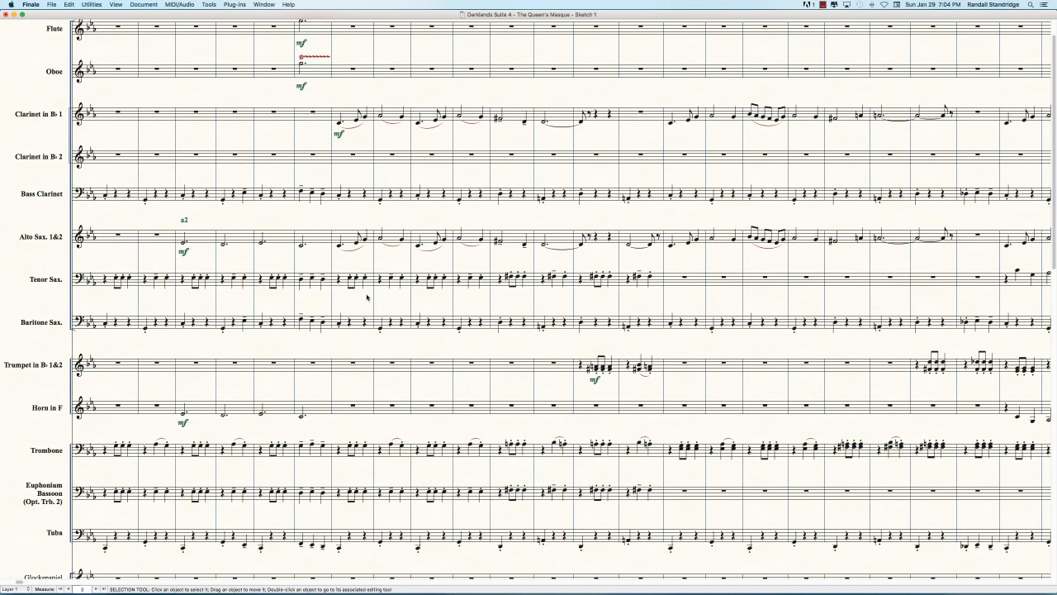
mouse_move(429, 300)
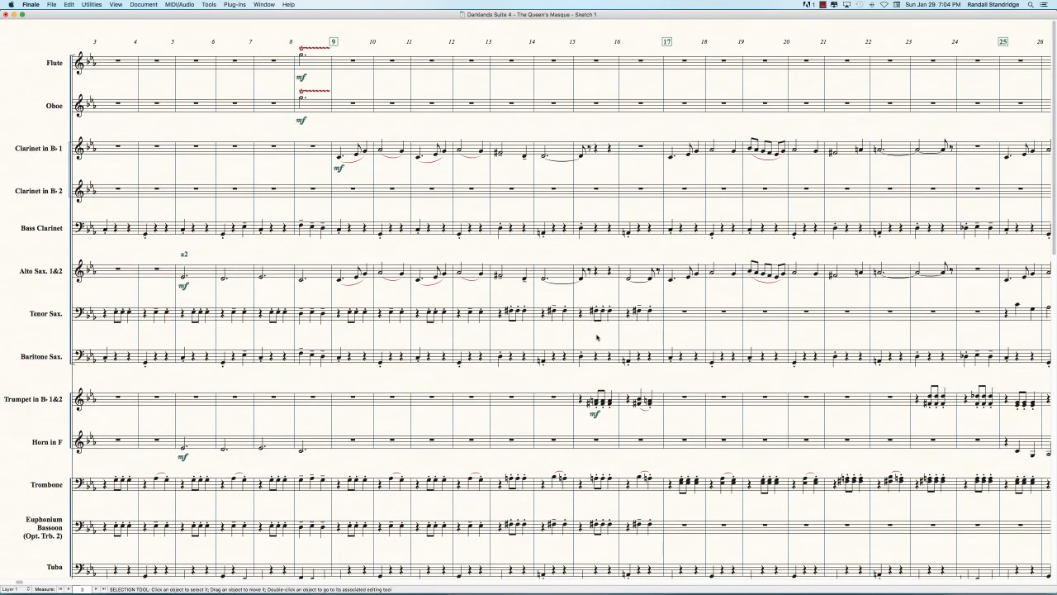
mouse_move(463, 342)
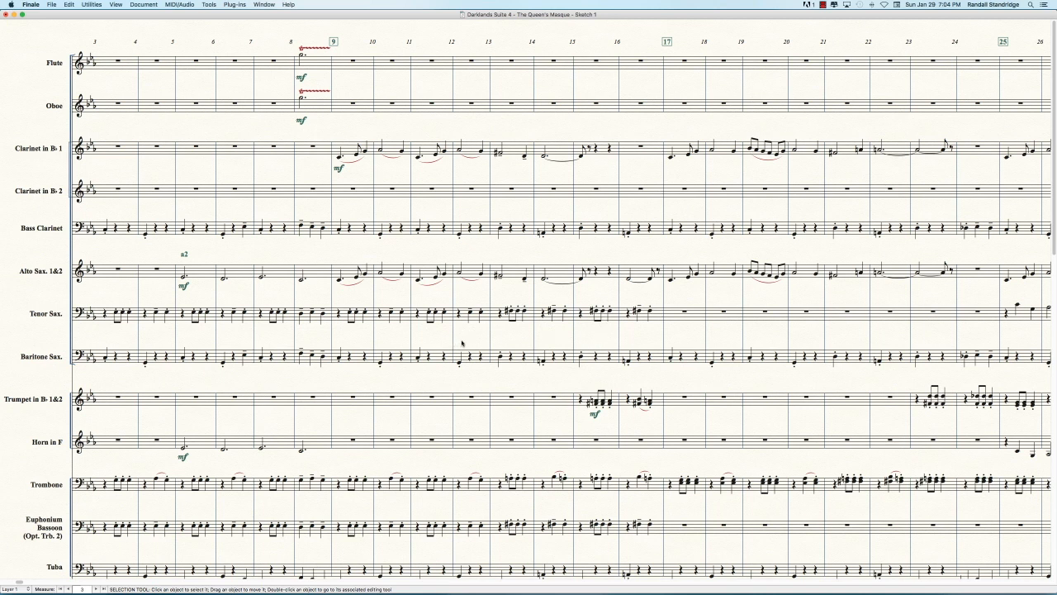
mouse_move(646, 461)
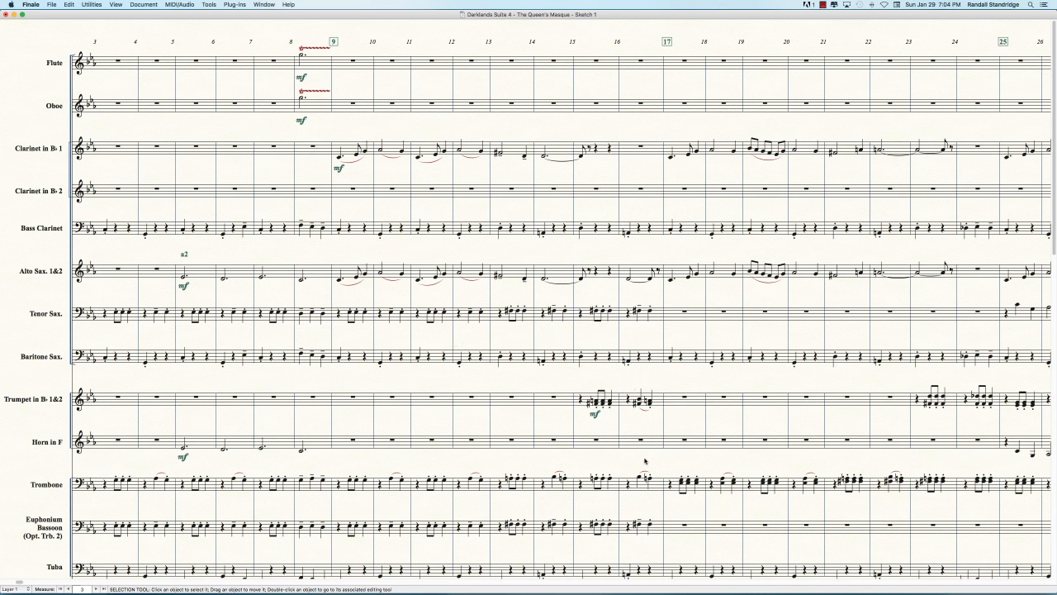
mouse_move(621, 454)
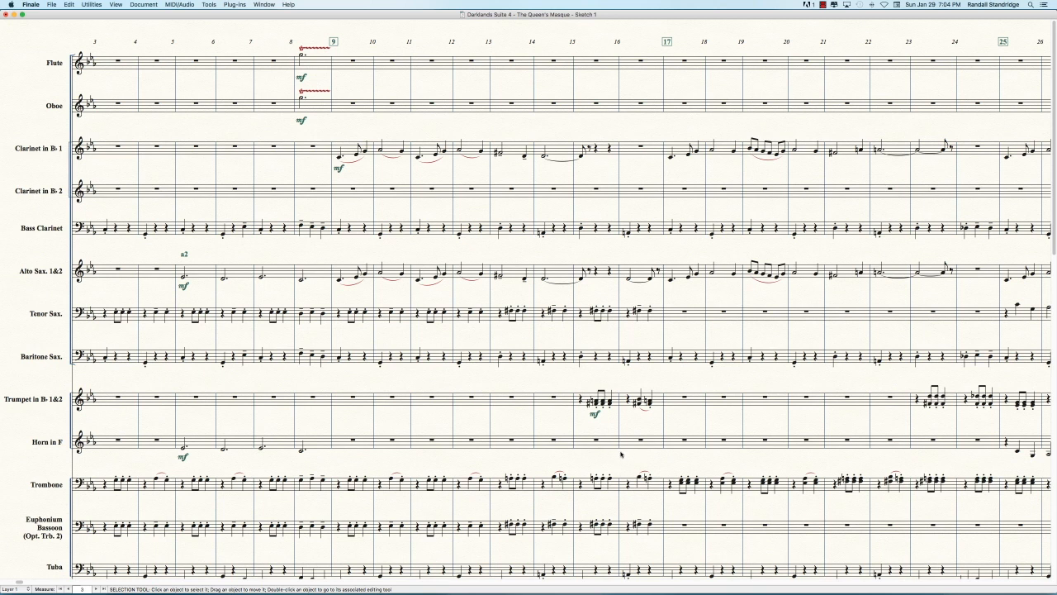
mouse_move(552, 218)
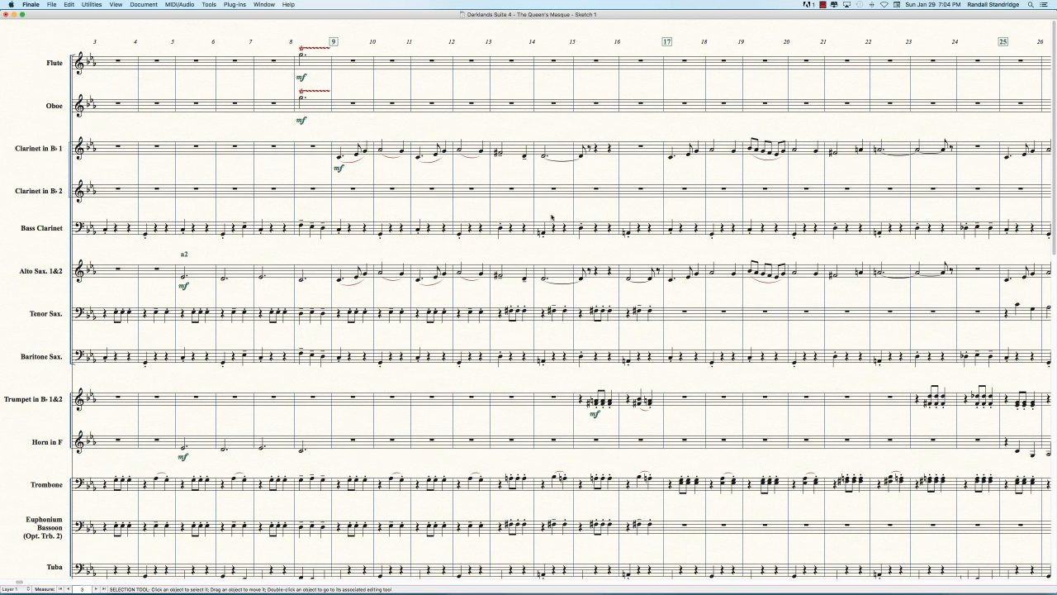
mouse_move(651, 200)
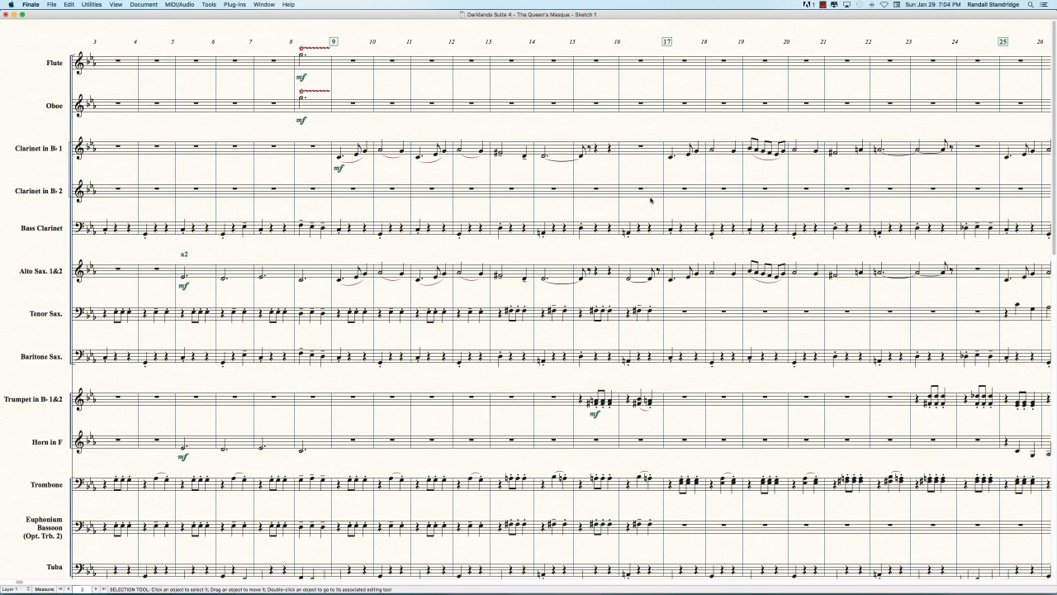
mouse_move(470, 290)
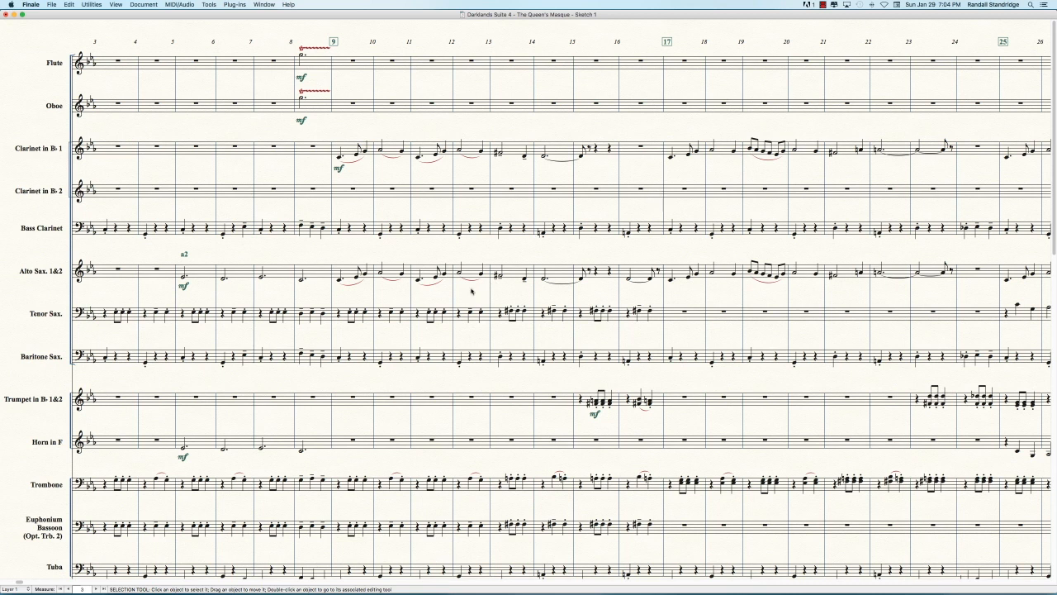
mouse_move(416, 298)
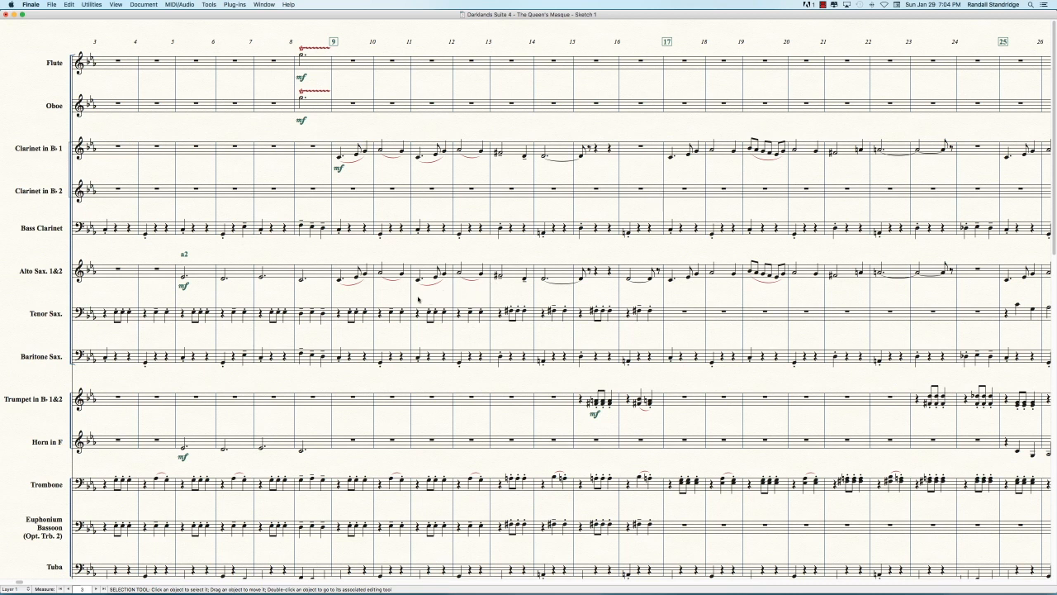
mouse_move(357, 299)
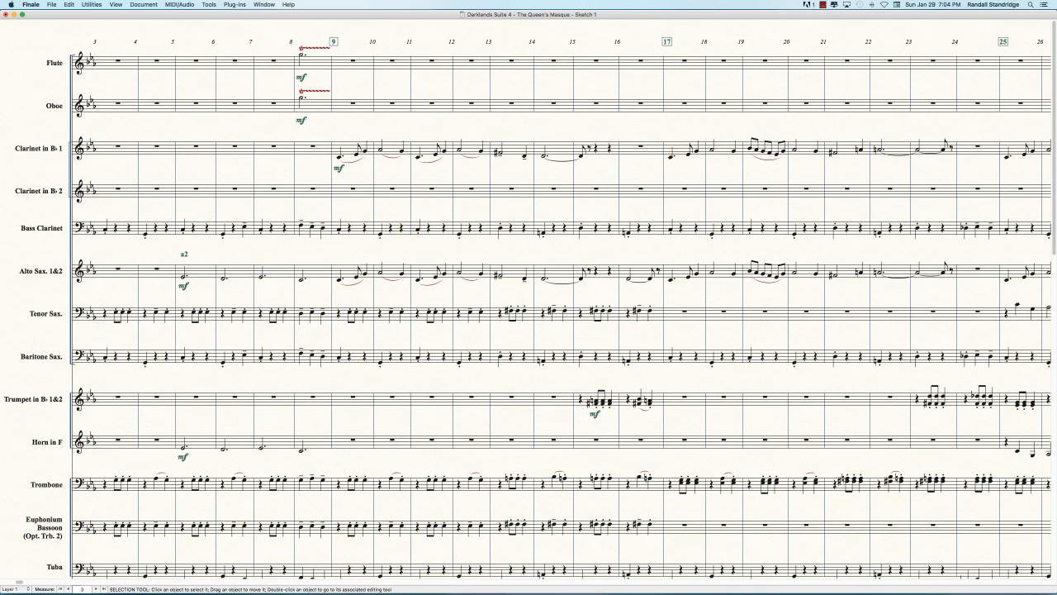
click(641, 273)
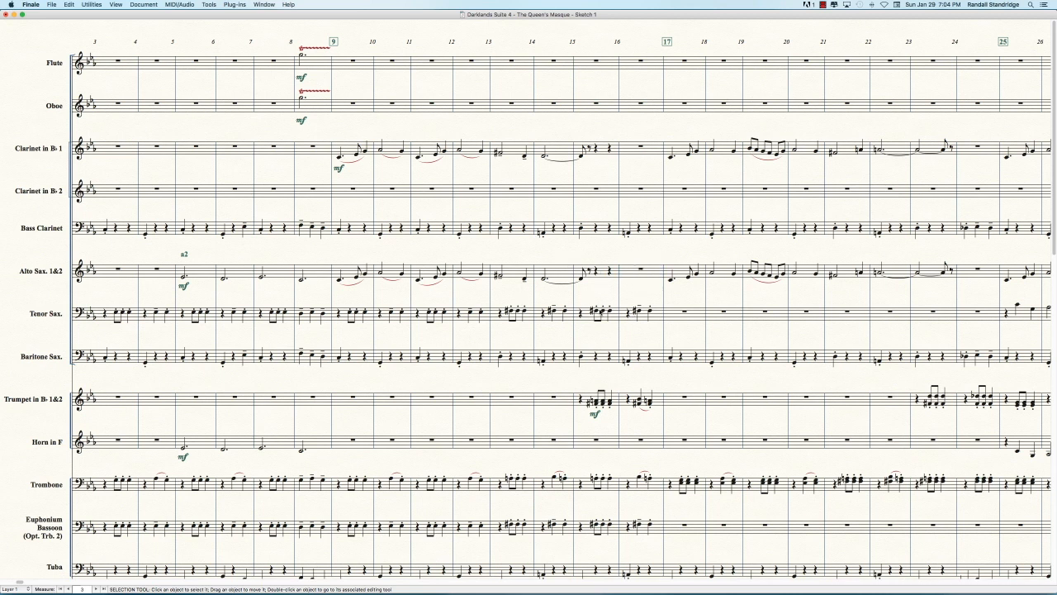
mouse_move(613, 413)
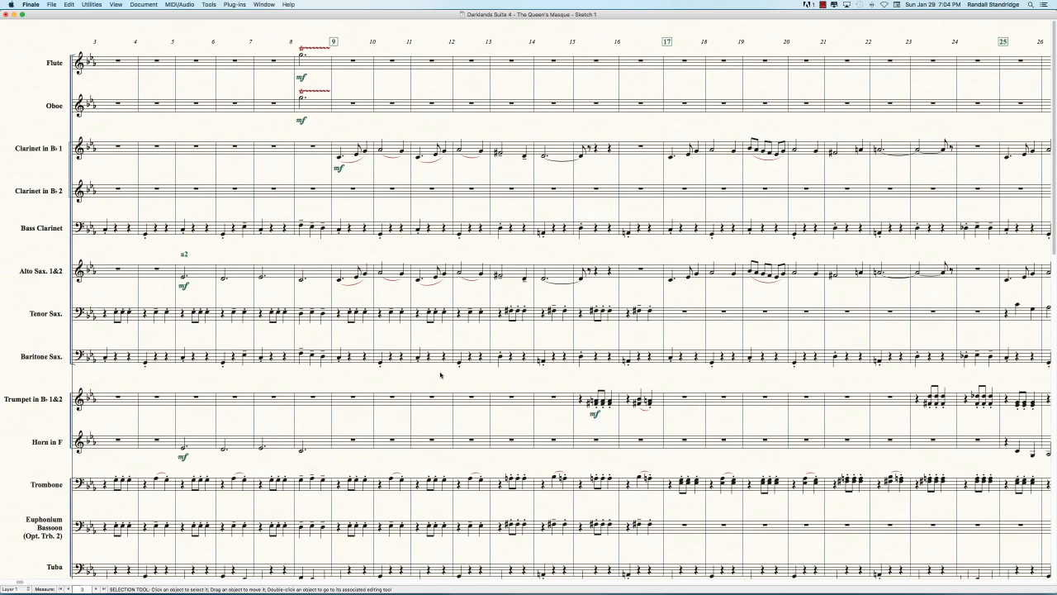
Scroll down to bring the percussion staves into view
scroll(down, 3)
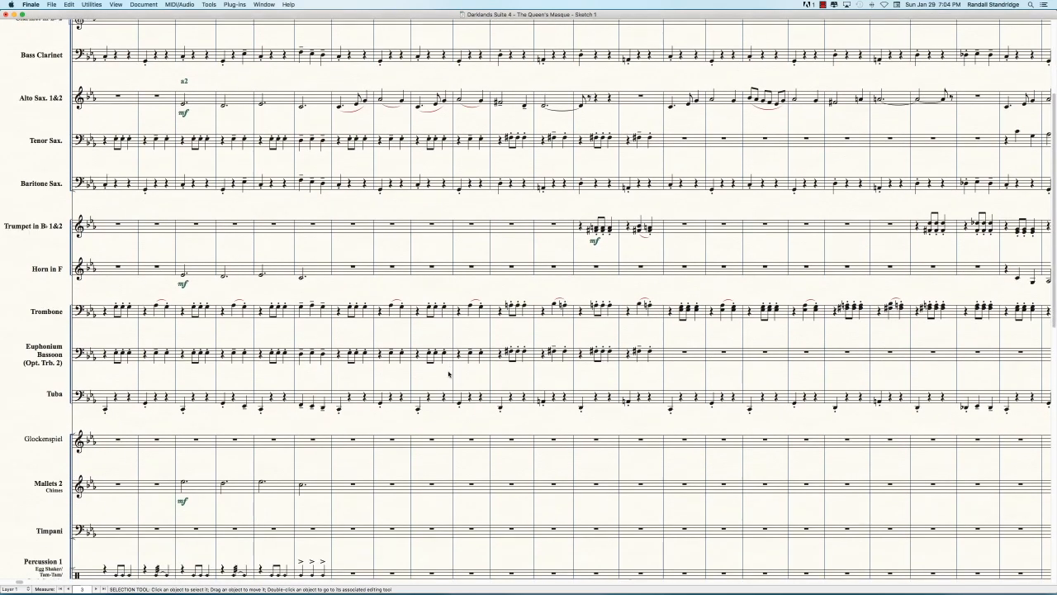
scroll(down, 3)
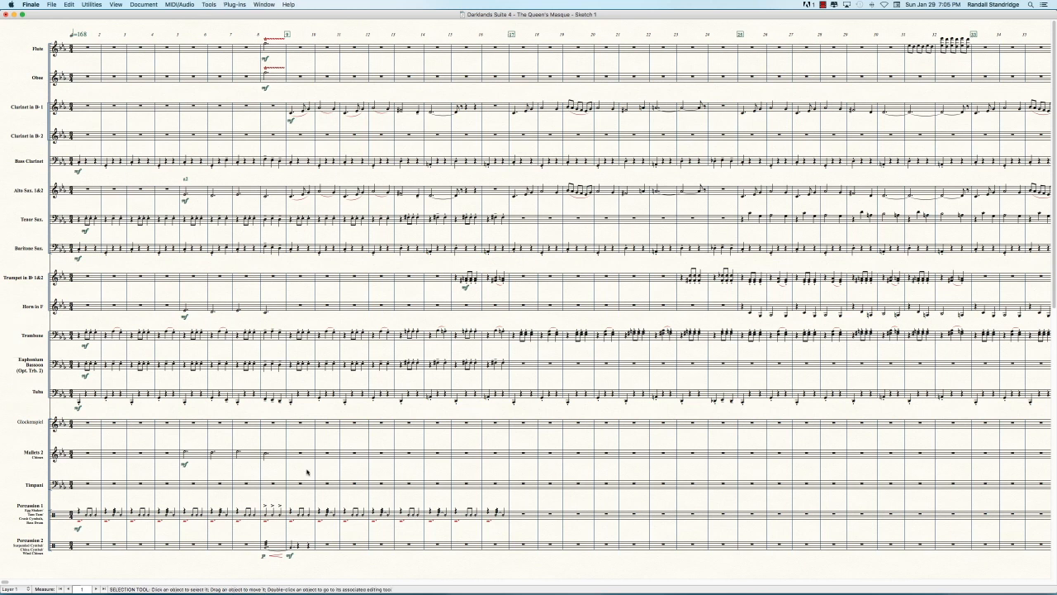
mouse_move(331, 476)
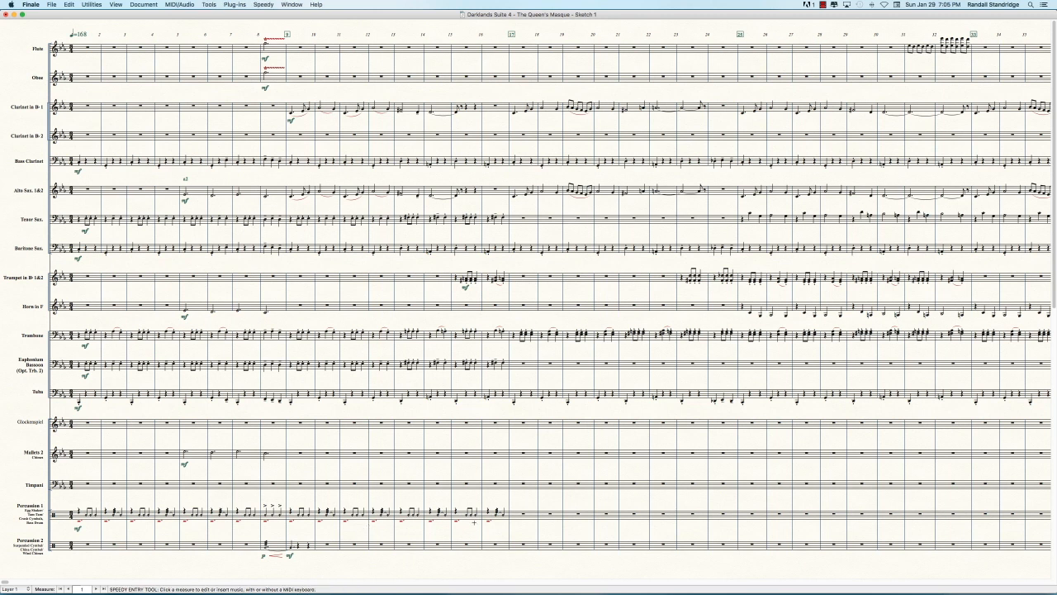
click(499, 486)
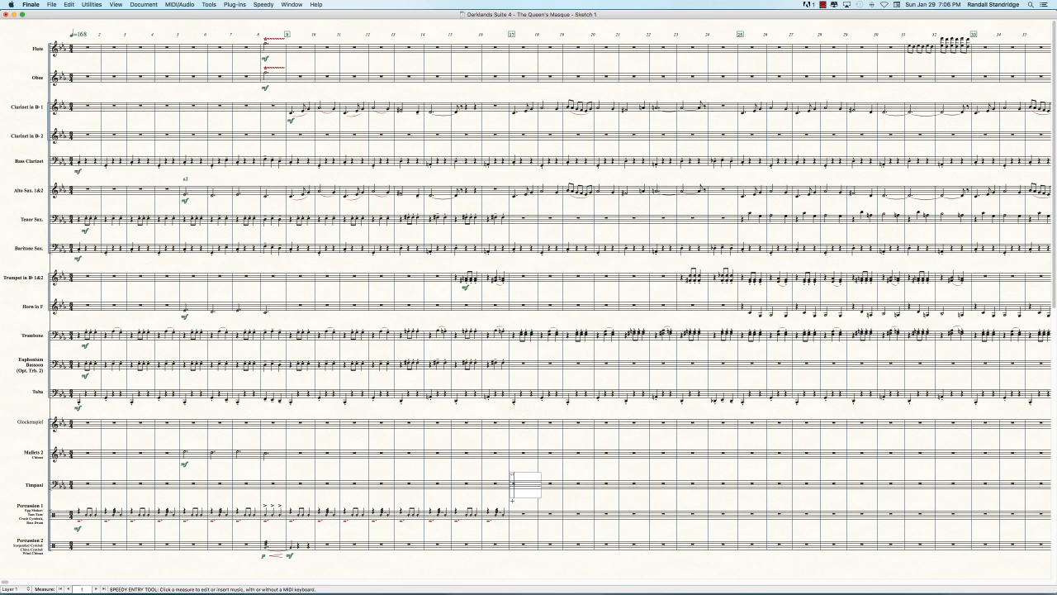
click(495, 514)
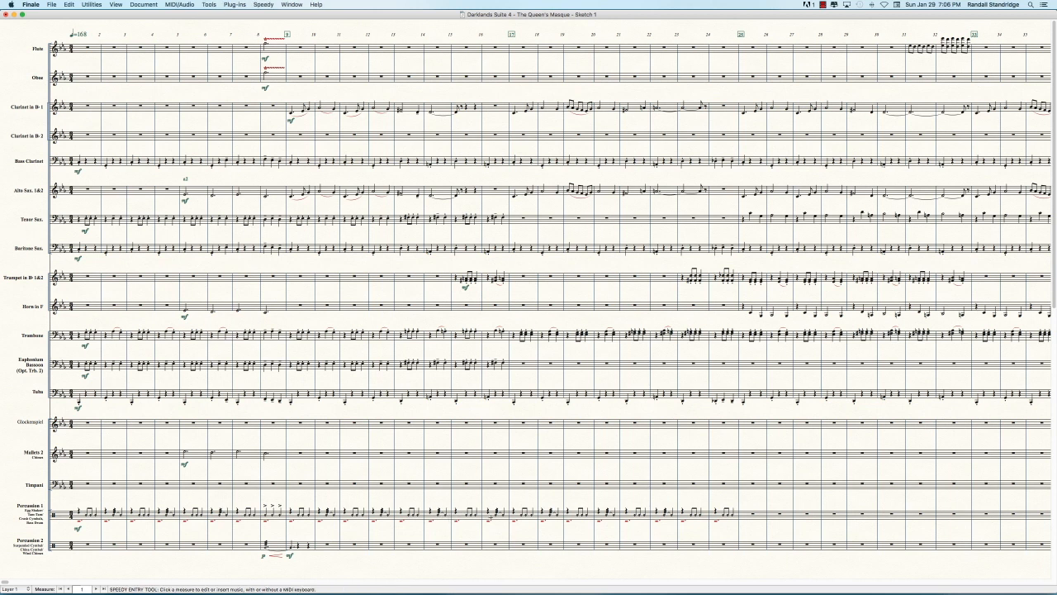
click(497, 514)
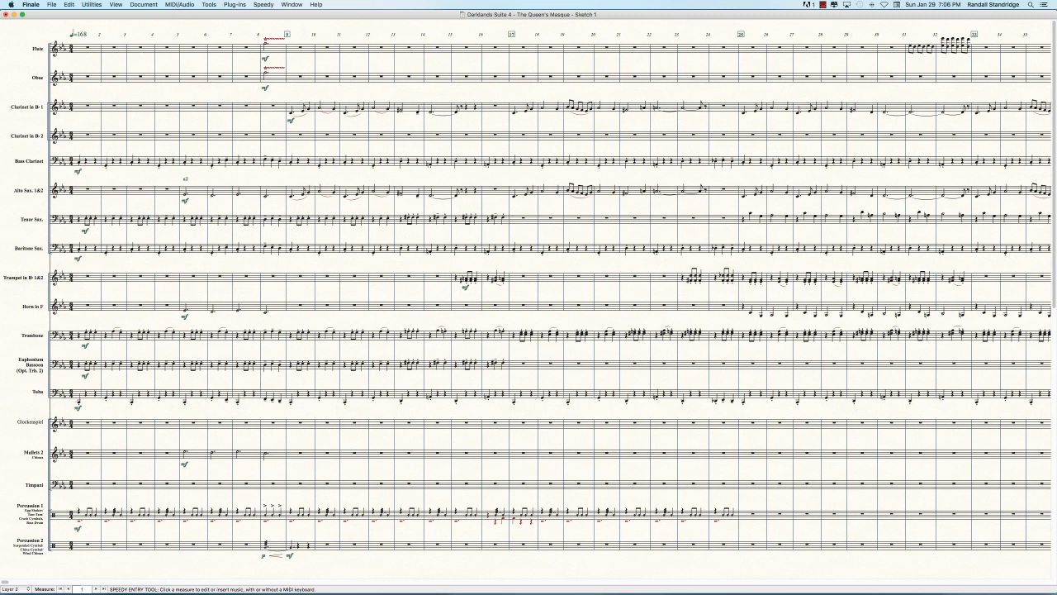
click(553, 512)
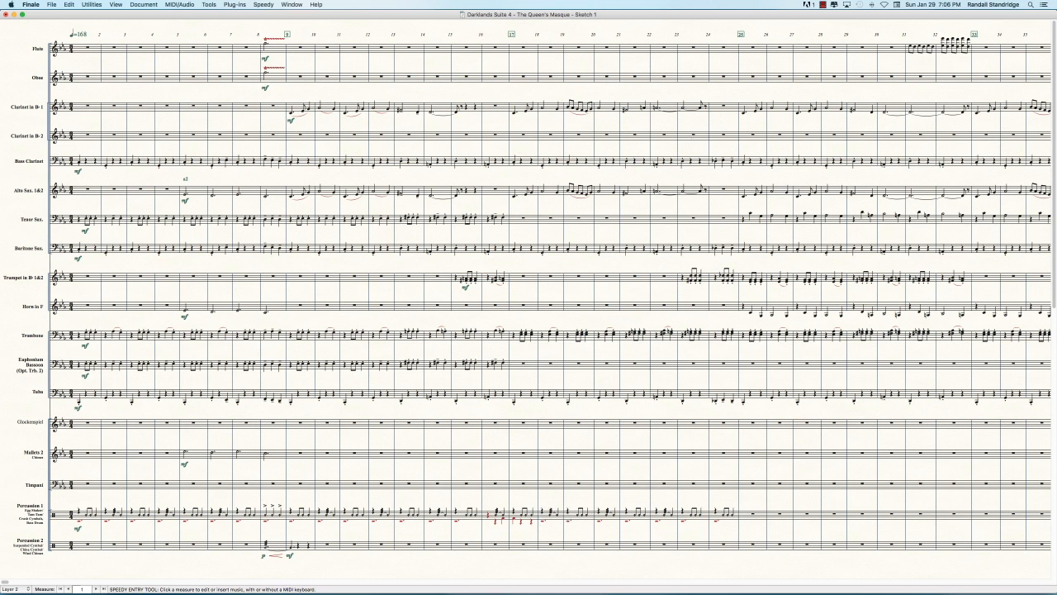
mouse_move(912, 195)
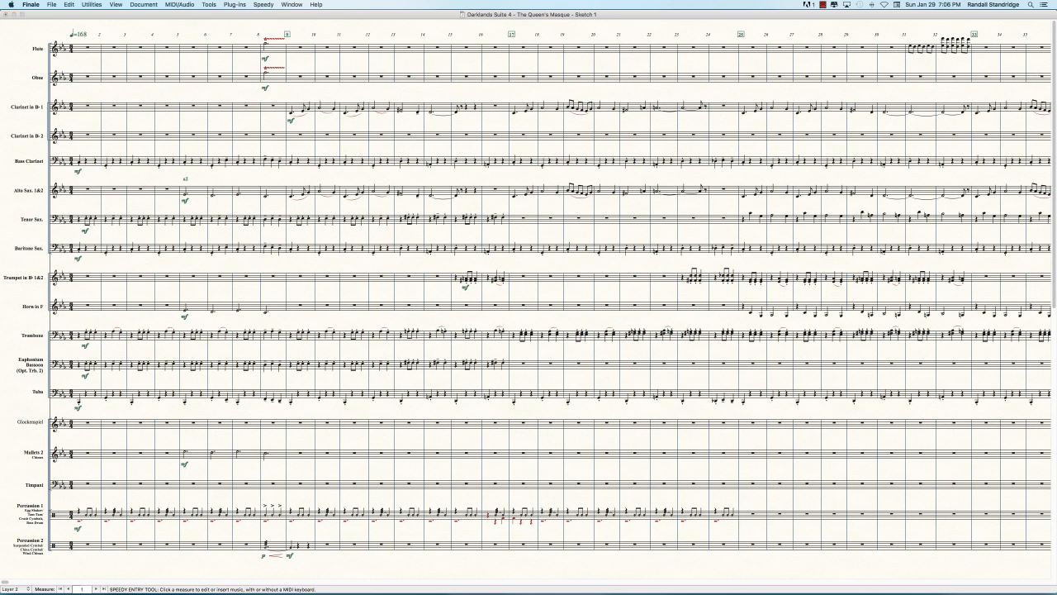